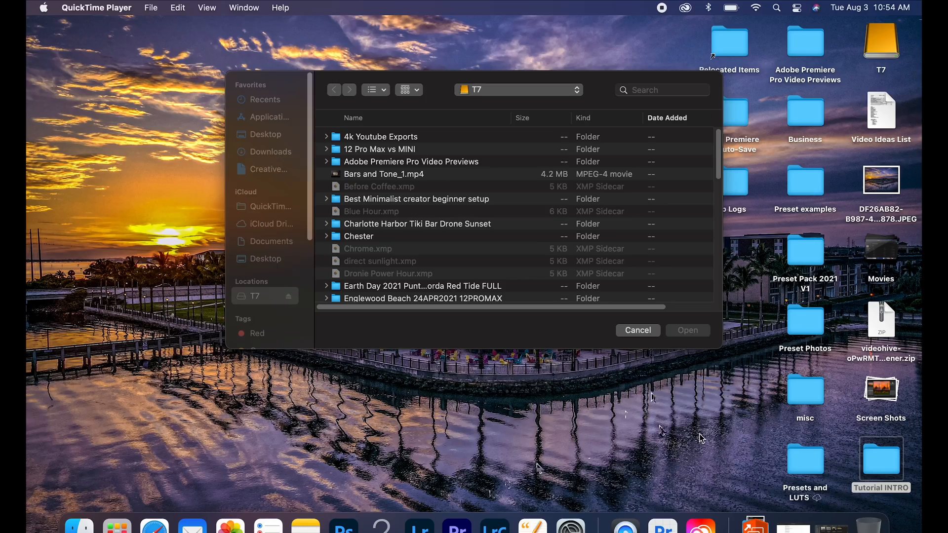
# Name the new project 'TUTORIAL INTRO' on /Volumes/T7 and create it
pyautogui.click(456, 525)
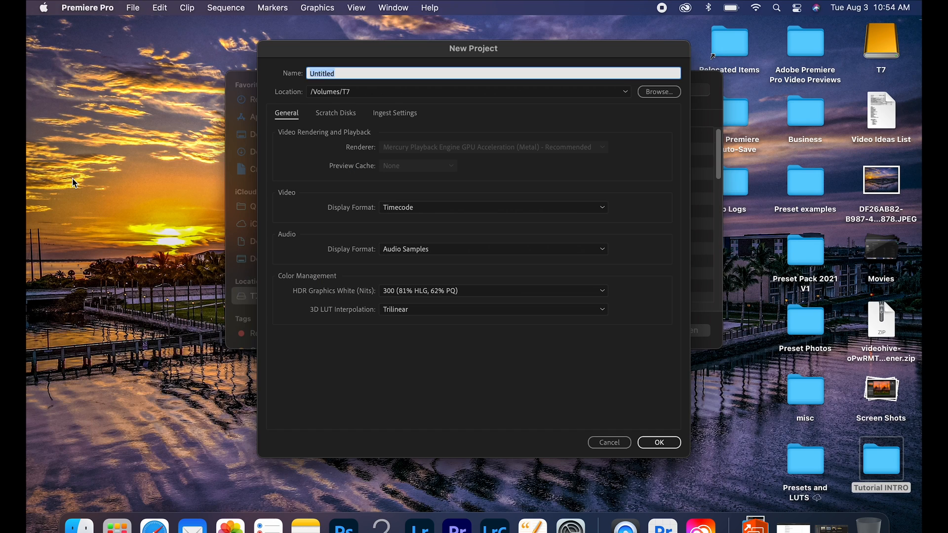
pyautogui.write('TUROR')
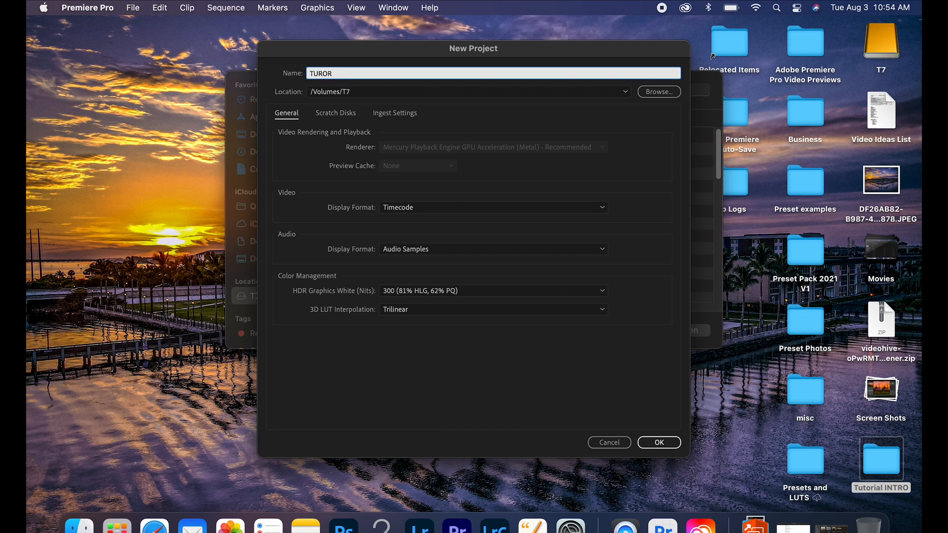
pyautogui.write('TUTORIAL')
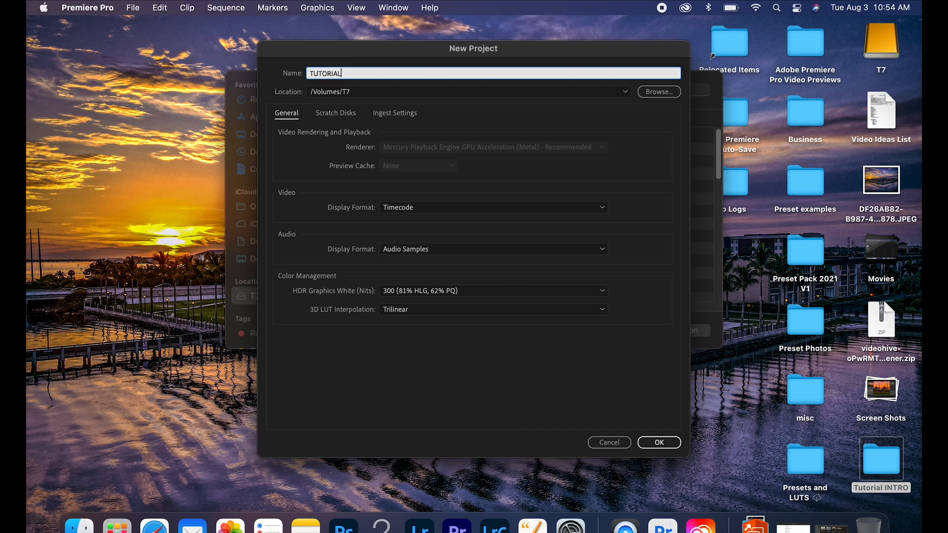
pyautogui.write('INTRO')
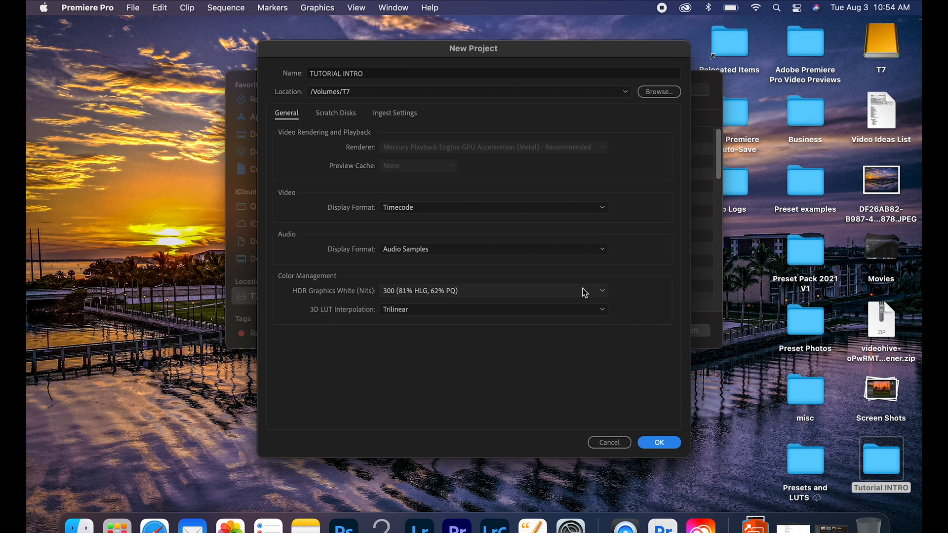
pyautogui.click(658, 442)
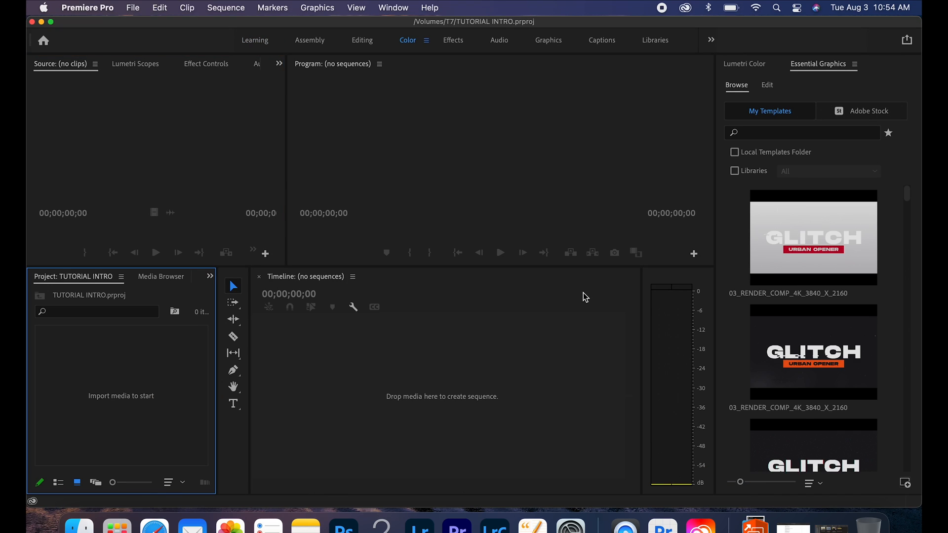
pyautogui.moveTo(112, 106)
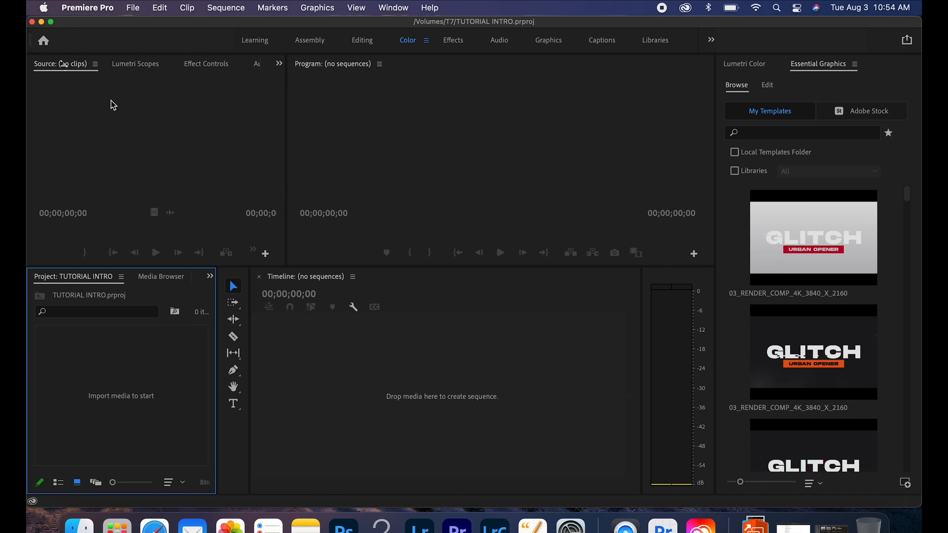
# Create a 3840x2160 Bars and Tone clip and make a sequence from it
pyautogui.click(132, 7)
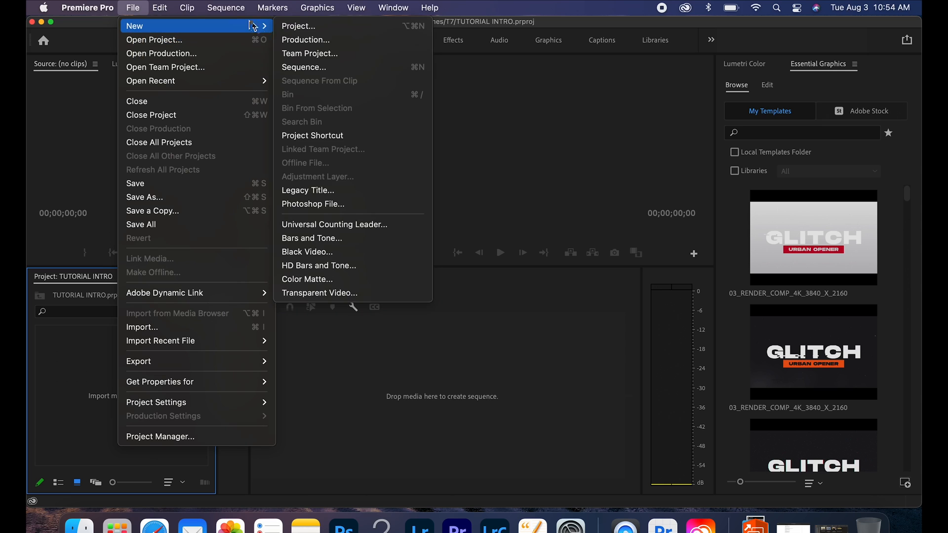
pyautogui.click(310, 237)
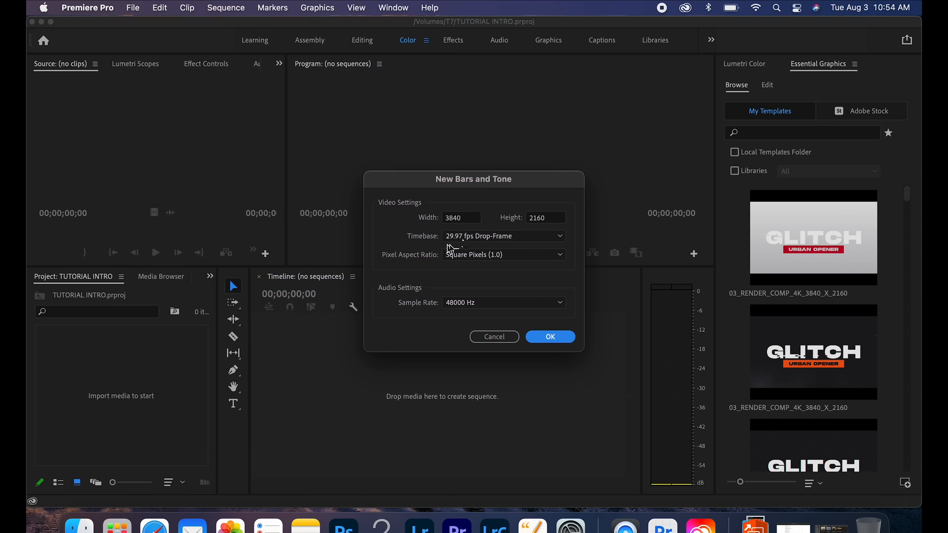
pyautogui.click(550, 337)
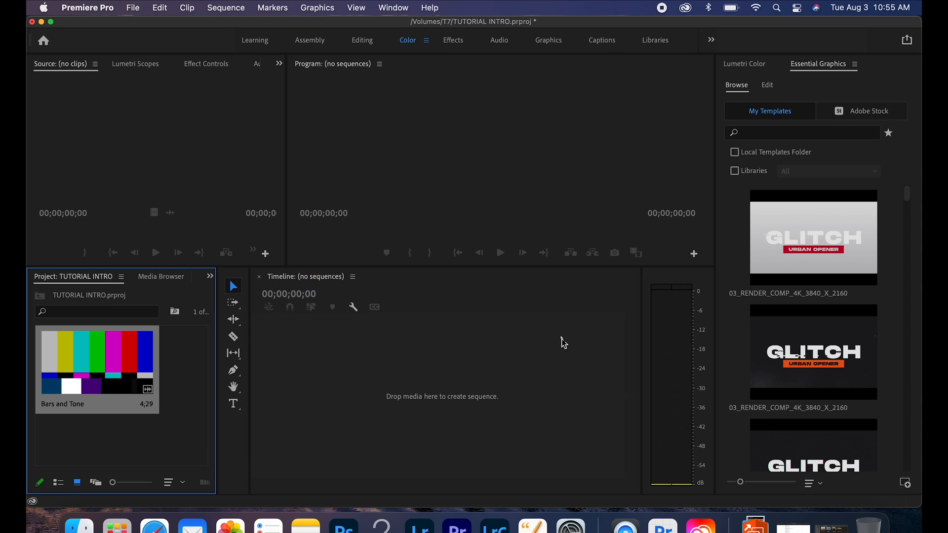
pyautogui.moveTo(97, 362); pyautogui.dragTo(452, 385)
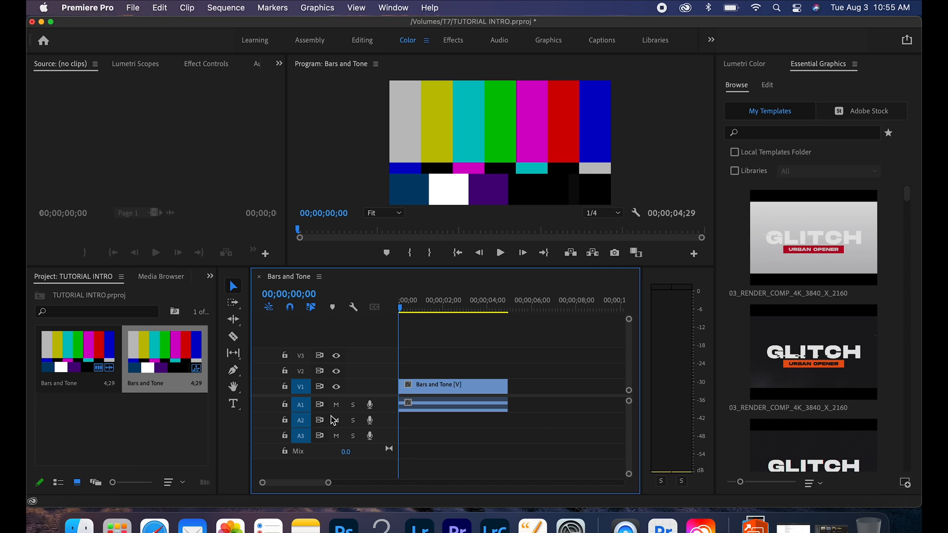
# Mute audio track A1, drop in the Glitch urban opener template and remove the bars clip
pyautogui.click(335, 405)
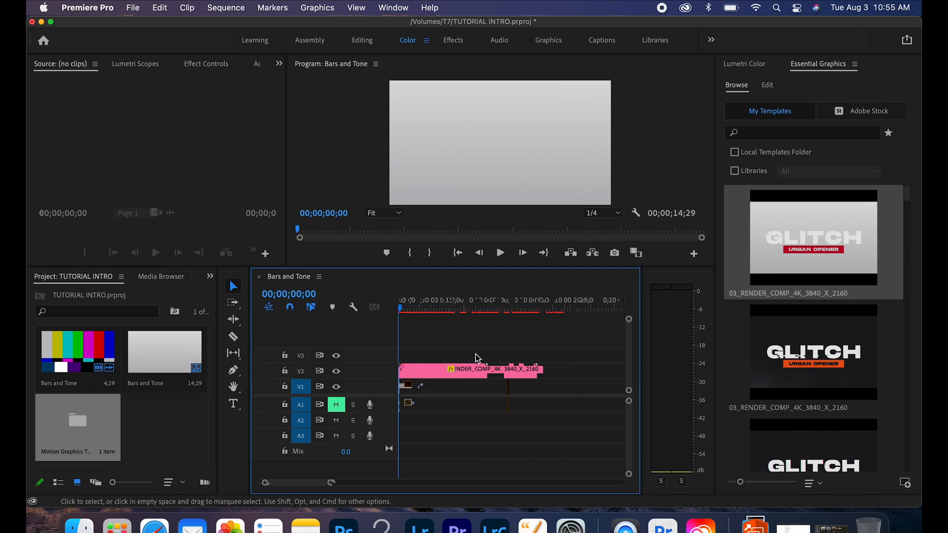
pyautogui.click(499, 252)
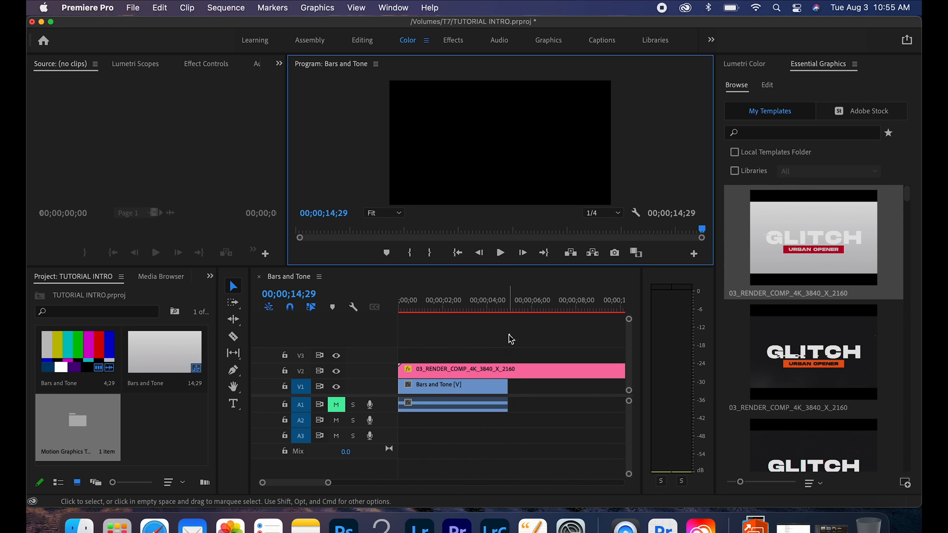
pyautogui.rightClick(452, 385)
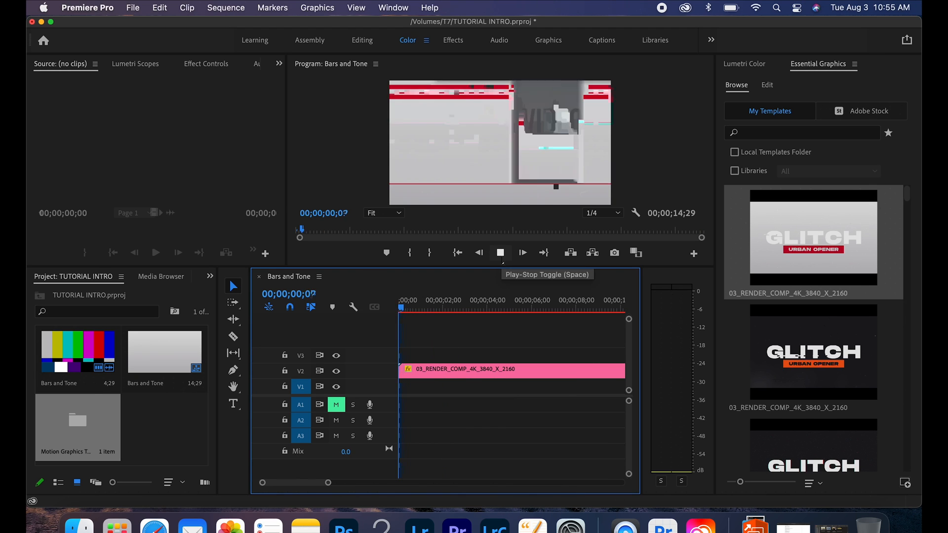
pyautogui.click(500, 253)
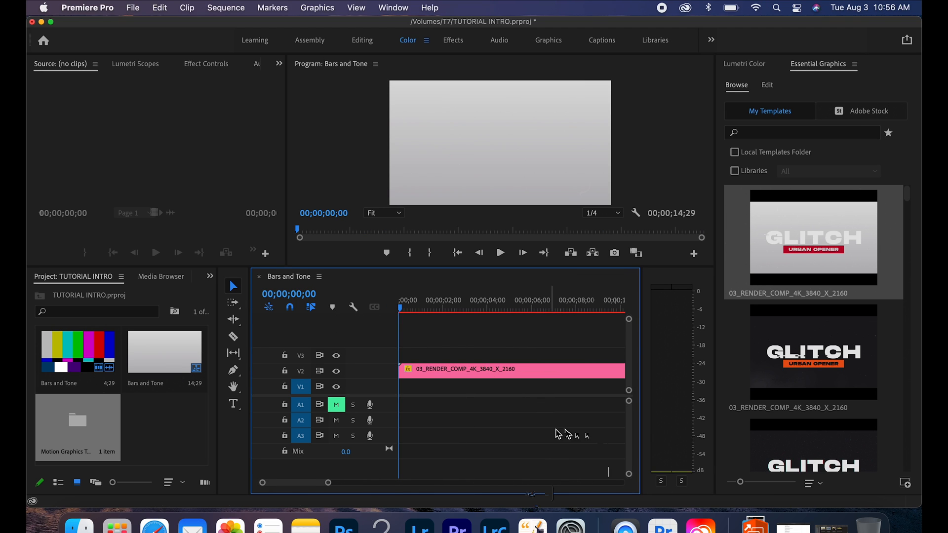
# Enable LIGHT_LEAK_ON_OFF in the Glitch template's _CONTROL group, then collapse the group
pyautogui.click(510, 369)
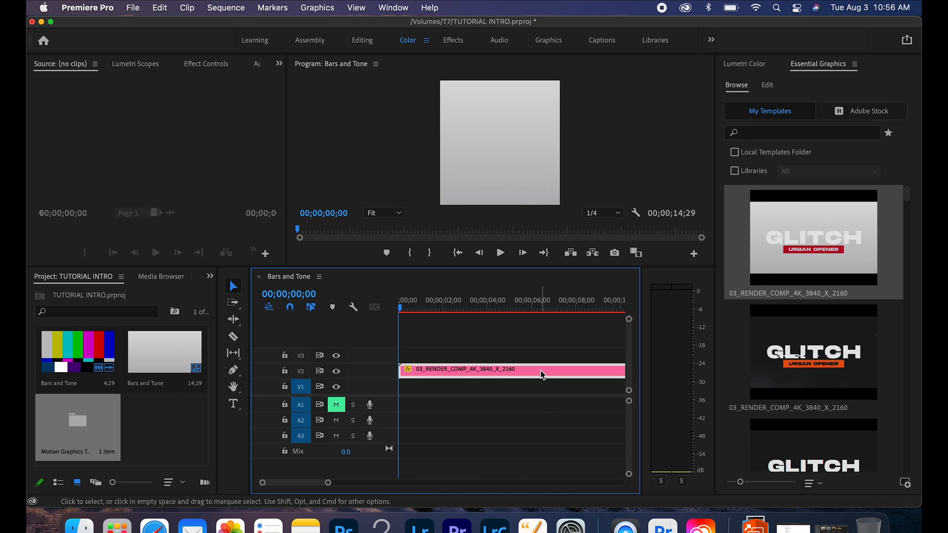
pyautogui.click(766, 85)
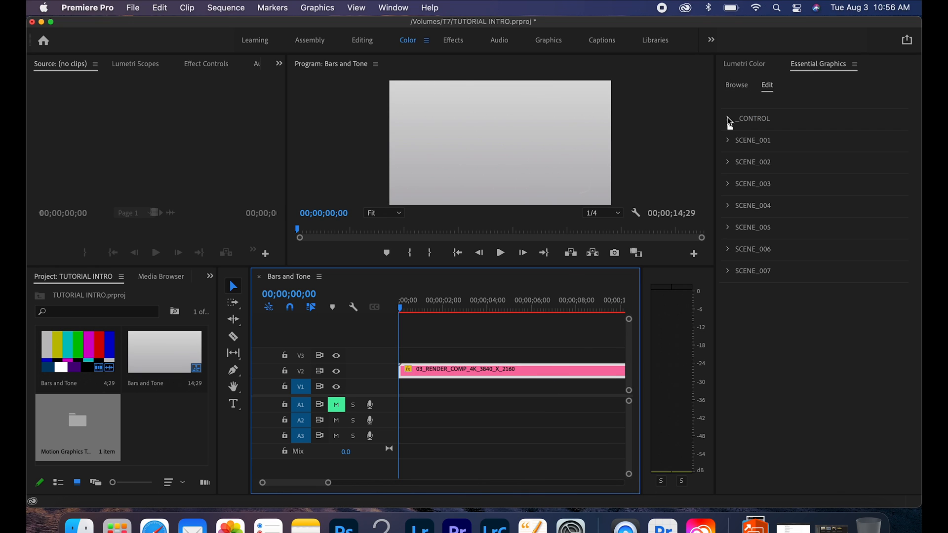
pyautogui.click(728, 119)
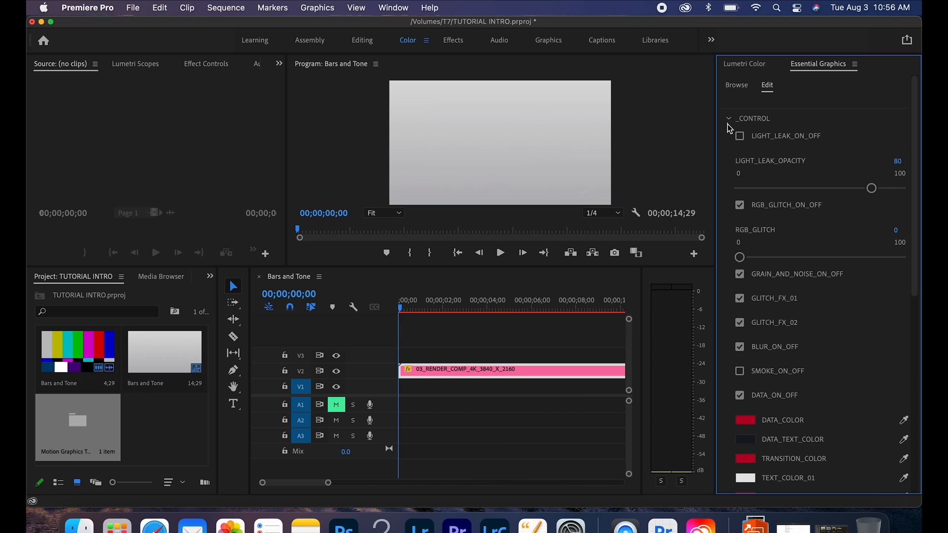
pyautogui.scroll(-3)
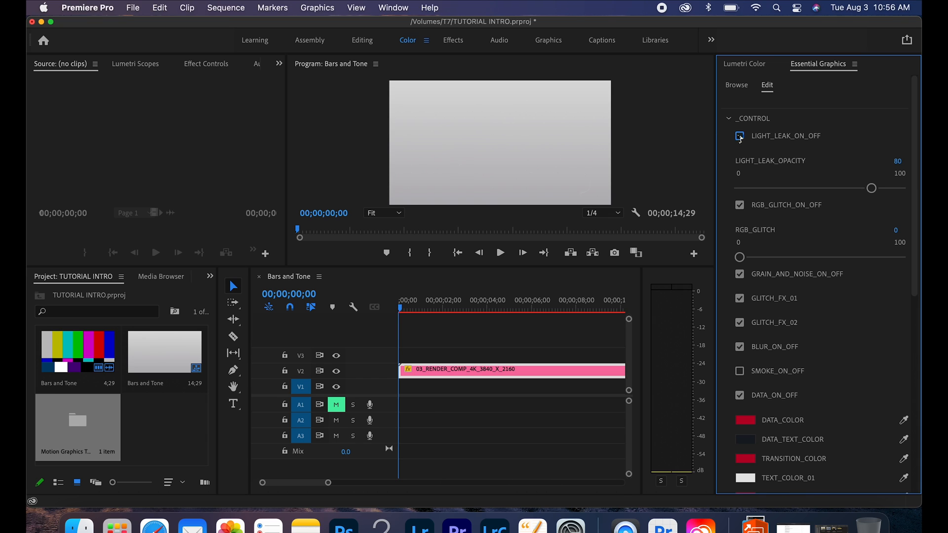
pyautogui.click(739, 135)
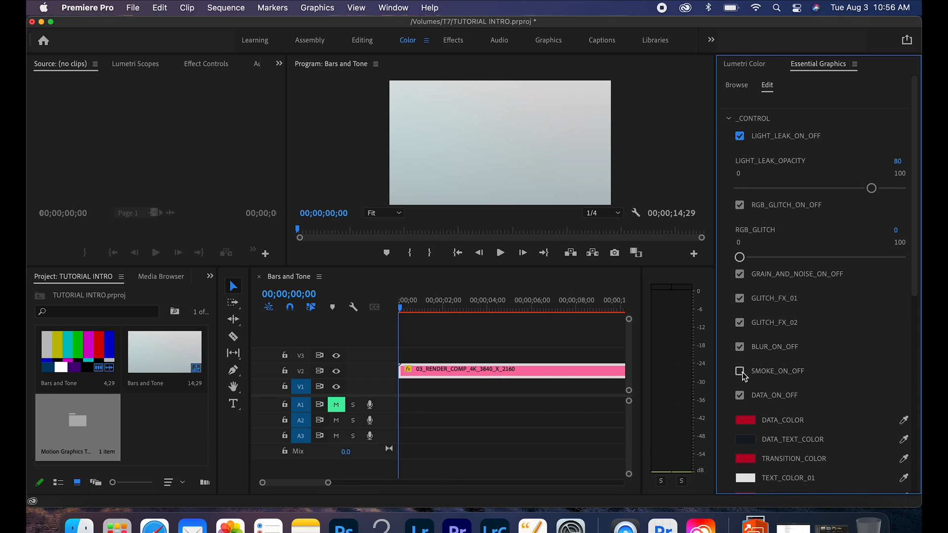
pyautogui.click(728, 117)
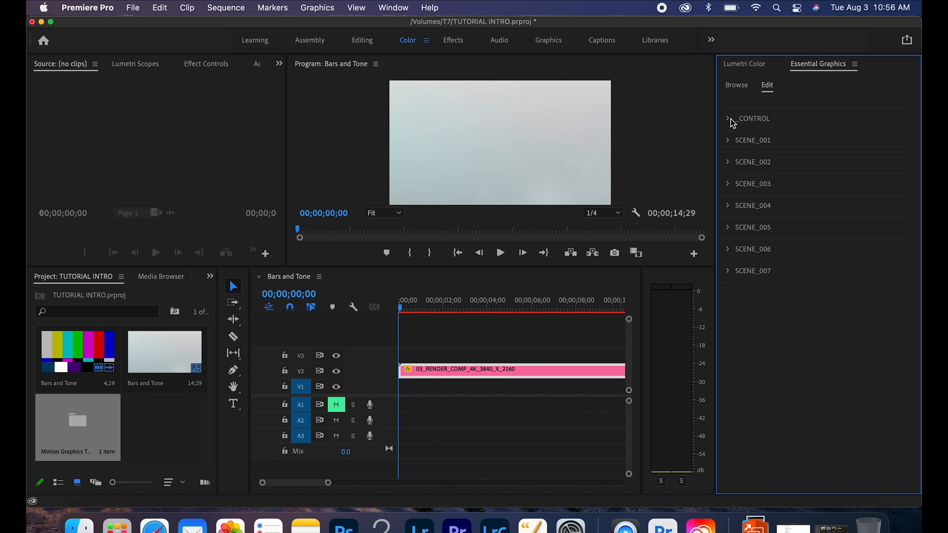
pyautogui.click(501, 253)
pyautogui.write('F')
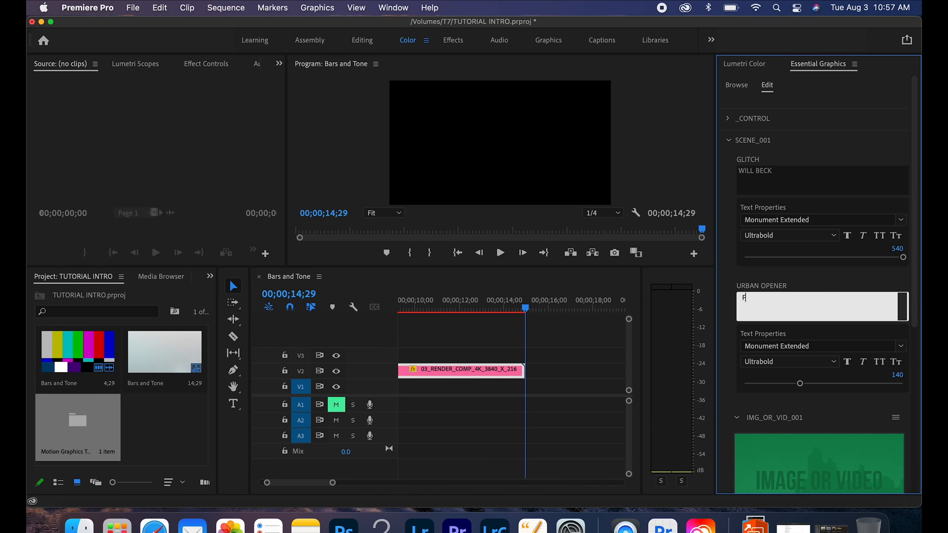
# Enter the 'LORIDA TUTORIALS' handle, pick VIDEO INTRO_2.mp4 footage and set the 'SUBSCRIBE' text
pyautogui.write('LORIDA')
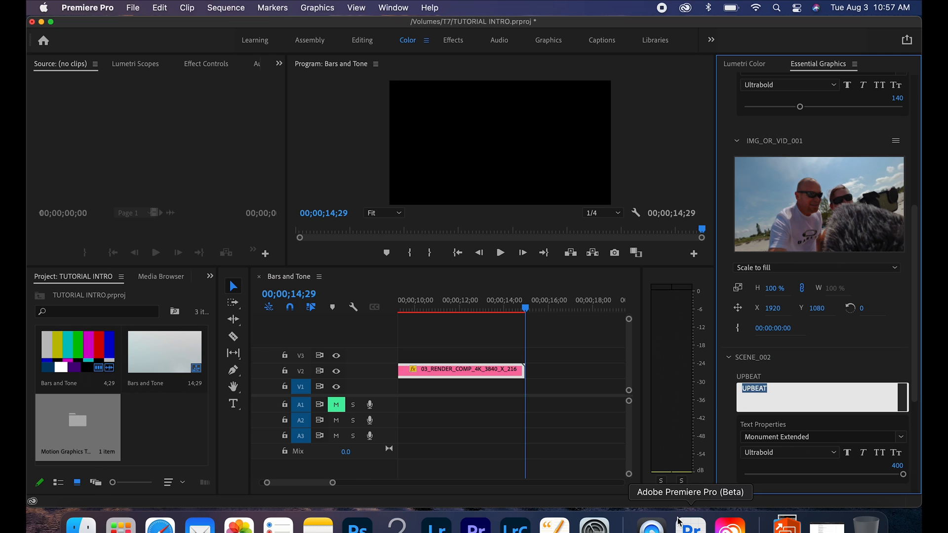
pyautogui.write('TUTORIALS')
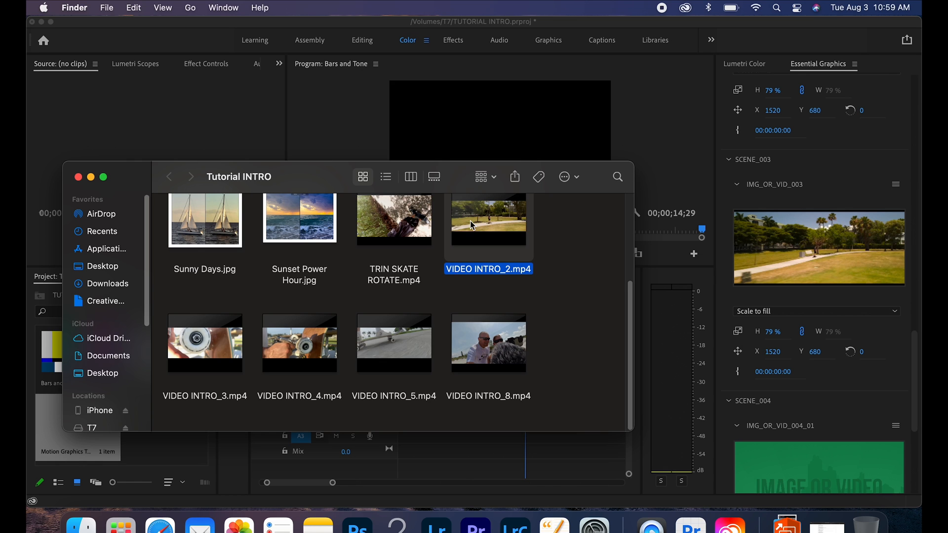
pyautogui.click(394, 343)
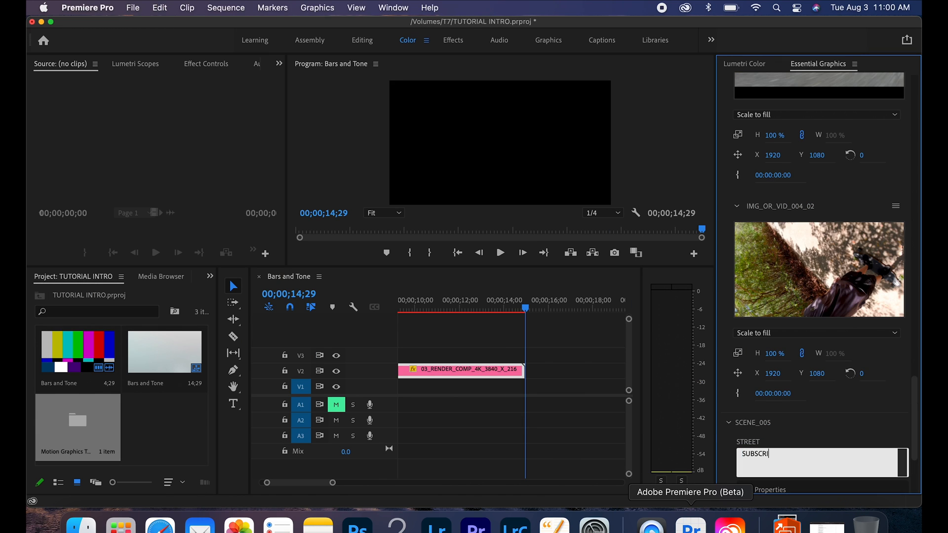
pyautogui.write('BE')
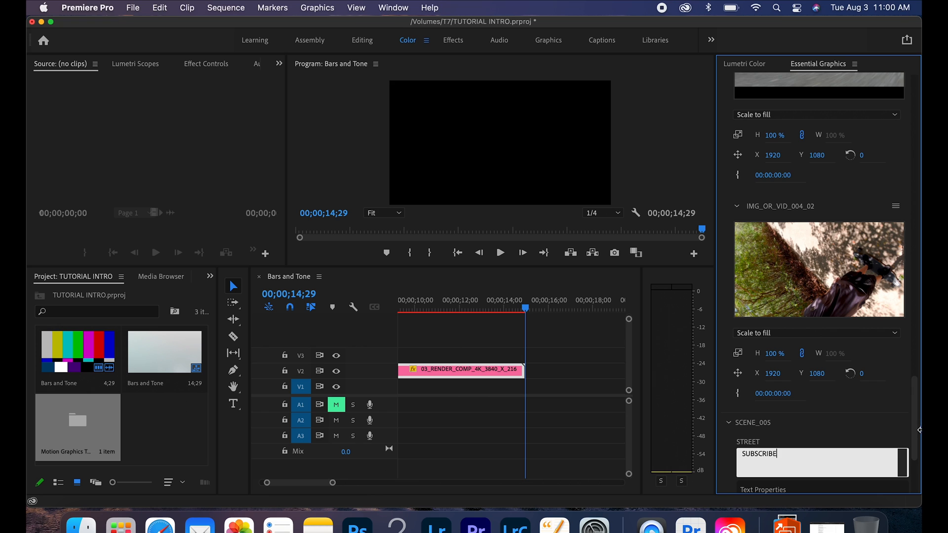
# Set the 'LETS GET IT!' scene text and browse the OPENER folder on the drive
pyautogui.scroll(-3)
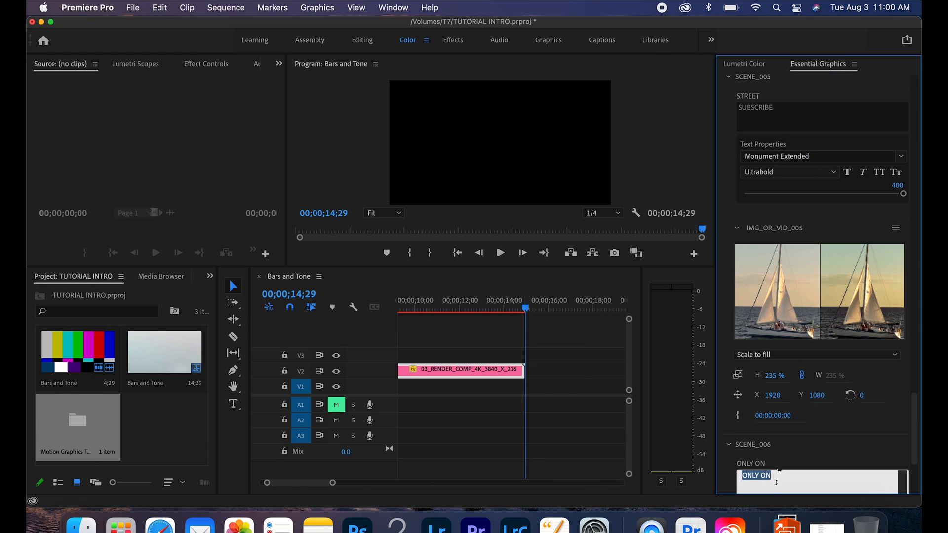
pyautogui.write('LETS GET IT!')
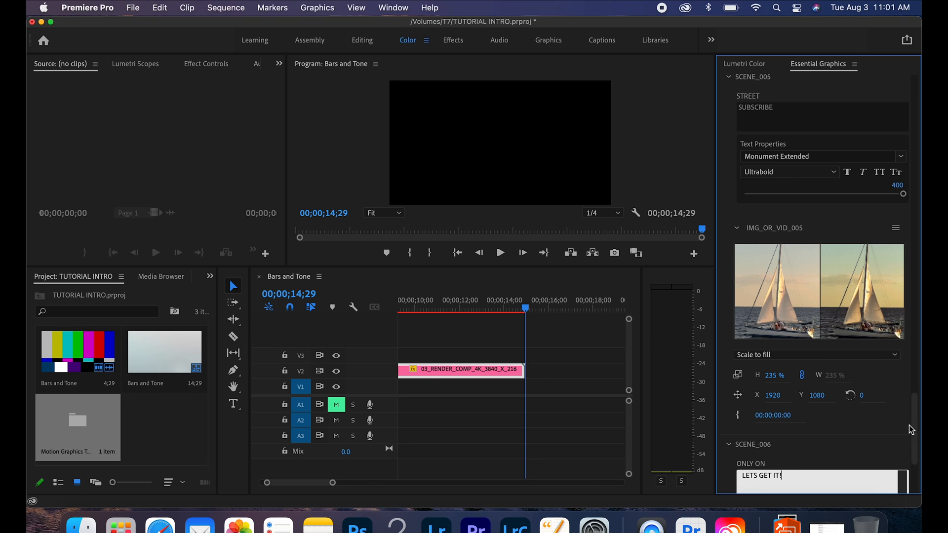
pyautogui.scroll(-3)
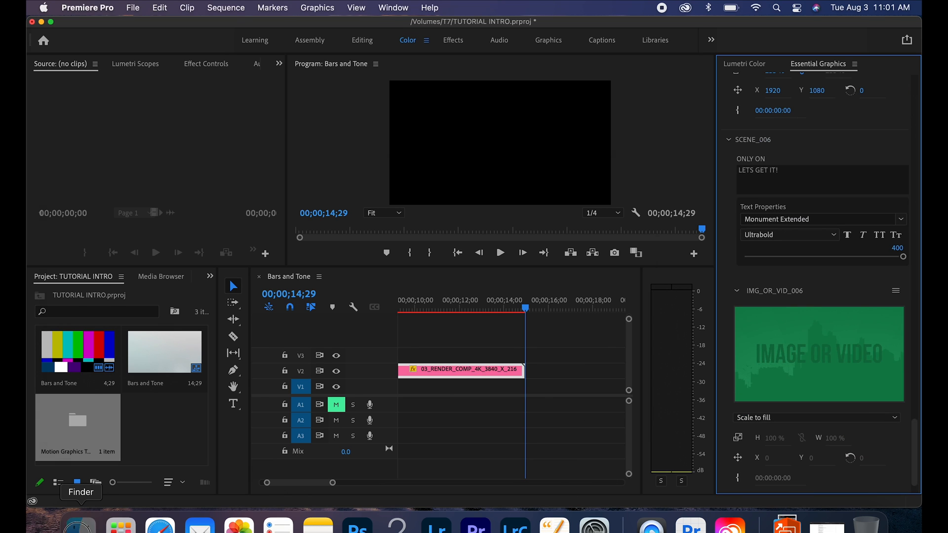
pyautogui.click(77, 524)
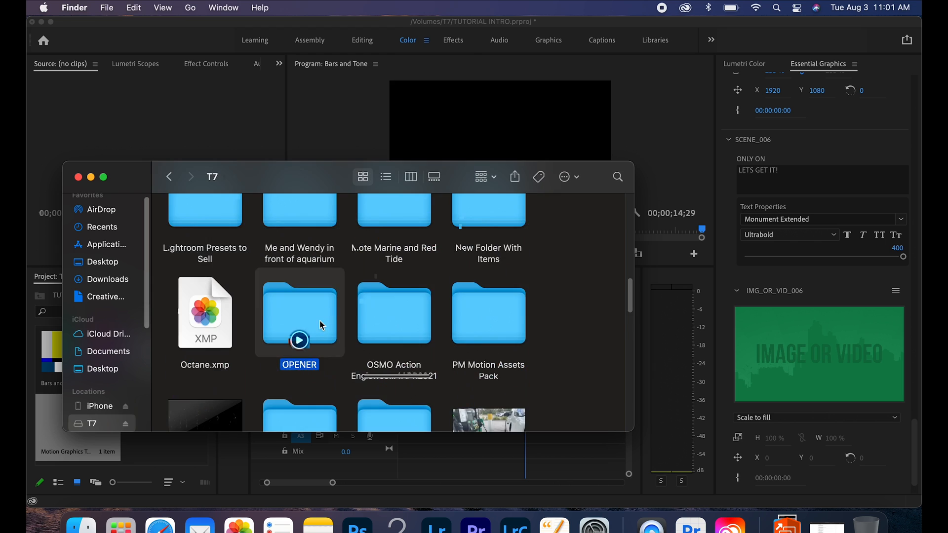
pyautogui.doubleClick(299, 313)
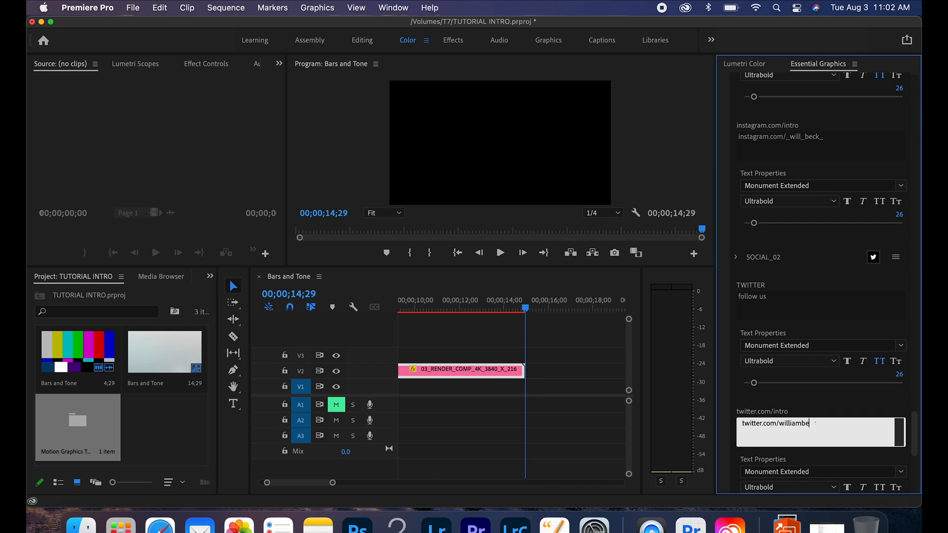
pyautogui.scroll(-3)
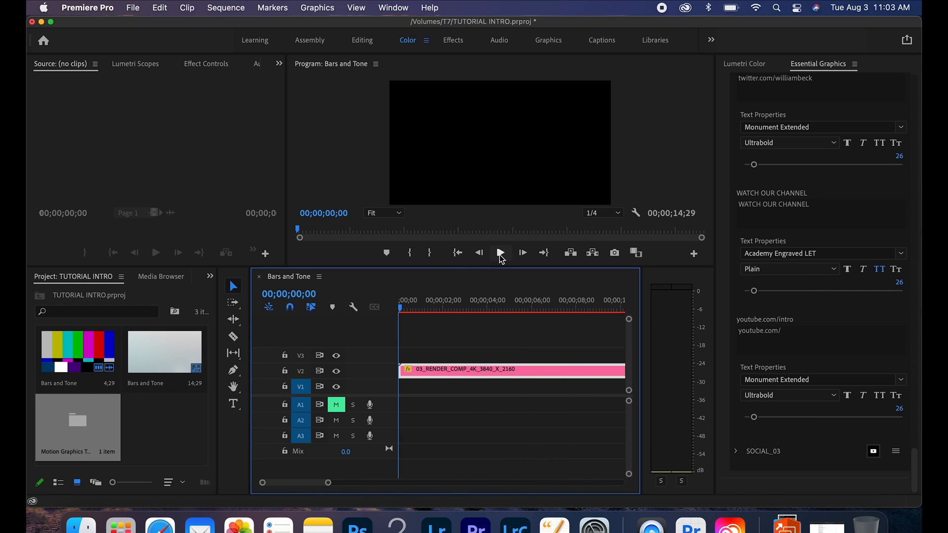
pyautogui.click(501, 253)
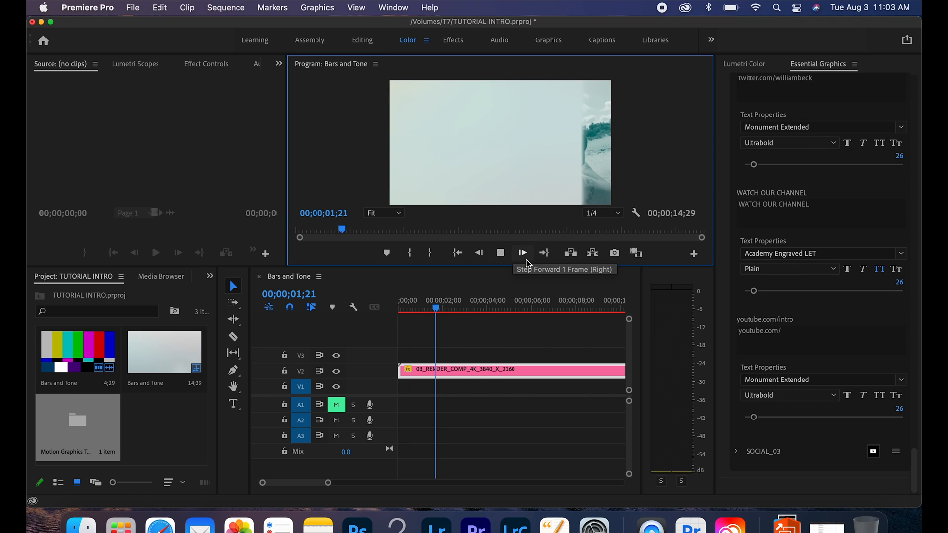
pyautogui.click(522, 253)
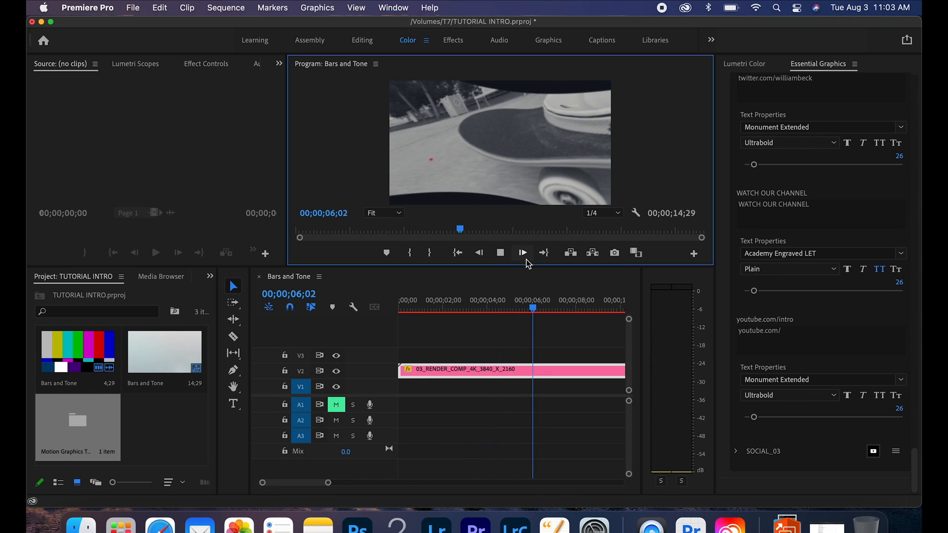
pyautogui.click(521, 253)
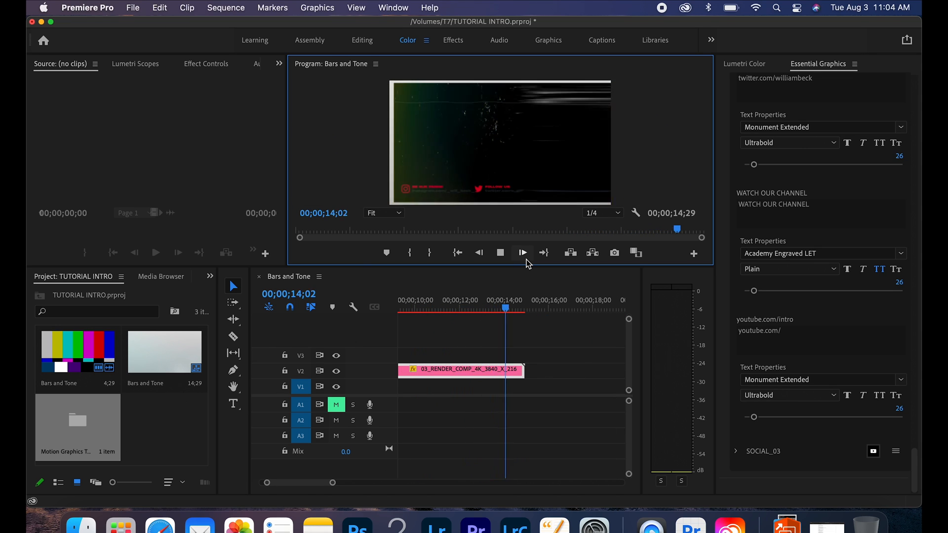
pyautogui.click(500, 253)
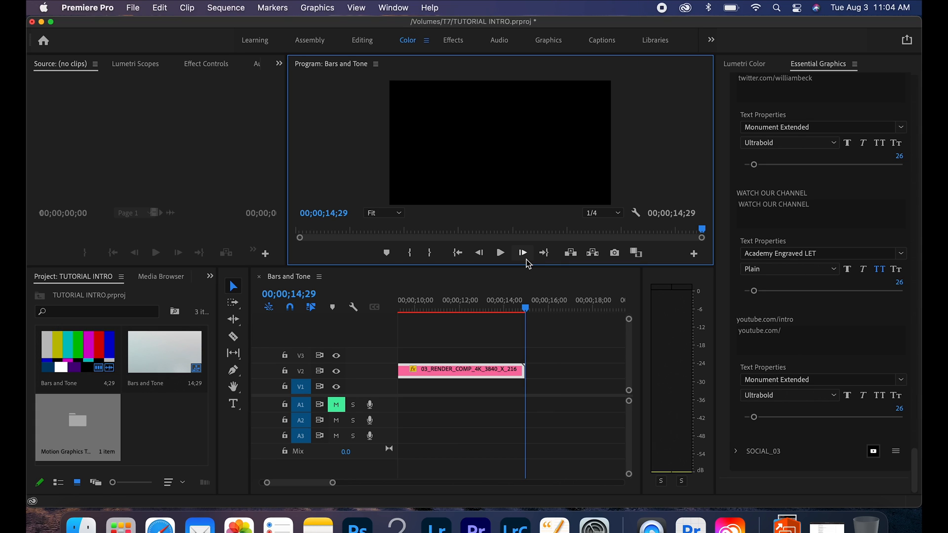
pyautogui.moveTo(145, 12)
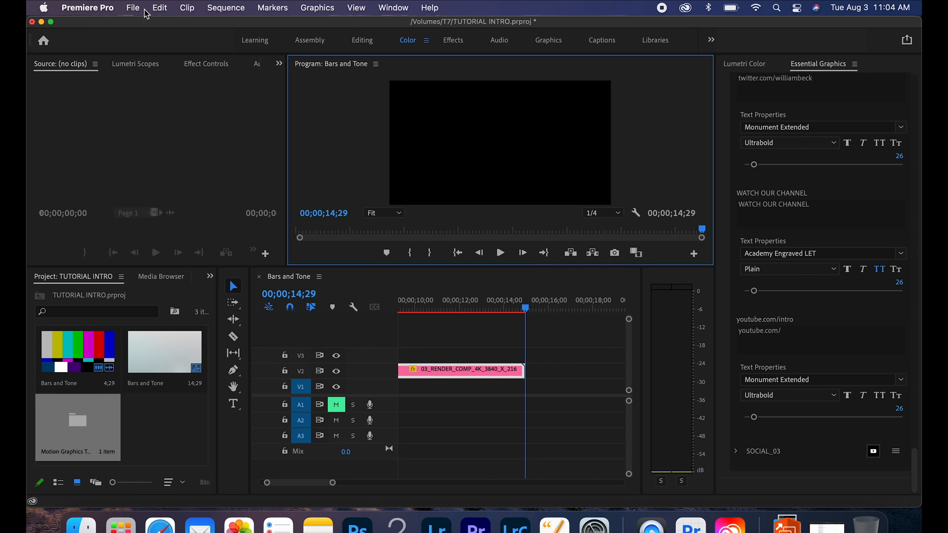
# Confirm the Sequence Settings, then render the sequence from in to out
pyautogui.click(225, 7)
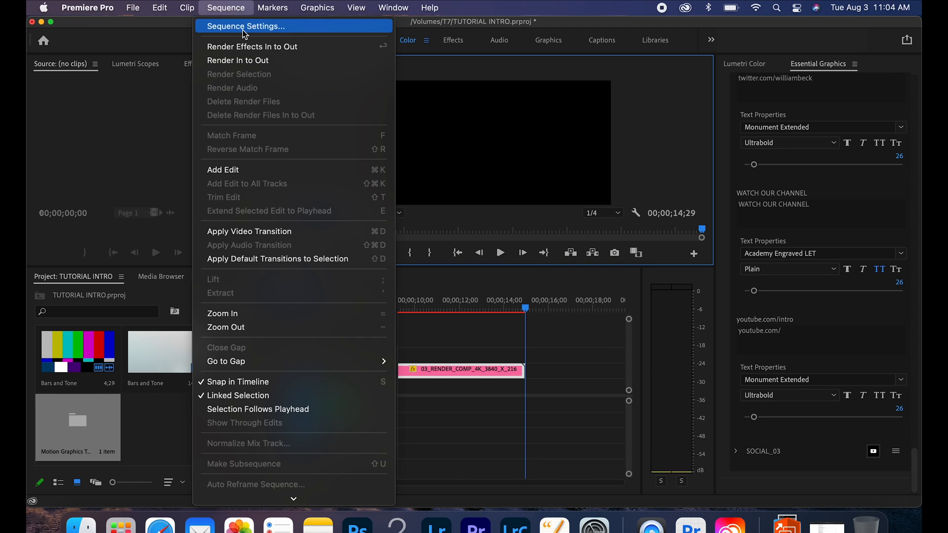
pyautogui.click(244, 26)
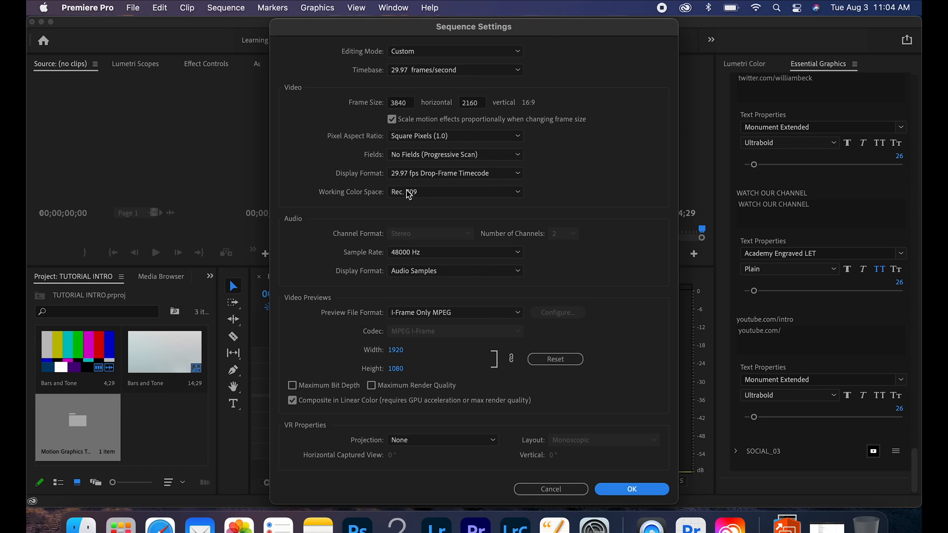
pyautogui.moveTo(386, 169)
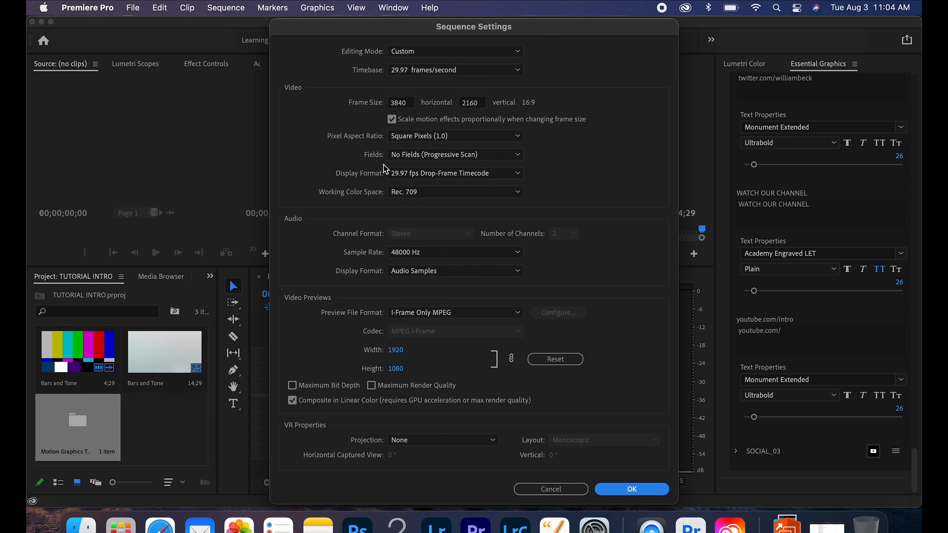
pyautogui.moveTo(453, 312)
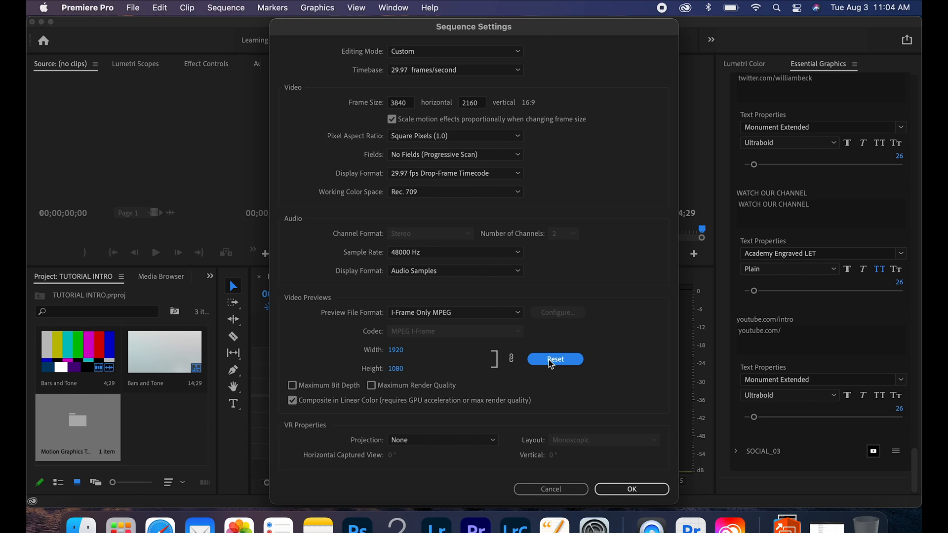
pyautogui.moveTo(446, 331)
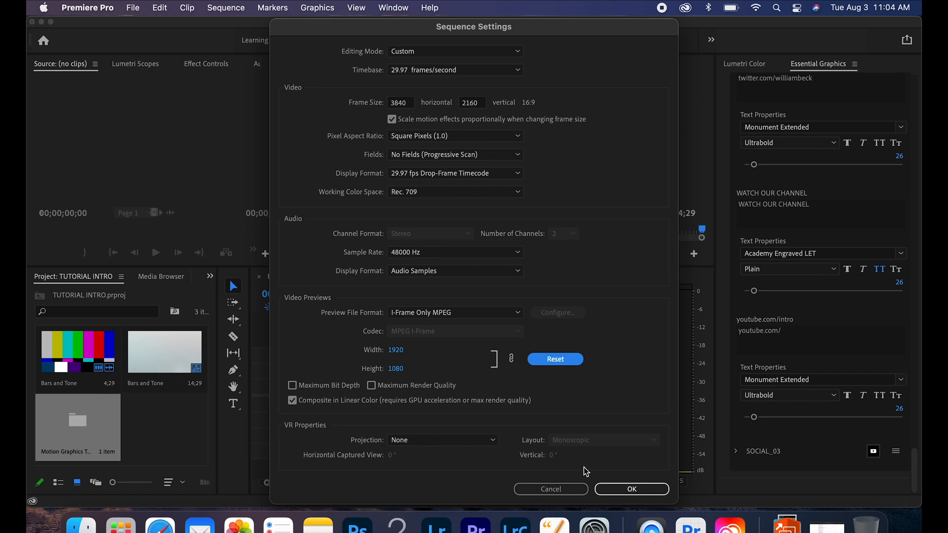
pyautogui.click(631, 488)
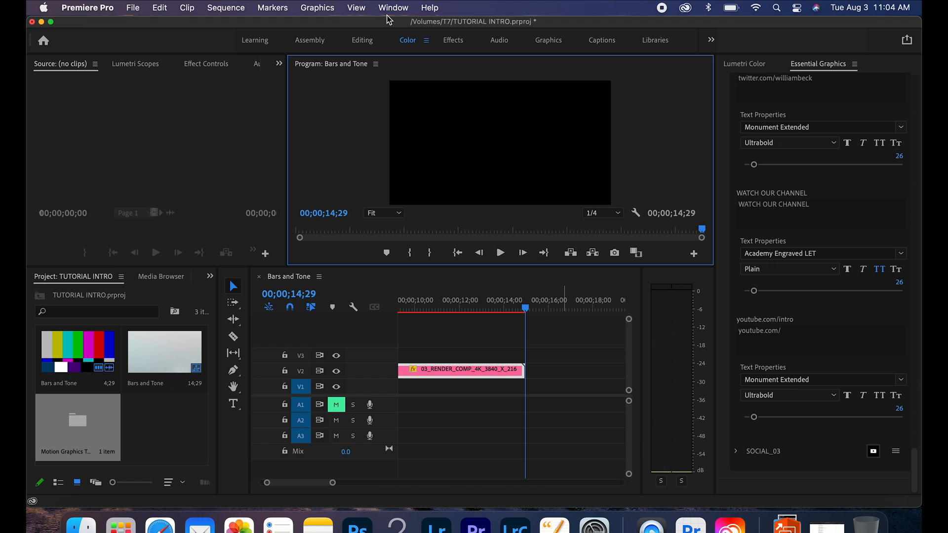
pyautogui.click(225, 7)
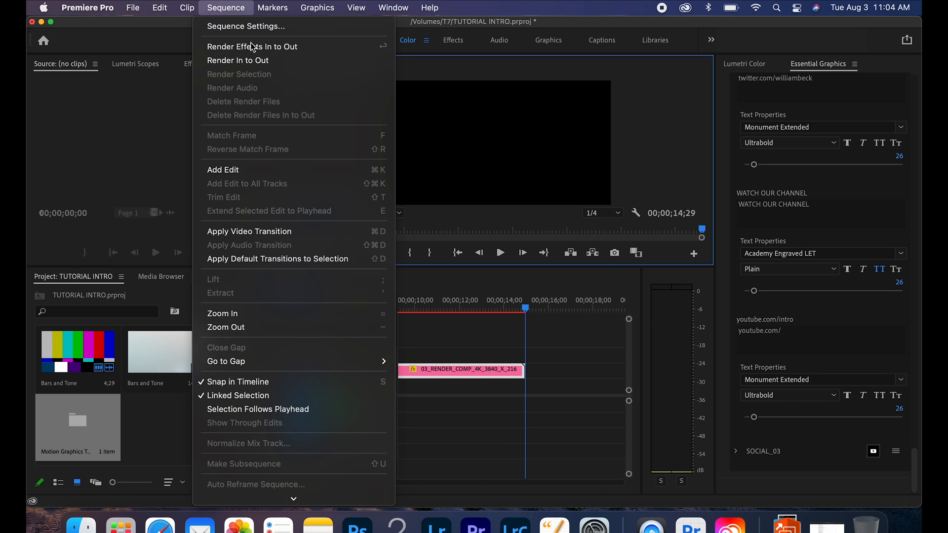
pyautogui.moveTo(238, 60)
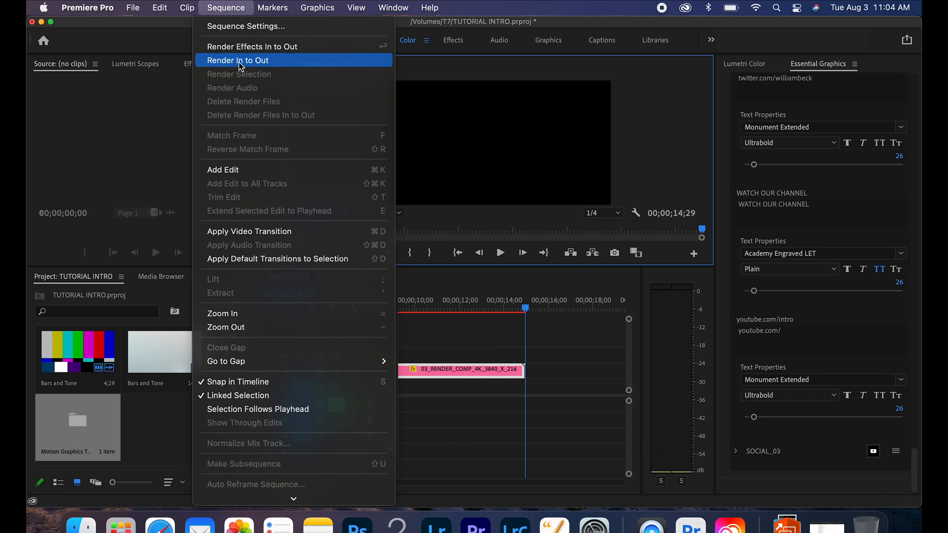
pyautogui.click(237, 61)
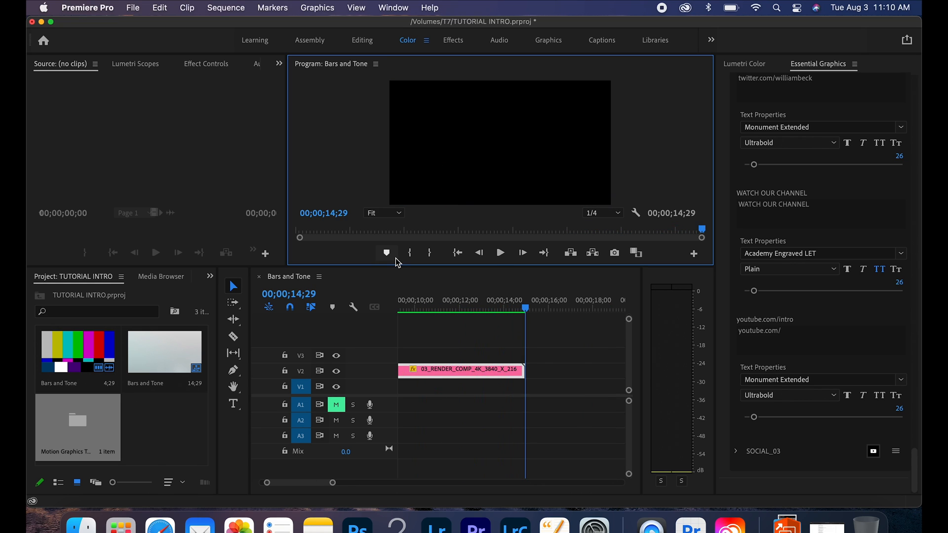
pyautogui.moveTo(440, 139)
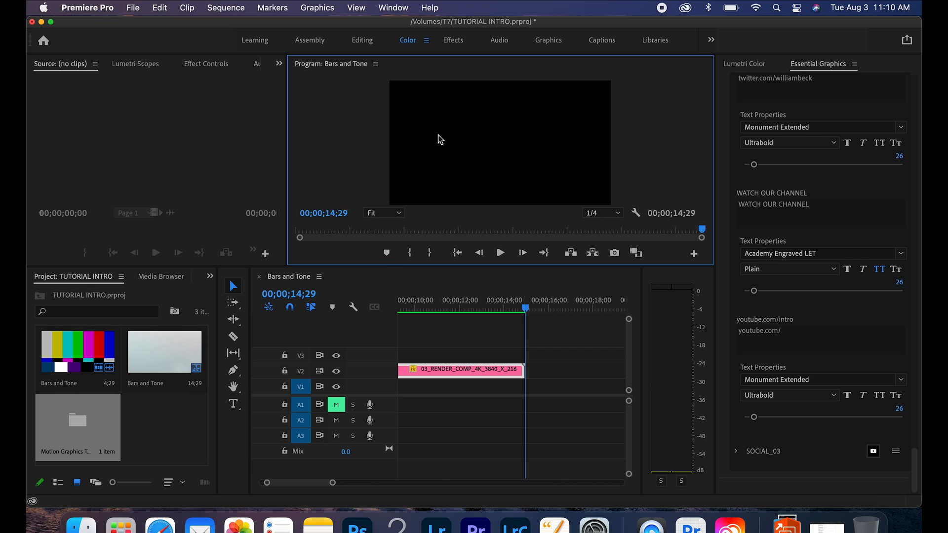
# Scroll through the T7 drive's contents in a Finder window
pyautogui.click(132, 8)
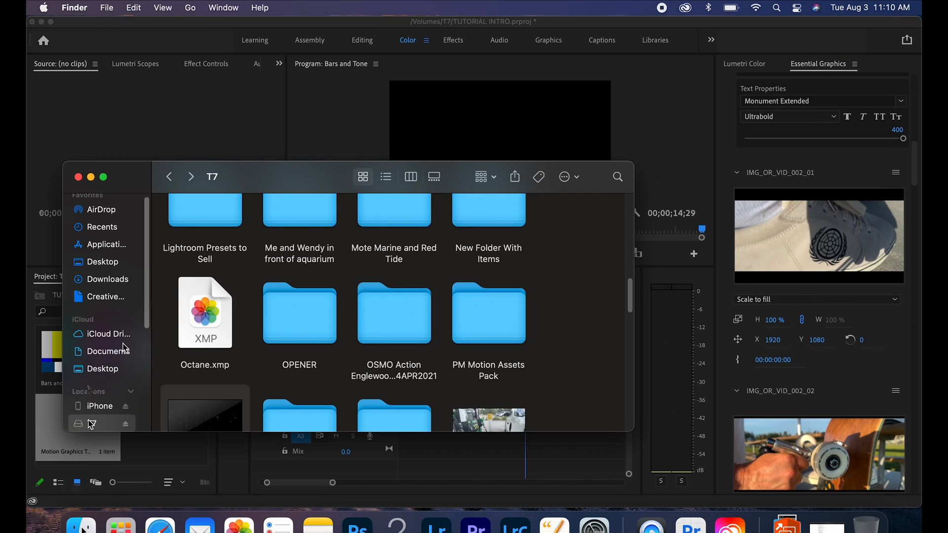
pyautogui.scroll(-3)
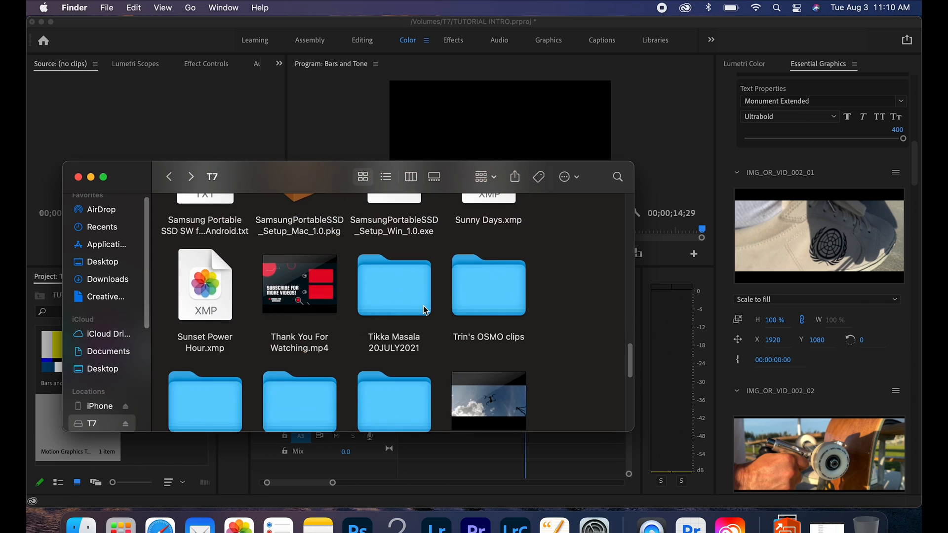
pyautogui.scroll(-3)
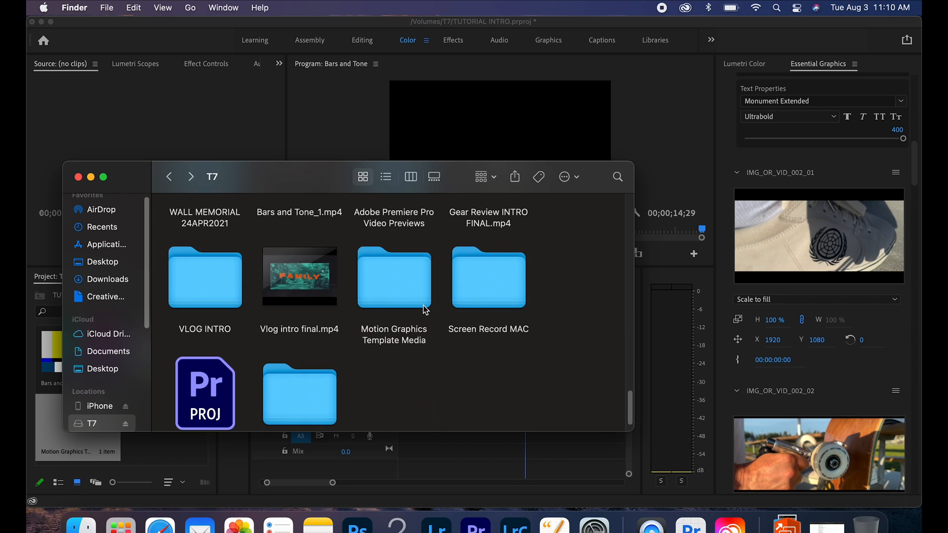
pyautogui.scroll(-3)
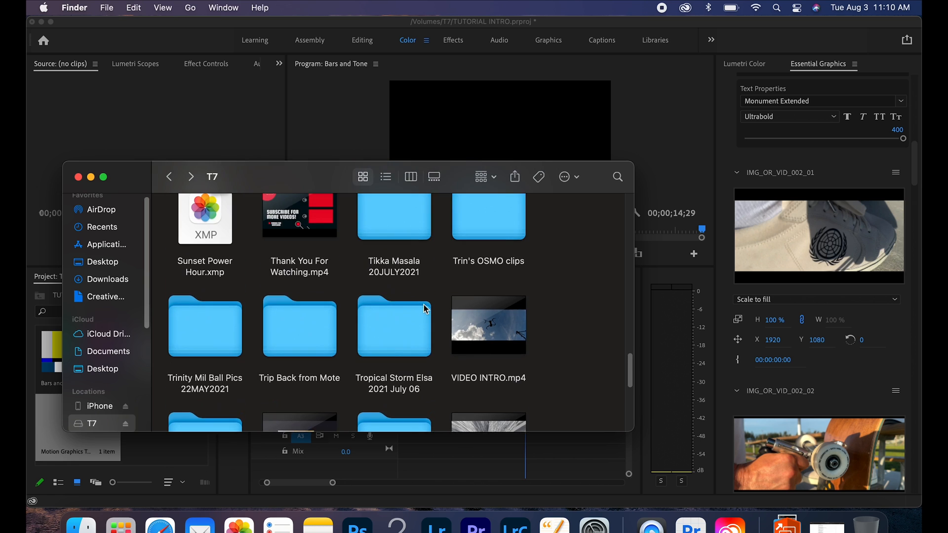
pyautogui.scroll(-3)
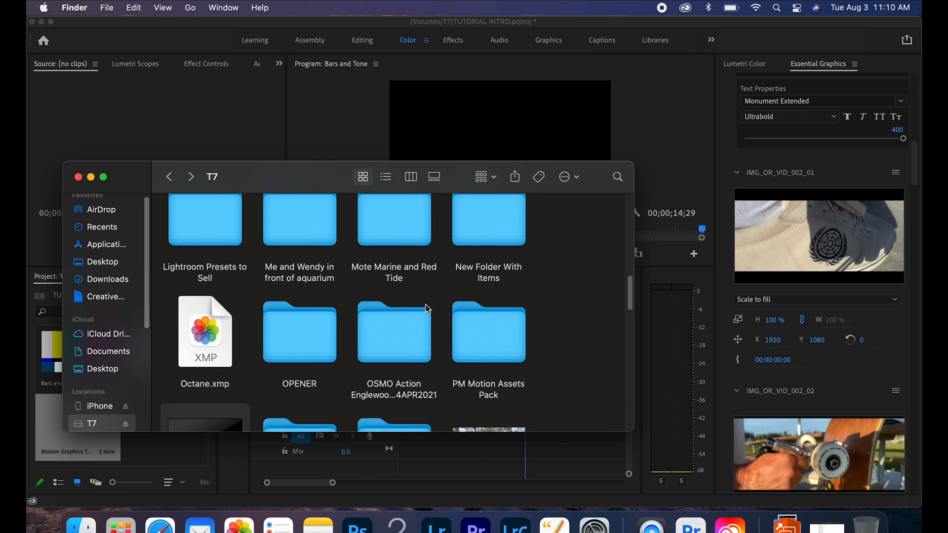
pyautogui.scroll(-3)
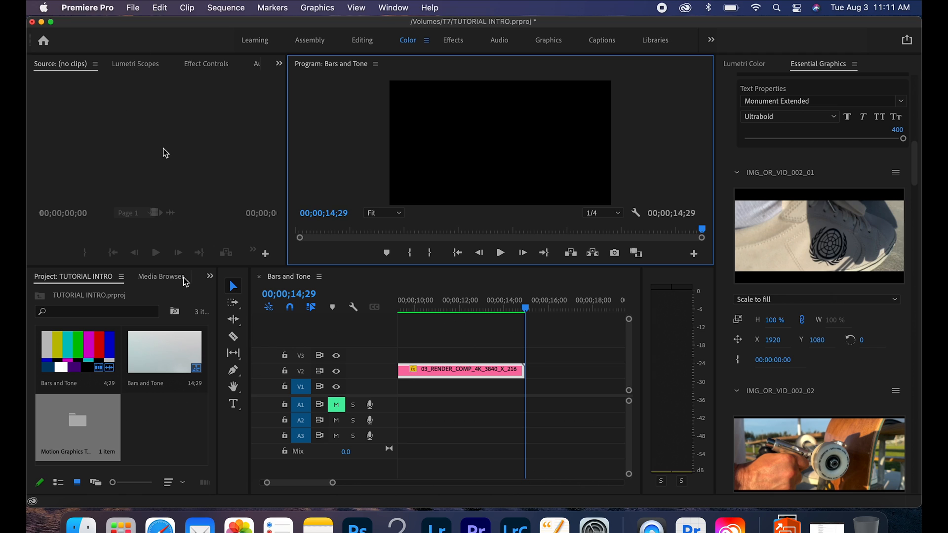
pyautogui.moveTo(260, 232)
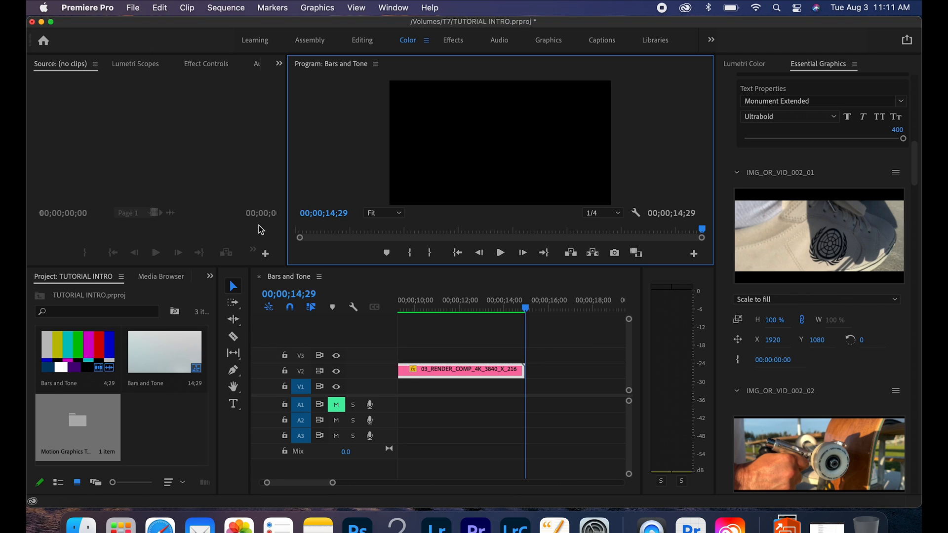
pyautogui.moveTo(270, 228)
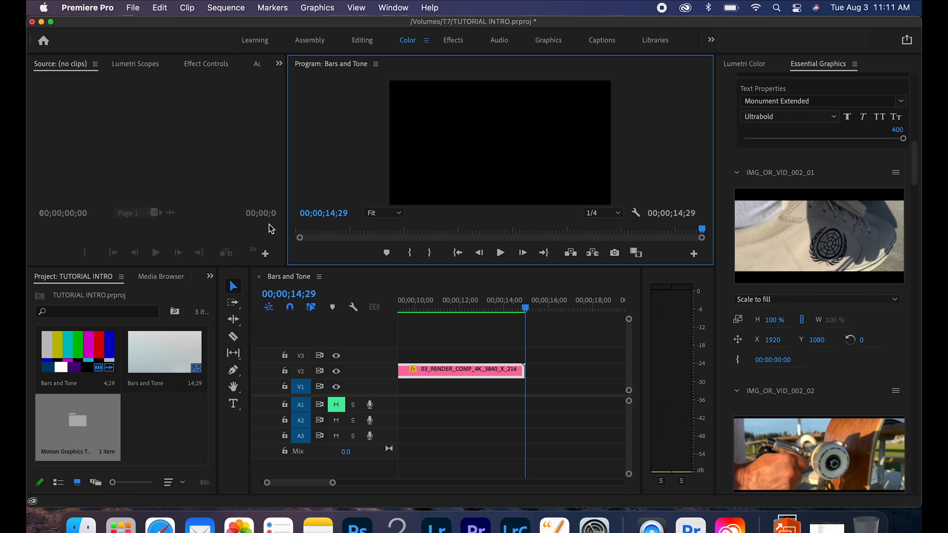
pyautogui.moveTo(552, 205)
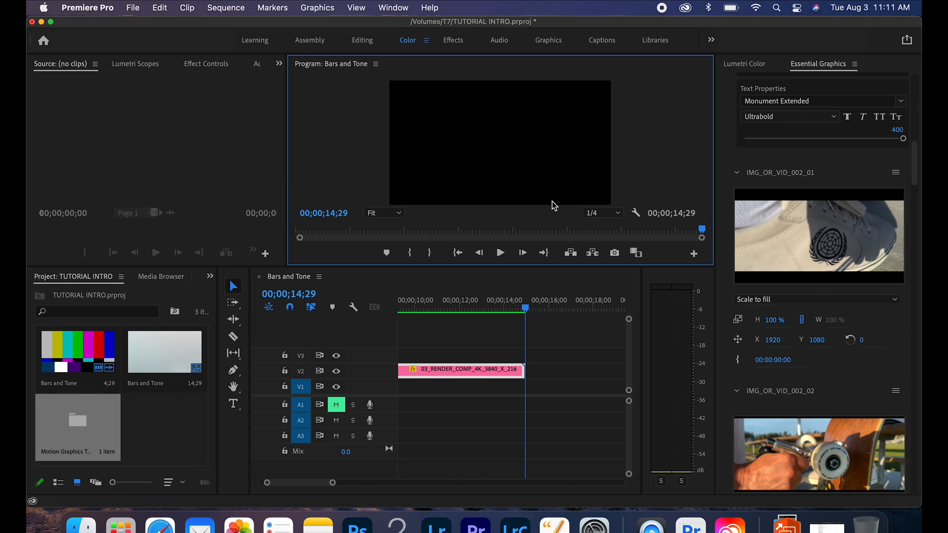
# Step the playhead to the final frame 00;00;14;29 and start Export Media
pyautogui.click(499, 253)
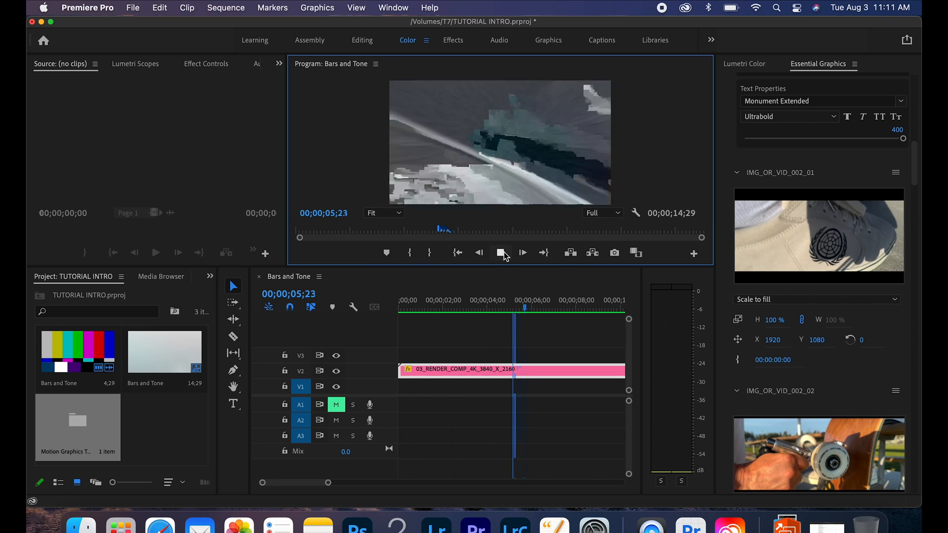
pyautogui.click(523, 253)
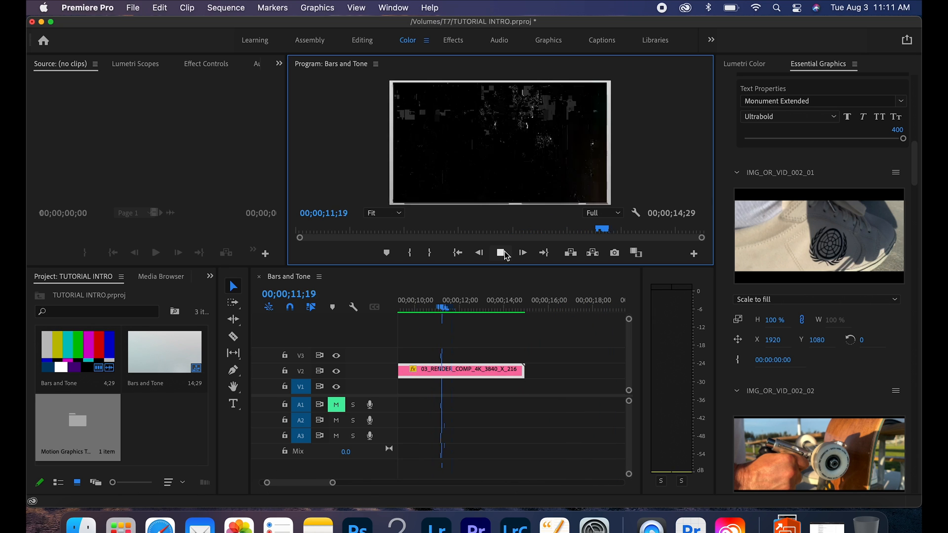
pyautogui.click(499, 252)
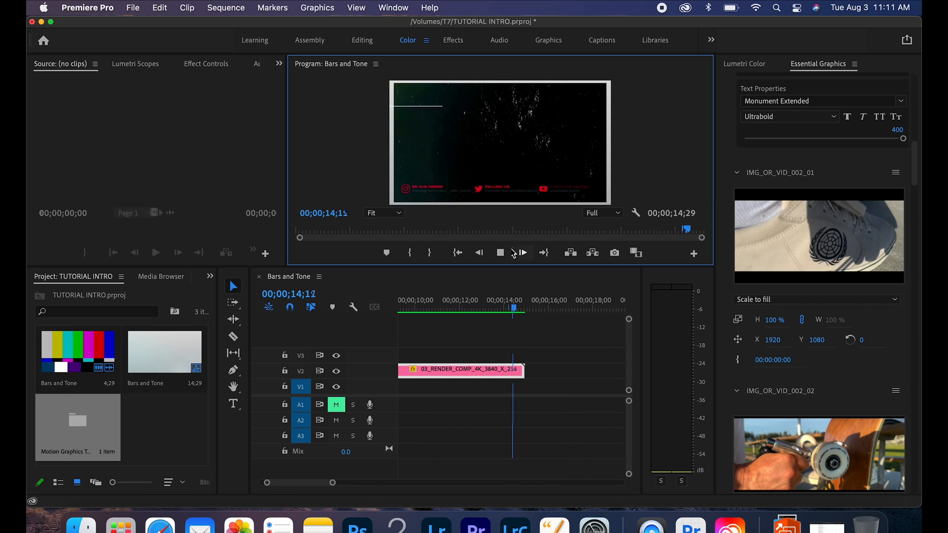
pyautogui.click(523, 253)
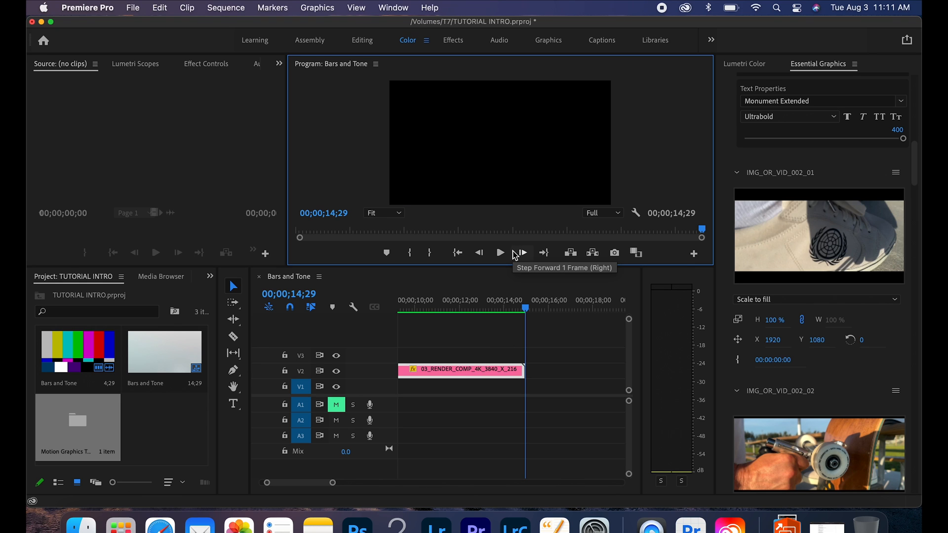
pyautogui.click(133, 7)
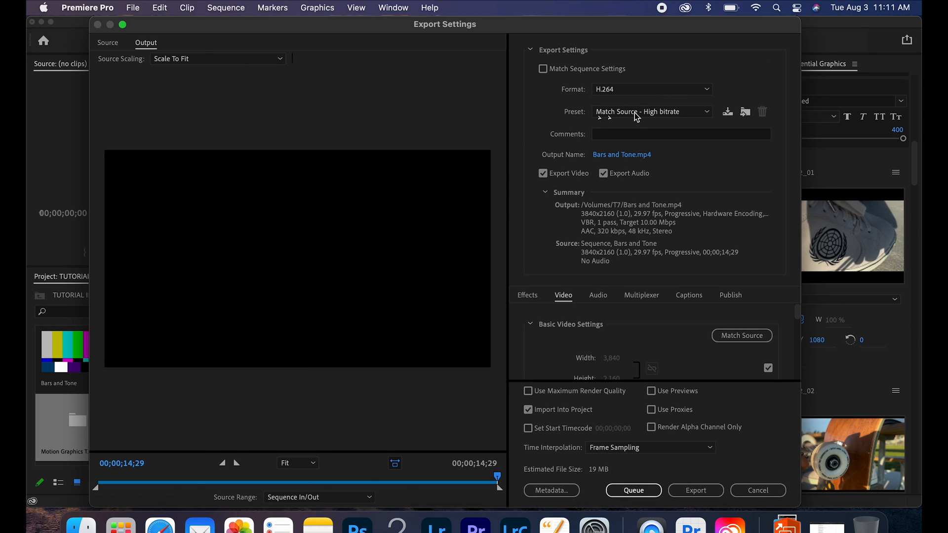
# Choose the YouTube 2160p 4K Ultra HD export preset
pyautogui.click(651, 111)
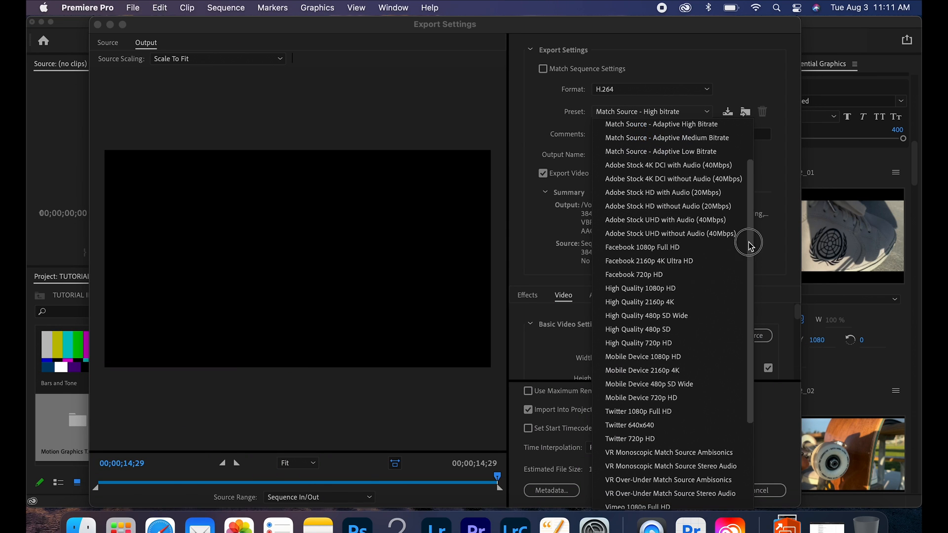
pyautogui.scroll(-3)
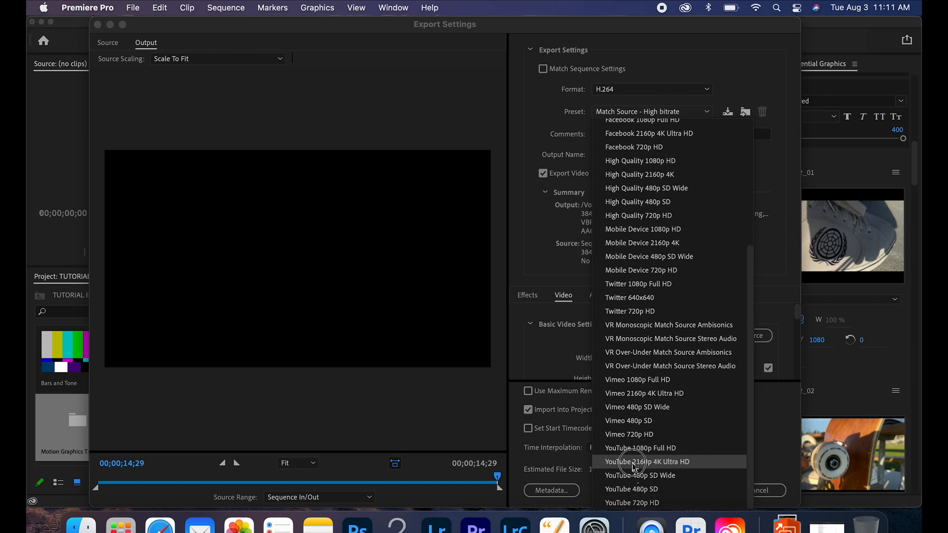
pyautogui.click(647, 461)
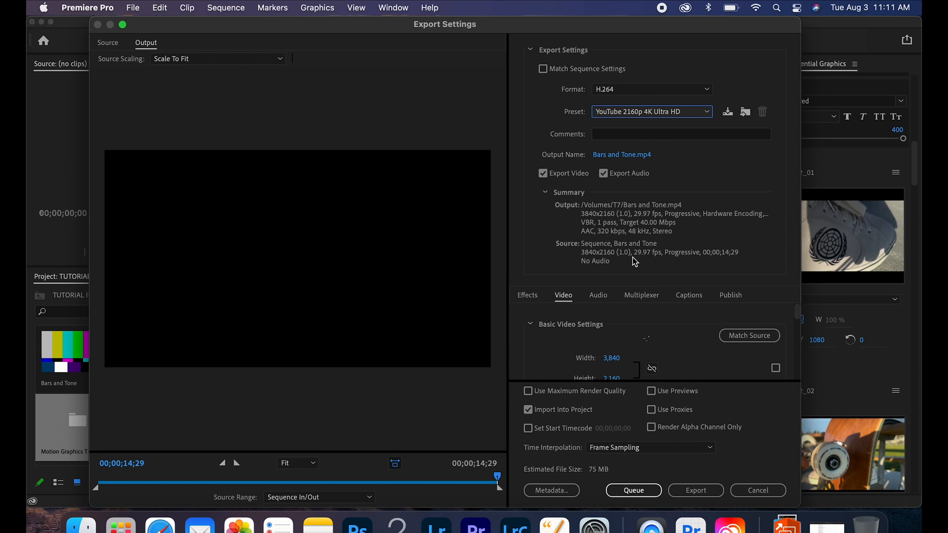
pyautogui.moveTo(682, 475)
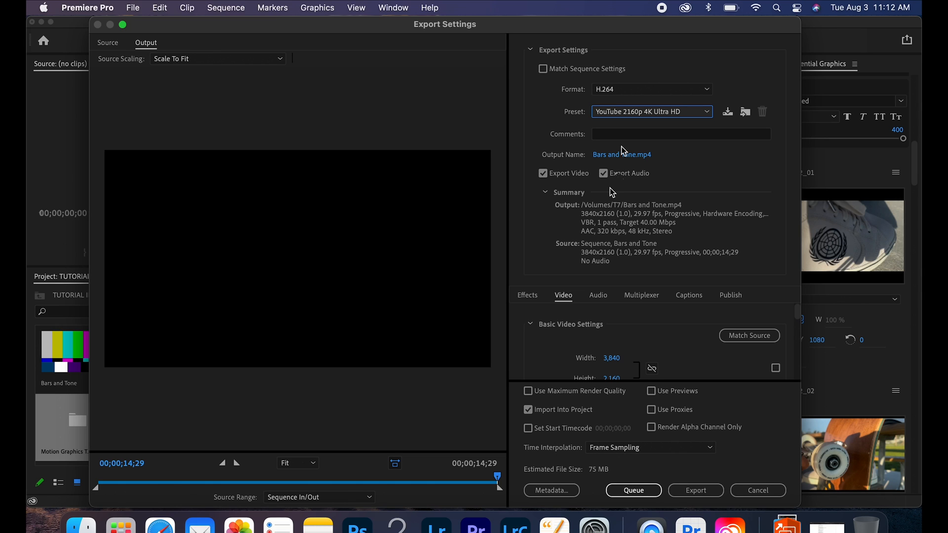
# Rename the export output file to 'TUTORIALS INTRO'
pyautogui.click(621, 153)
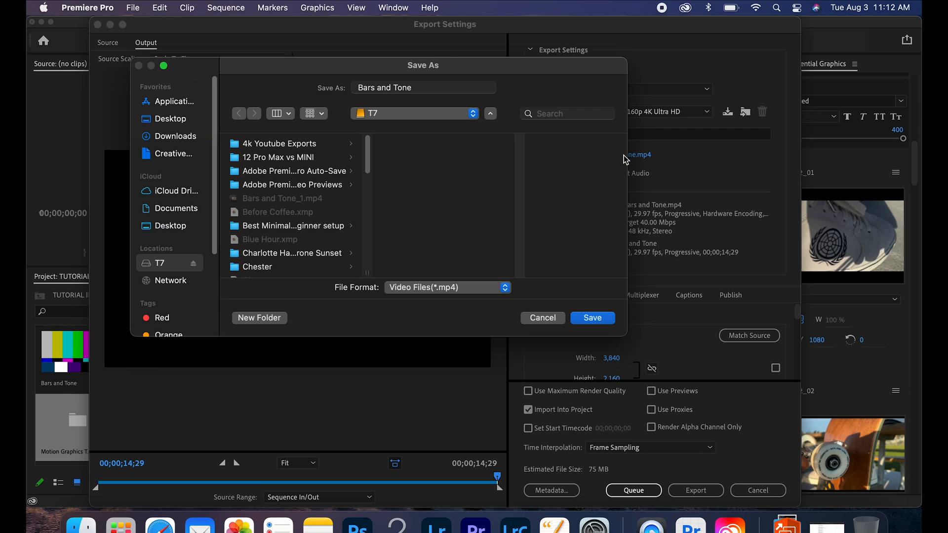
pyautogui.click(423, 87)
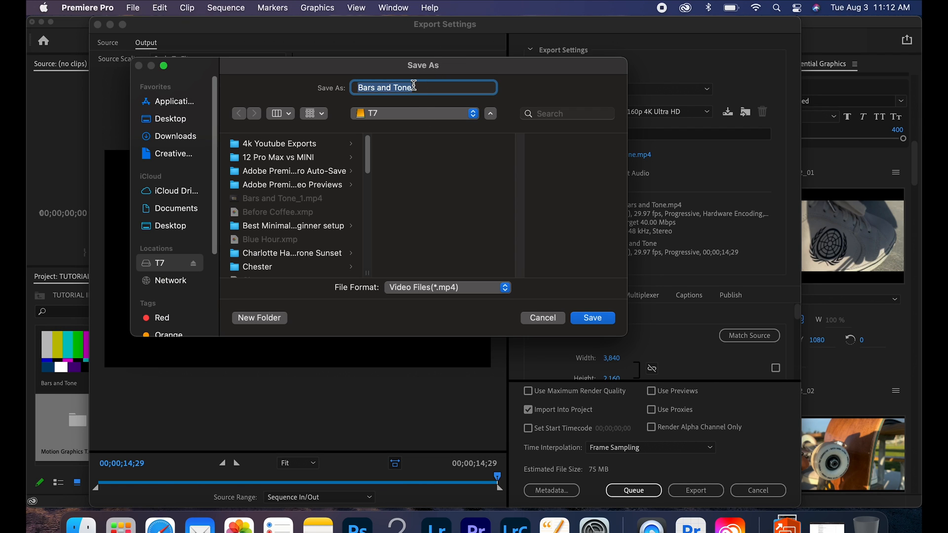
pyautogui.write('TUTOR')
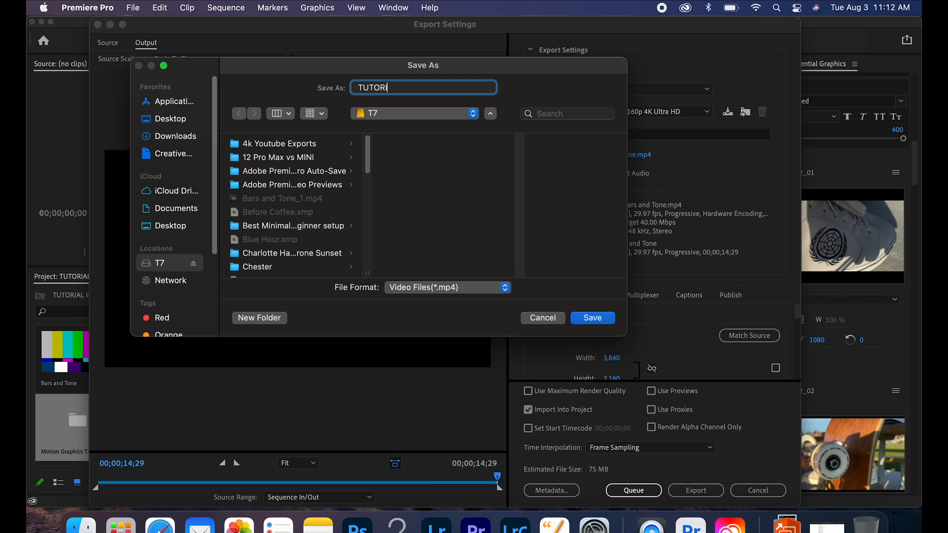
pyautogui.write('IALS INTRO')
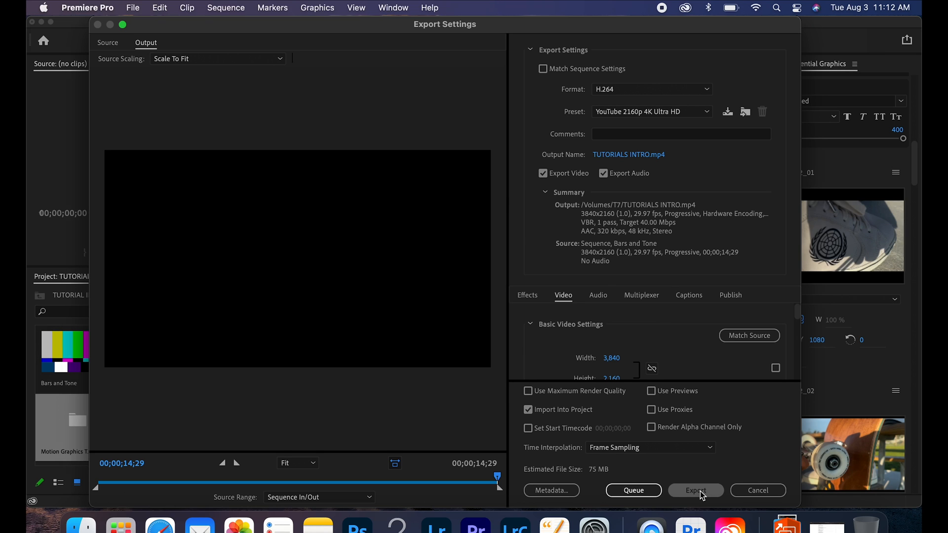
# Run the H.264 export, which fails with an error compiling movie, and dismiss the error
pyautogui.click(695, 491)
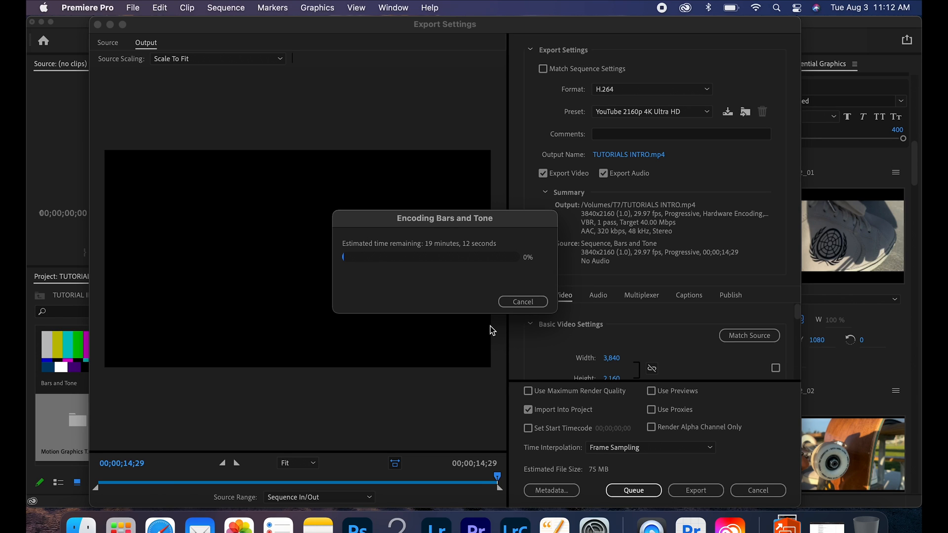
pyautogui.moveTo(478, 272)
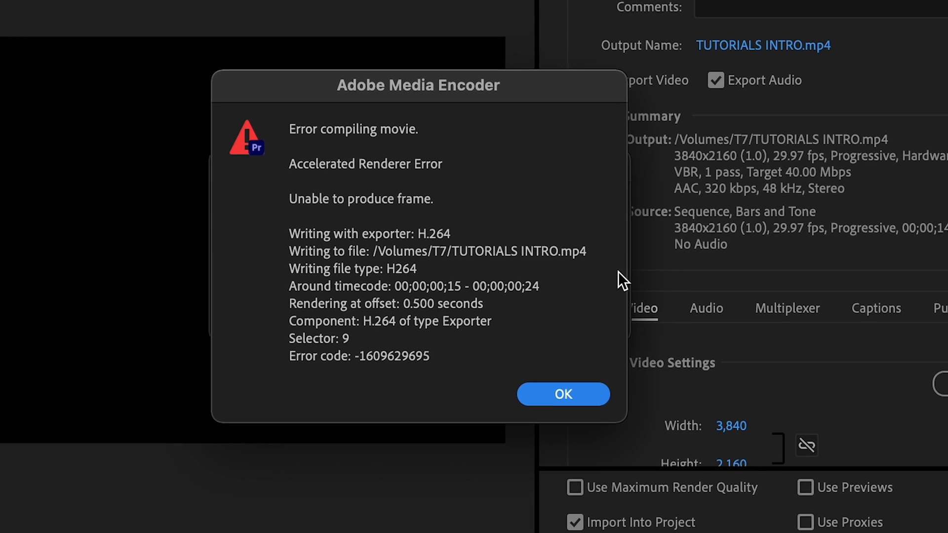
pyautogui.click(562, 394)
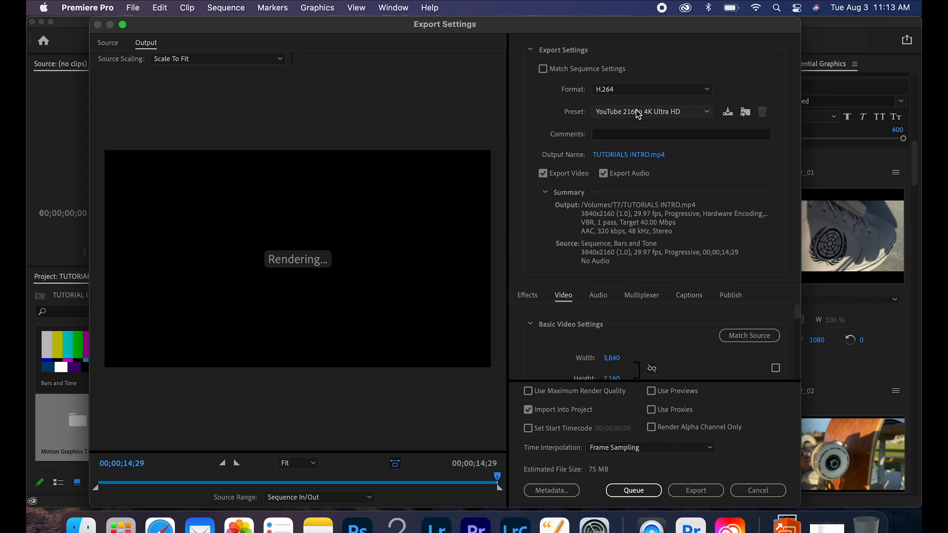
# Set the export format to QuickTime with the Apple ProRes 4444 preset
pyautogui.click(649, 89)
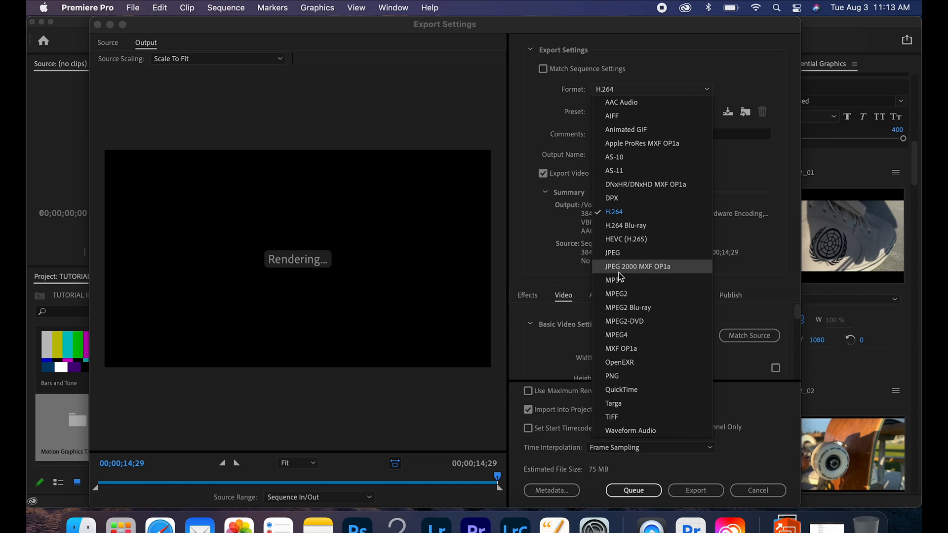
pyautogui.moveTo(629, 393)
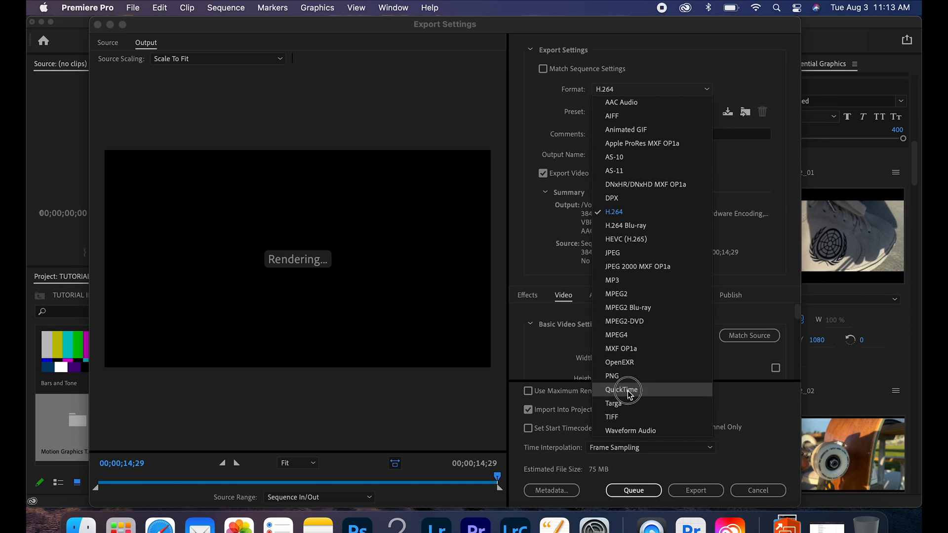
pyautogui.click(622, 390)
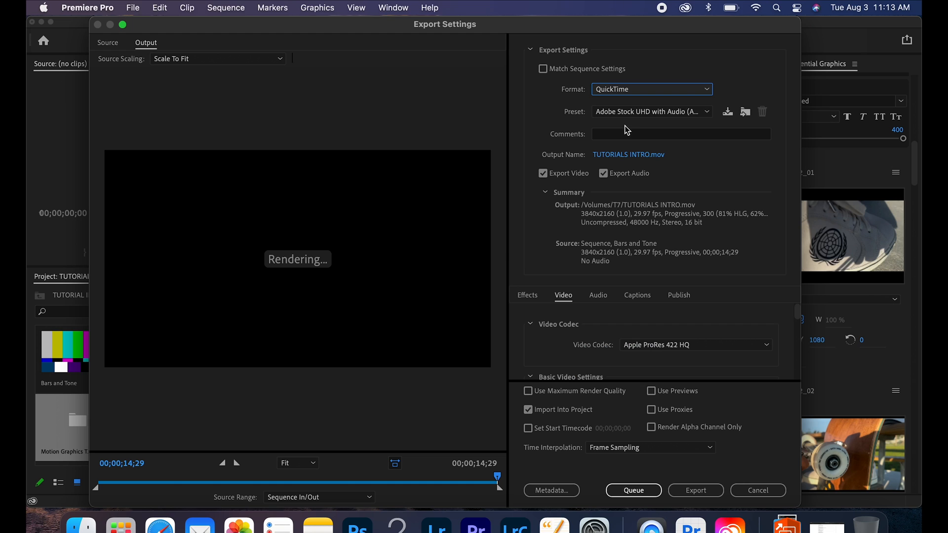
pyautogui.click(650, 111)
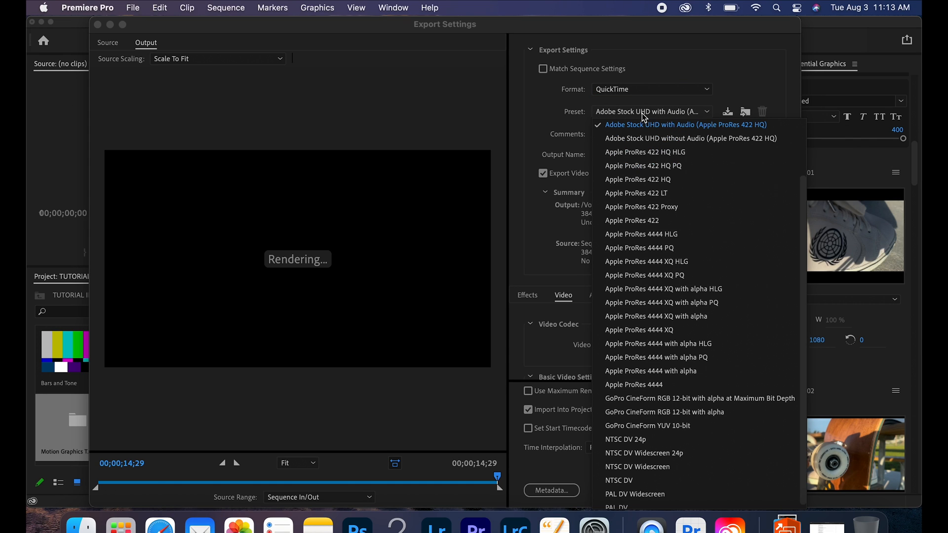
pyautogui.moveTo(672, 235)
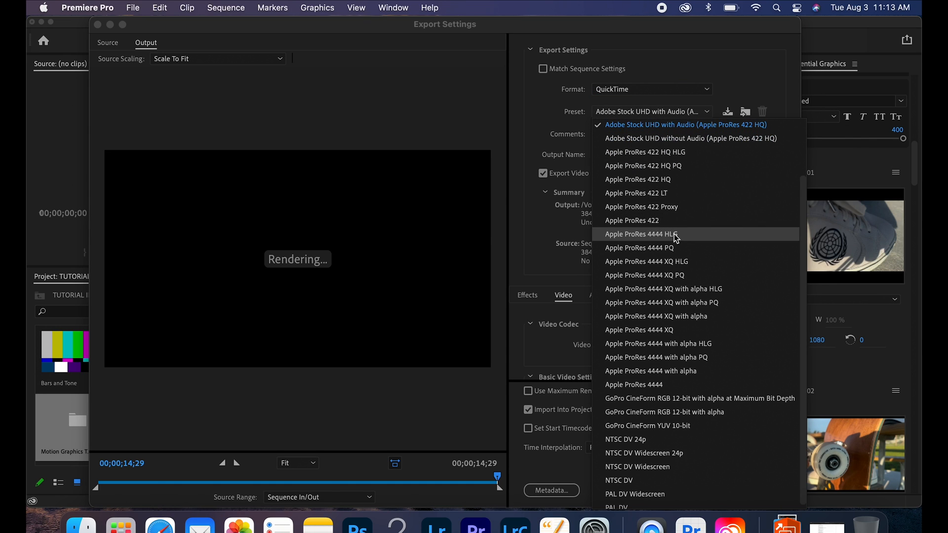
pyautogui.moveTo(662, 288)
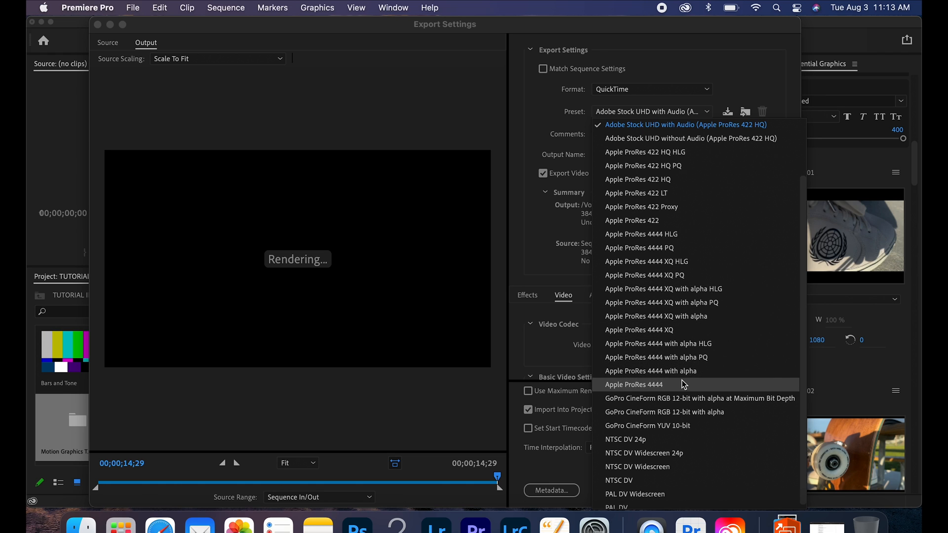
pyautogui.click(633, 384)
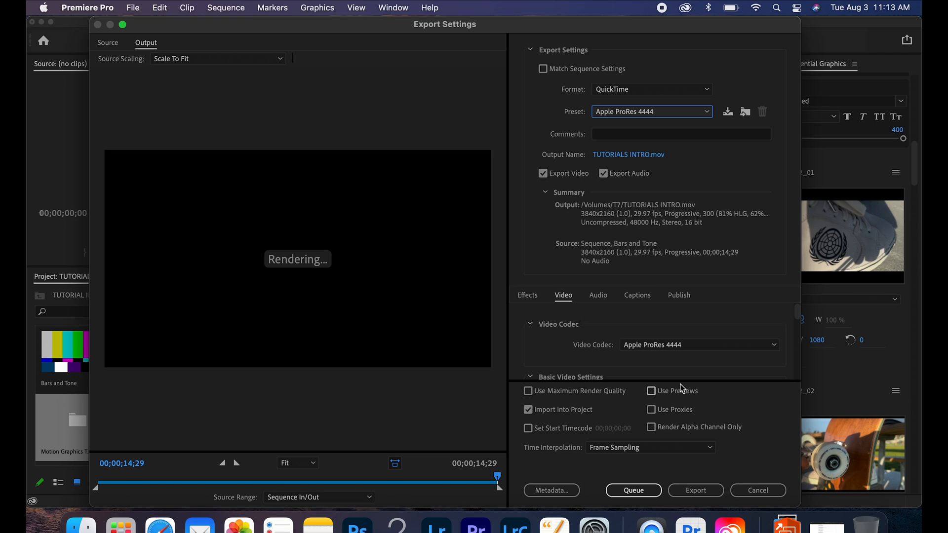
pyautogui.moveTo(696, 491)
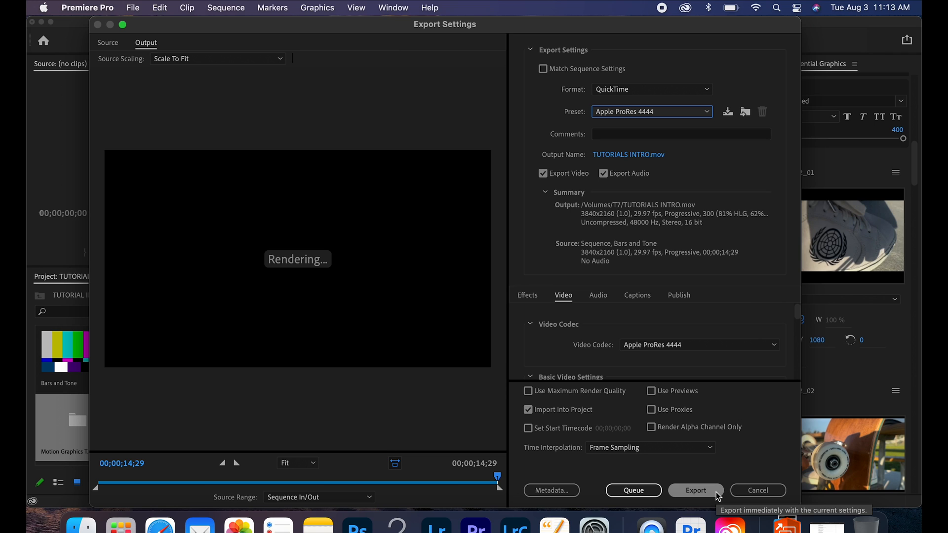
# Start the ProRes 4444 QuickTime export, which runs until an error compiling movie appears
pyautogui.click(695, 490)
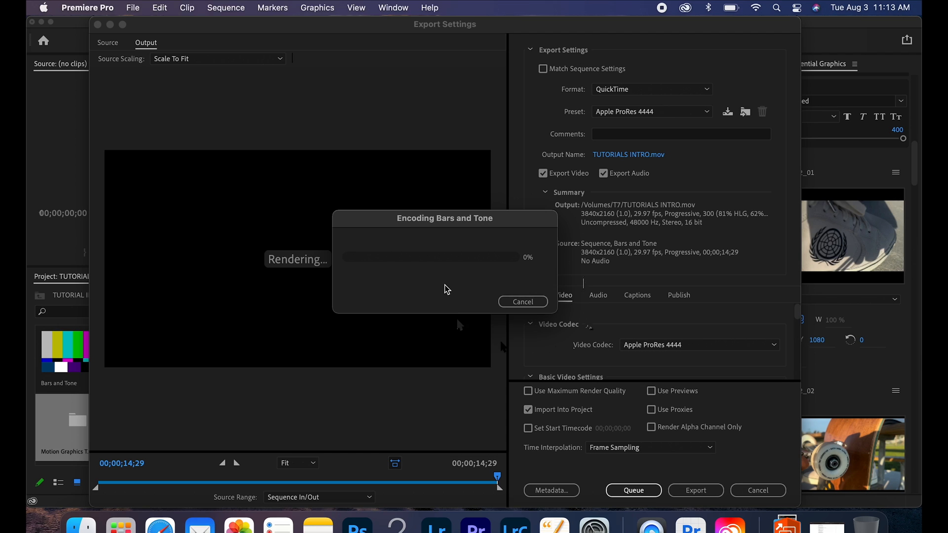
pyautogui.moveTo(494, 245)
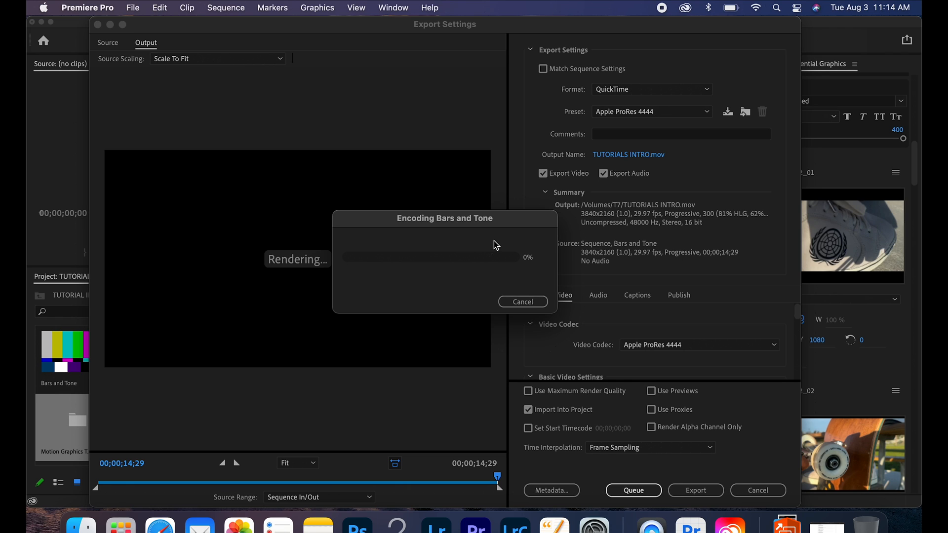
pyautogui.moveTo(540, 263)
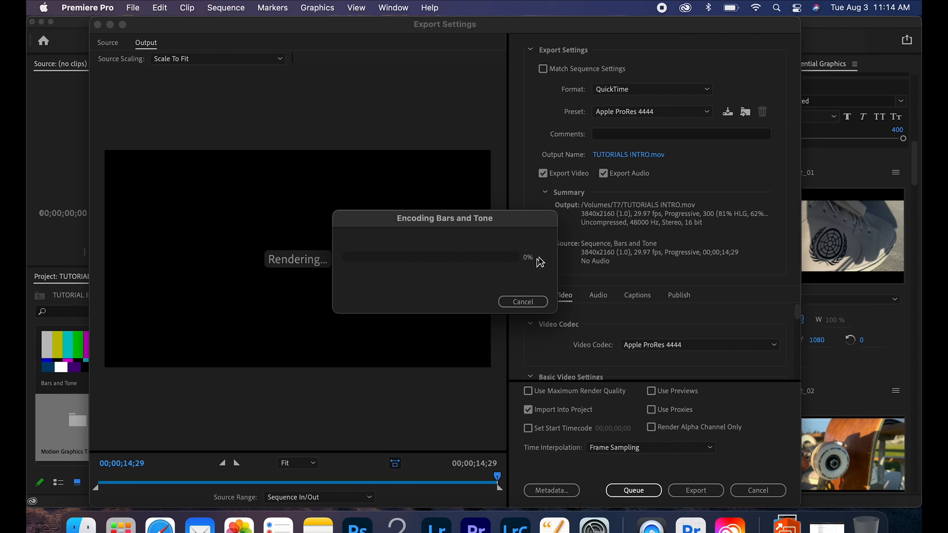
pyautogui.moveTo(417, 295)
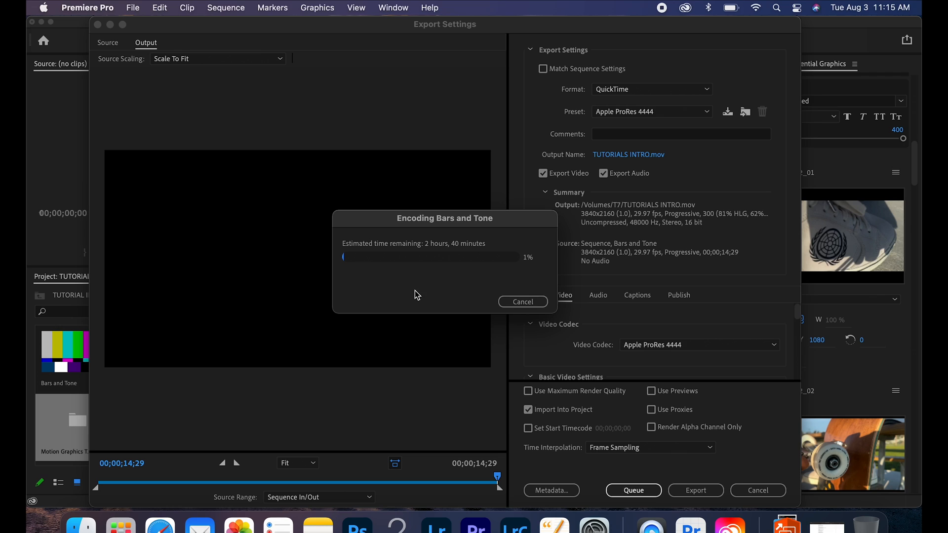
pyautogui.moveTo(793, 174)
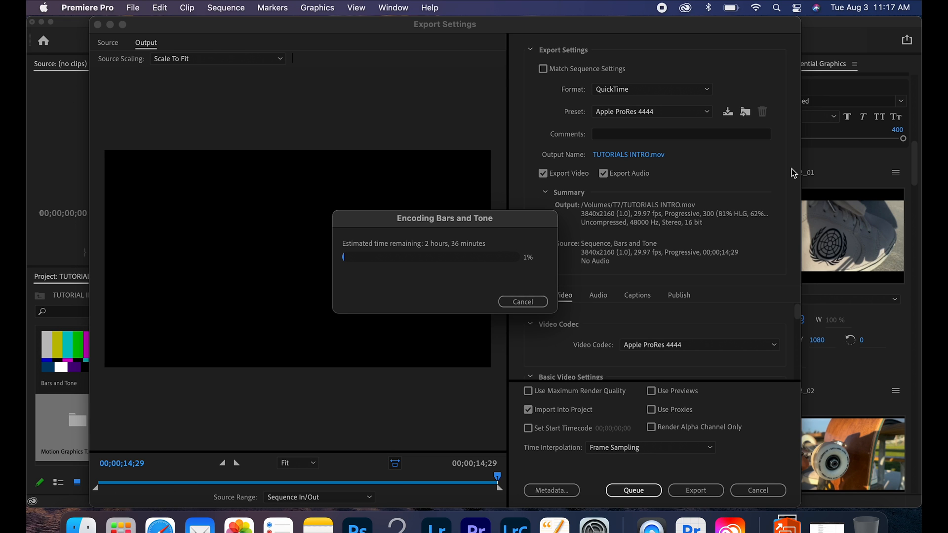
pyautogui.moveTo(731, 133)
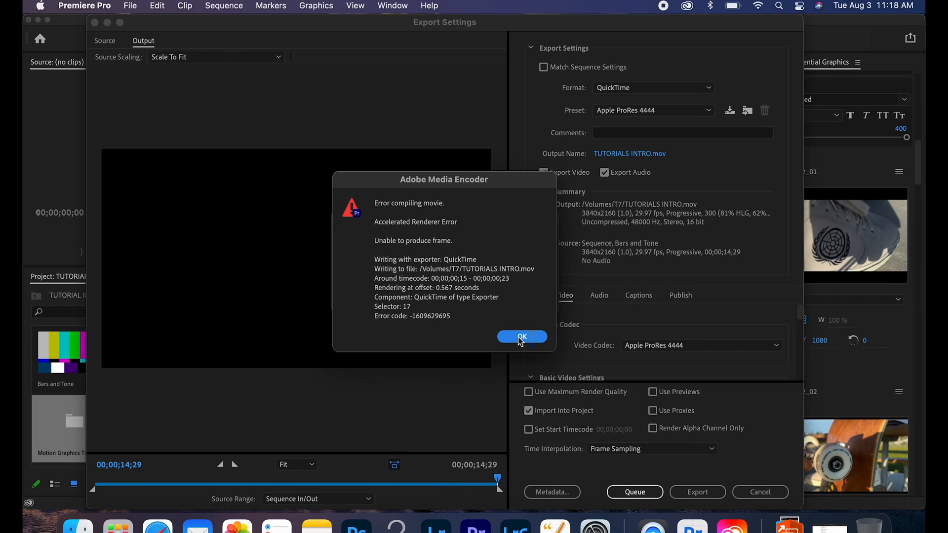
# Dismiss the export error and reach the project's Scratch Disks settings
pyautogui.click(522, 337)
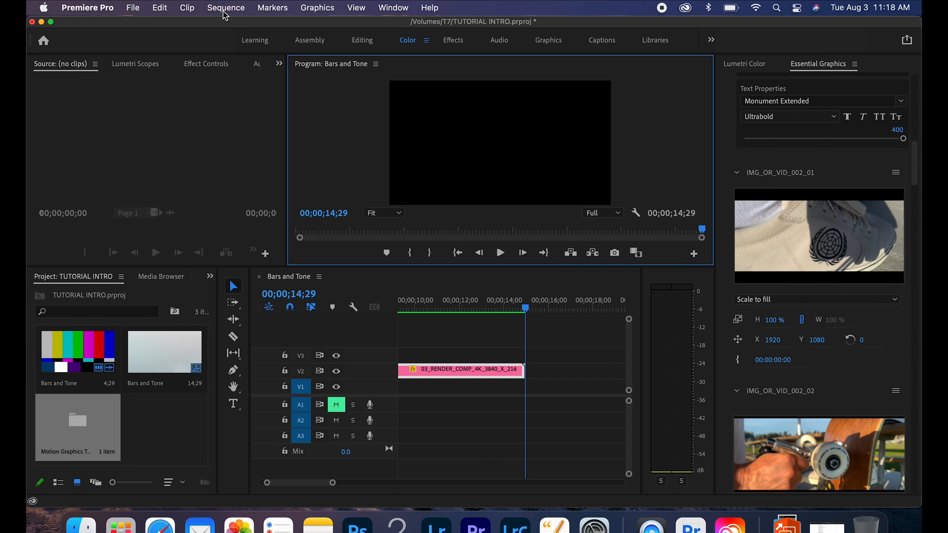
pyautogui.click(132, 7)
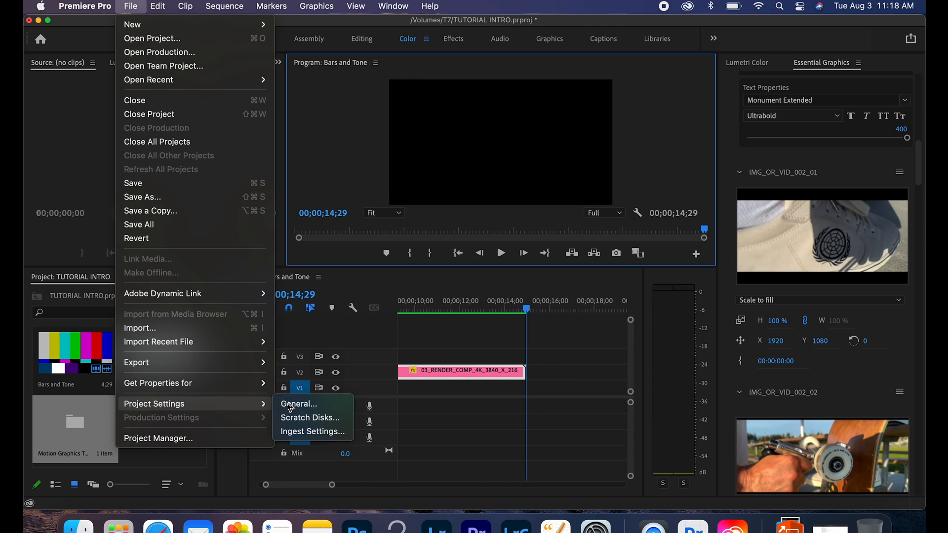
pyautogui.click(298, 403)
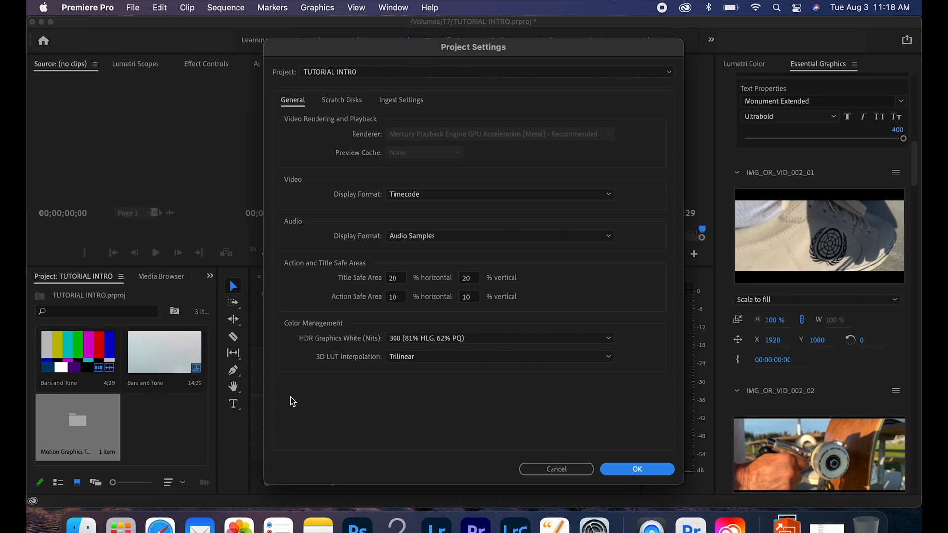
pyautogui.moveTo(416, 133)
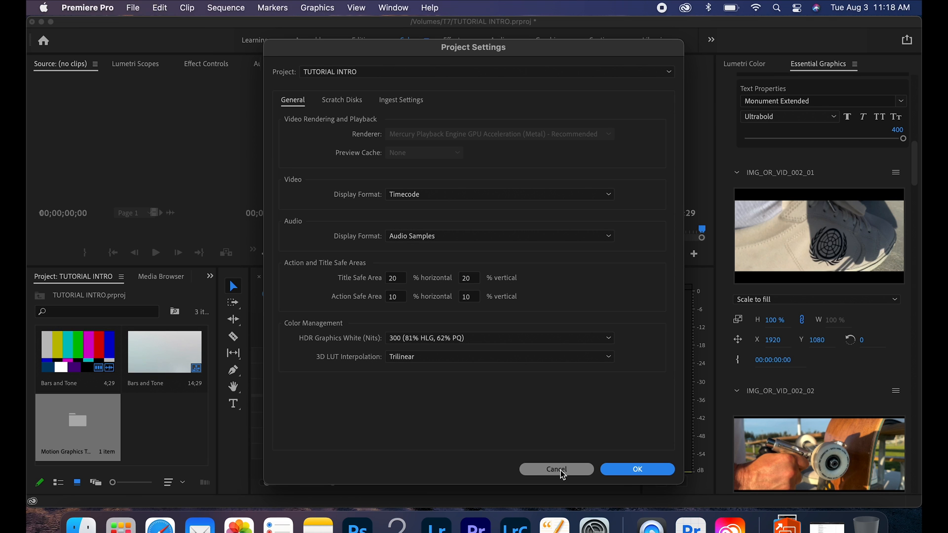
pyautogui.click(341, 99)
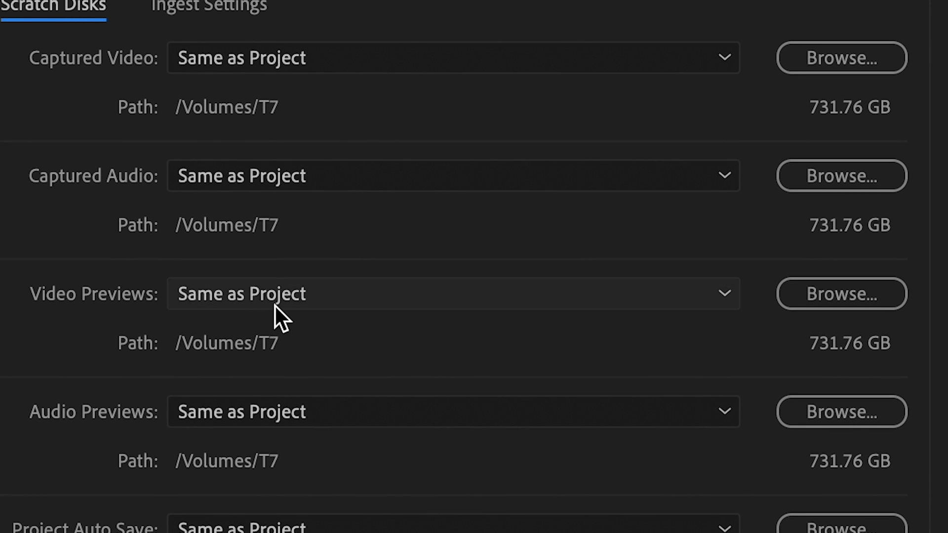
# Point Video Previews to a new TUTORIAL INTRO folder on the T7 drive and apply the settings
pyautogui.click(453, 293)
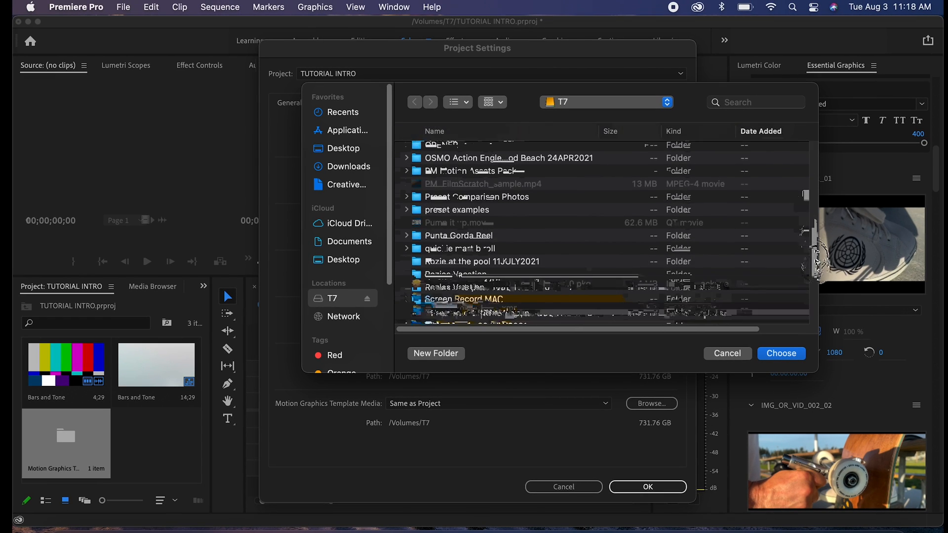
pyautogui.scroll(-3)
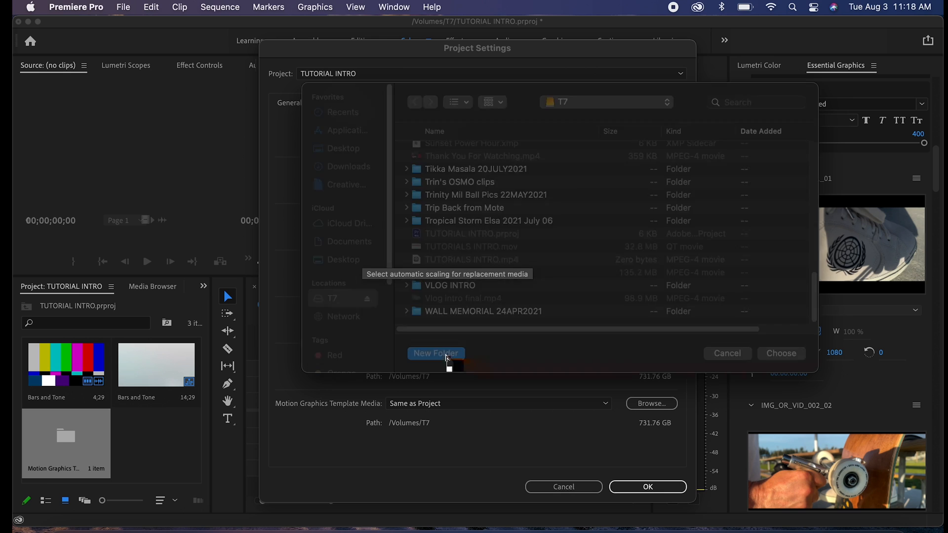
pyautogui.click(435, 353)
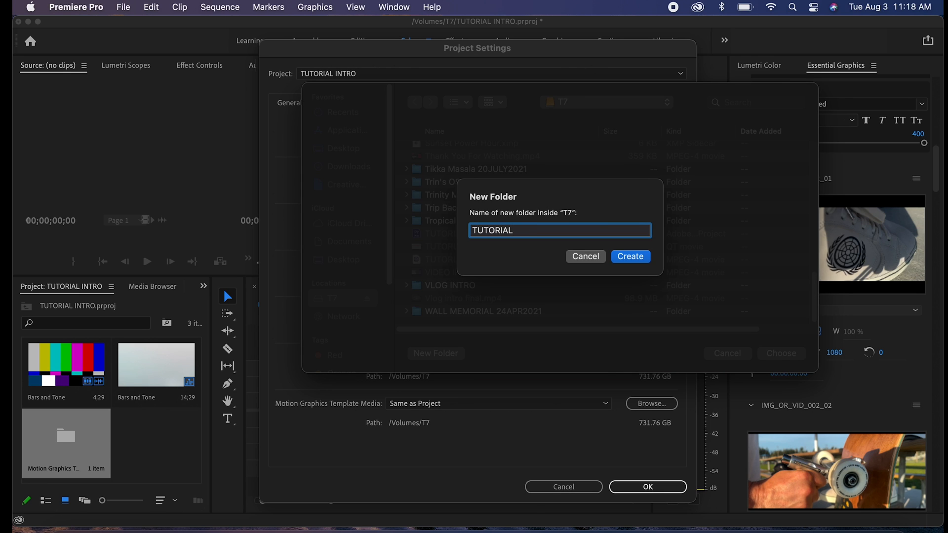
pyautogui.click(629, 257)
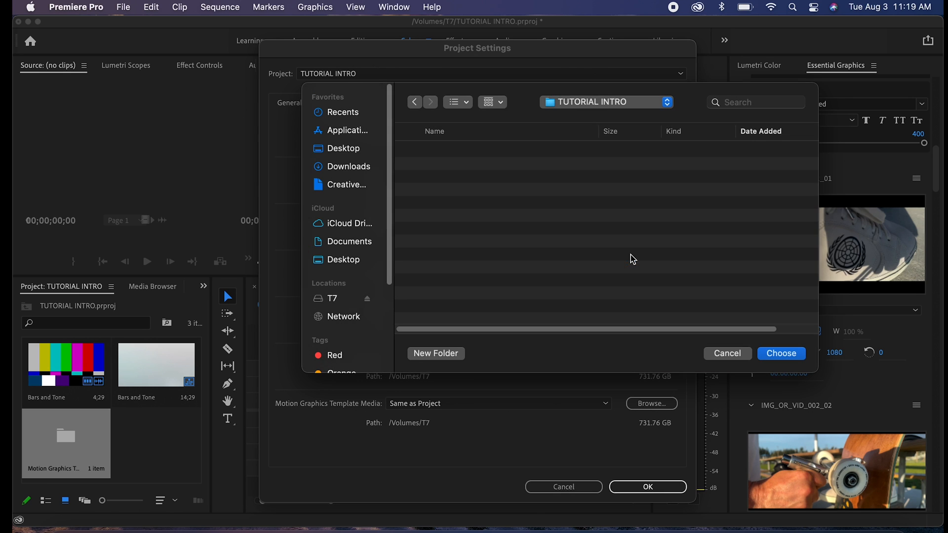
pyautogui.click(780, 354)
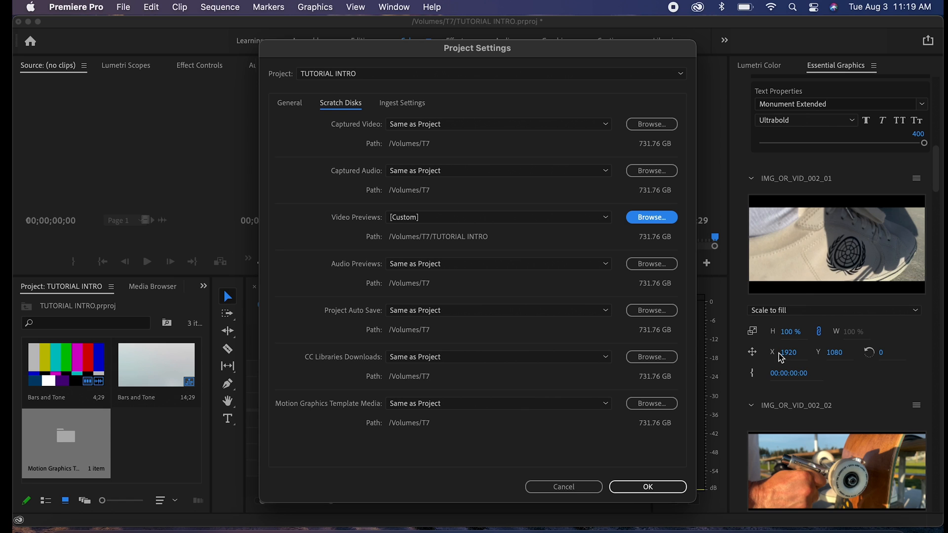
pyautogui.click(646, 486)
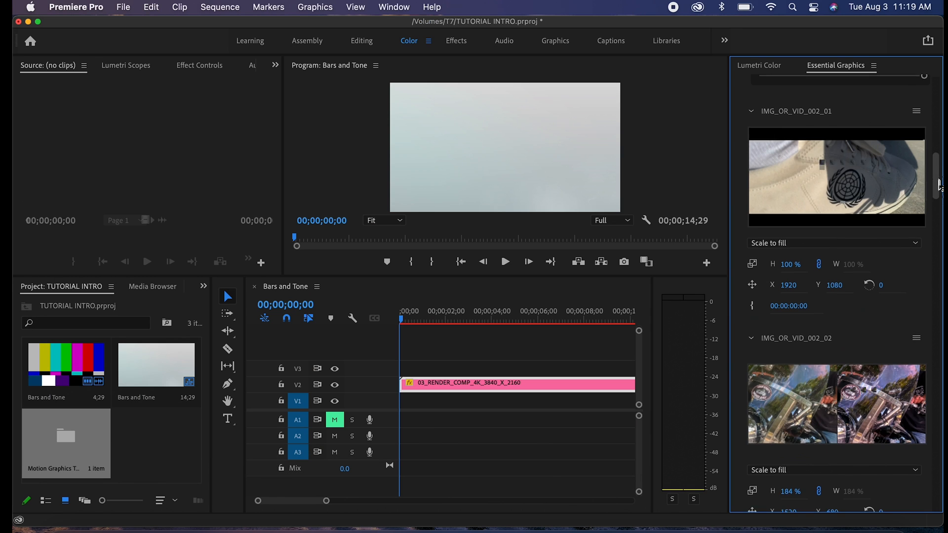
pyautogui.scroll(-3)
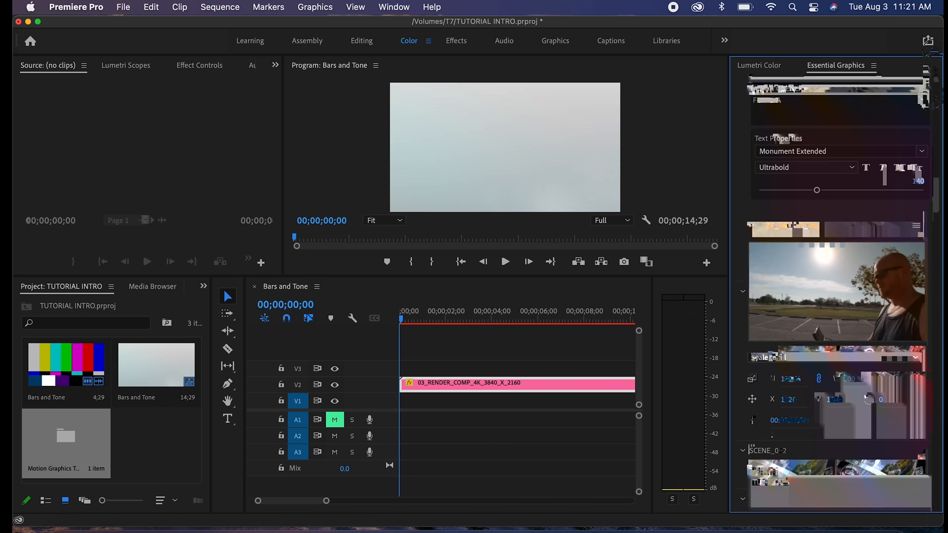
pyautogui.click(219, 7)
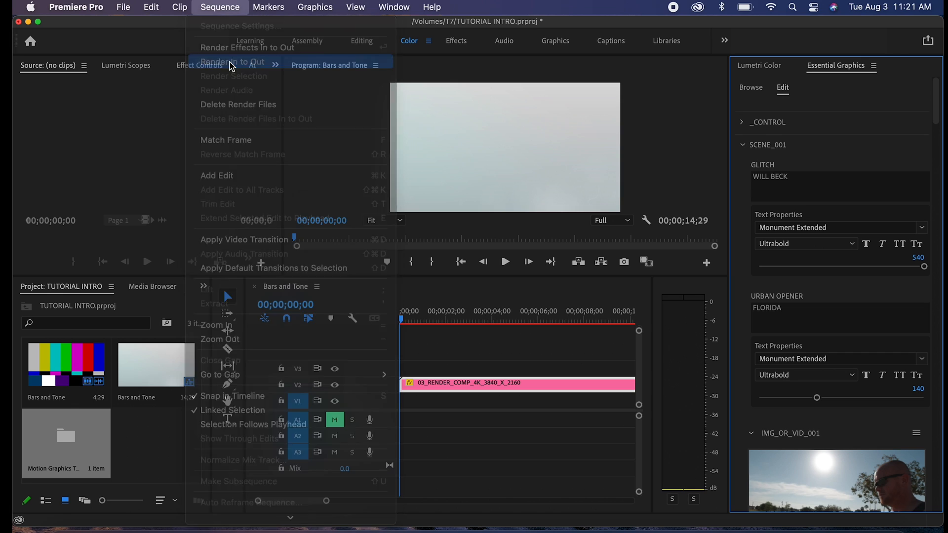
# Render In to Out for the whole opener sequence and let it play through to 00;00;14;29
pyautogui.click(231, 61)
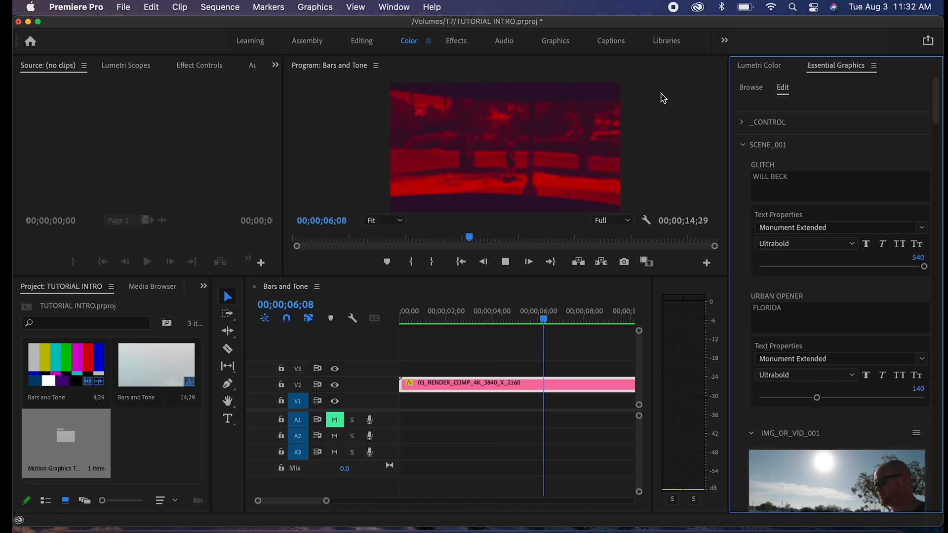
pyautogui.click(587, 318)
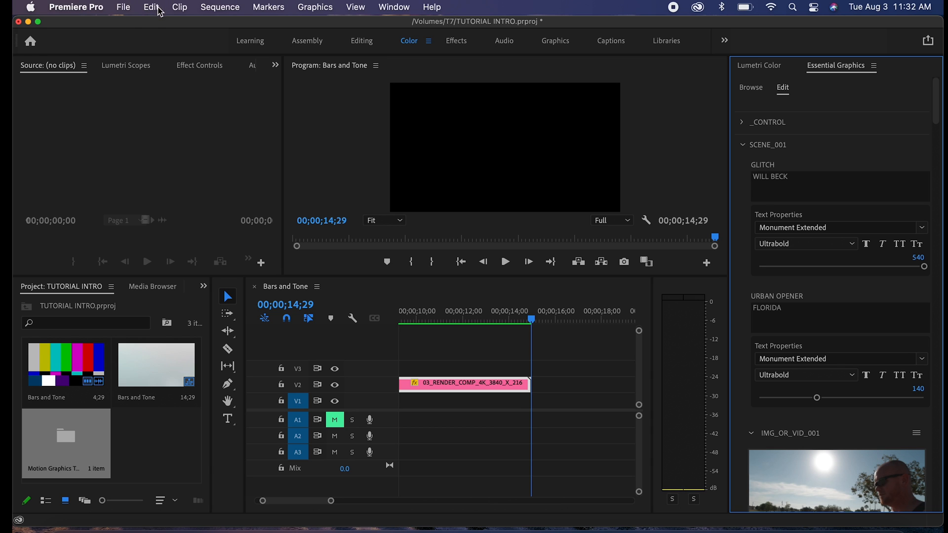
pyautogui.moveTo(21, 23)
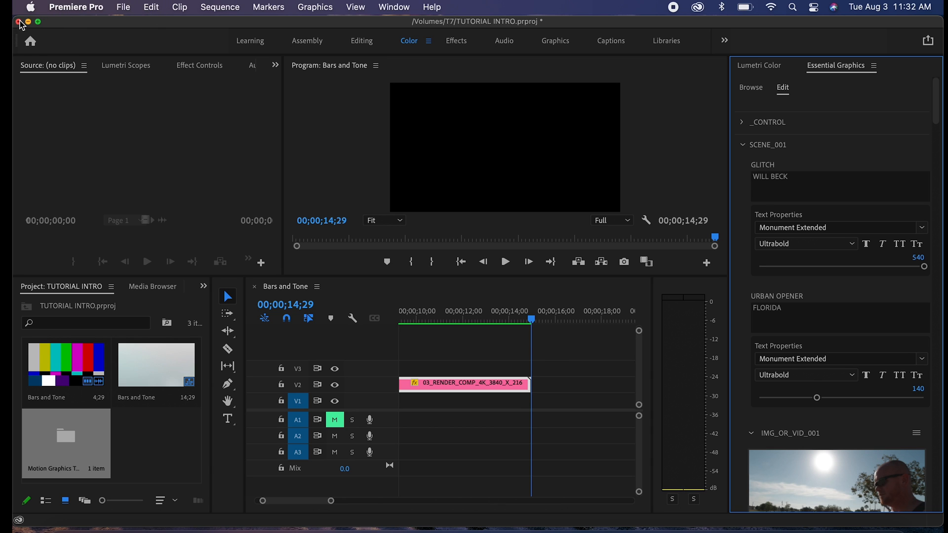
# Close TUTORIAL INTRO.prproj, saving changes, returning to the home screen
pyautogui.click(17, 21)
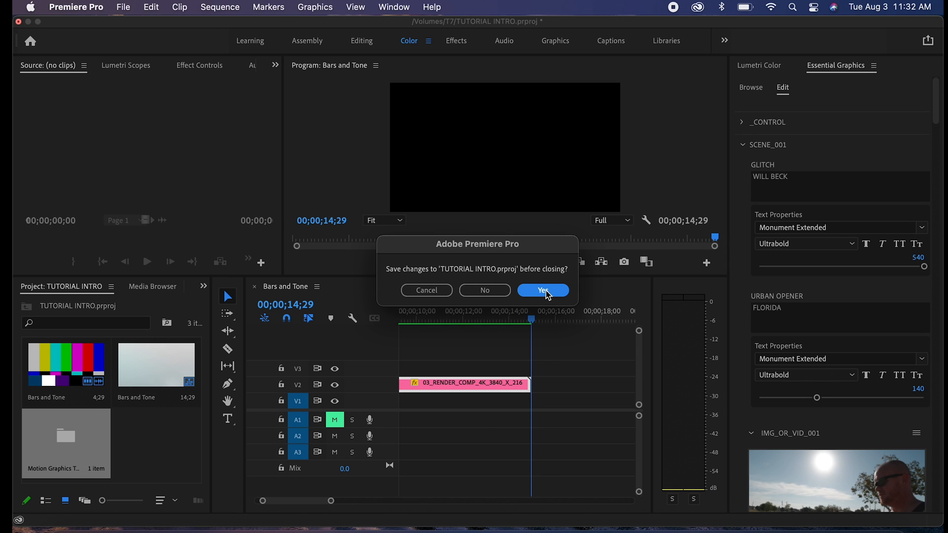
pyautogui.click(542, 290)
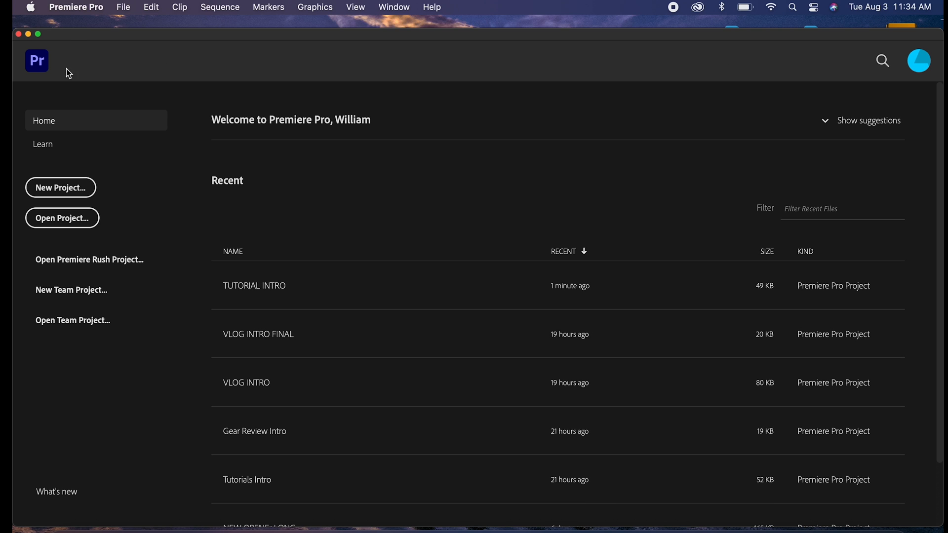
# Create a new project named TUTORIAL INTRO FINAL on the T7 drive
pyautogui.click(61, 188)
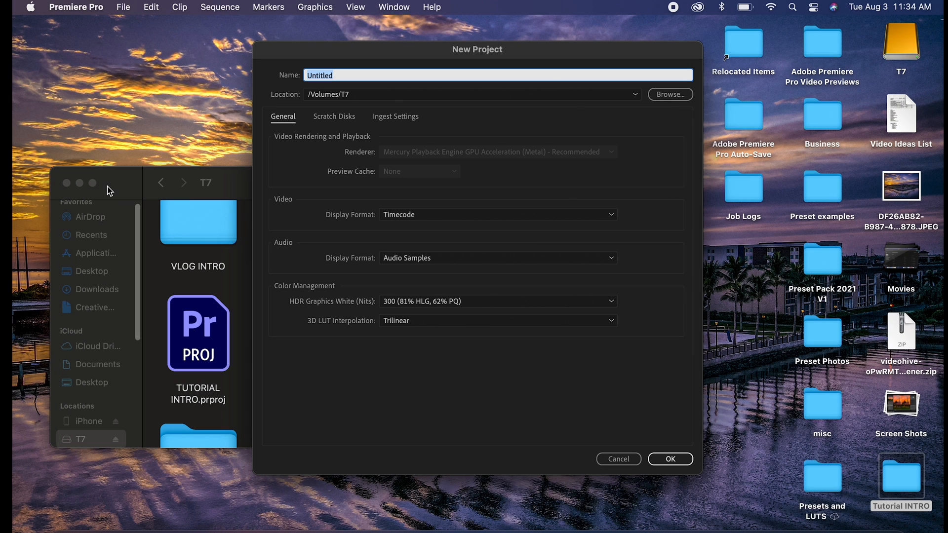
pyautogui.write('T')
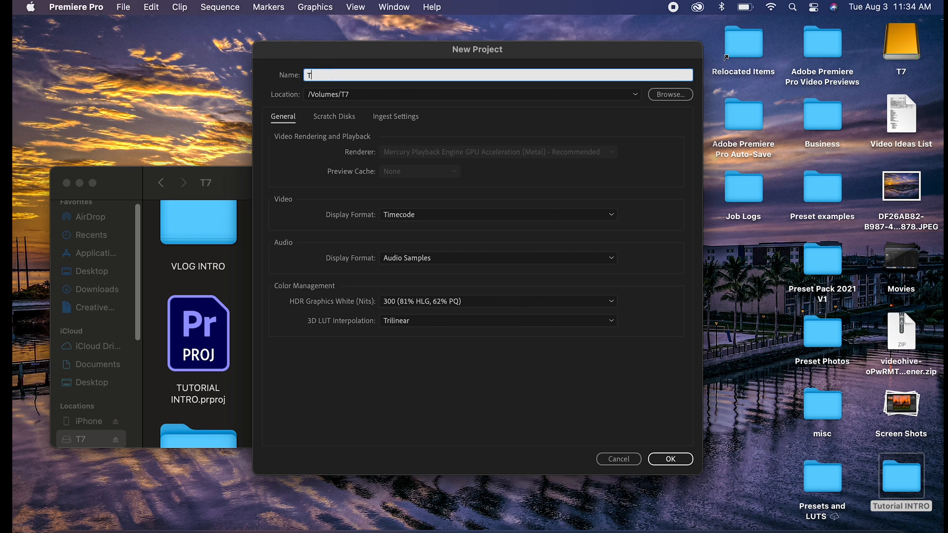
pyautogui.write('UTORIAL')
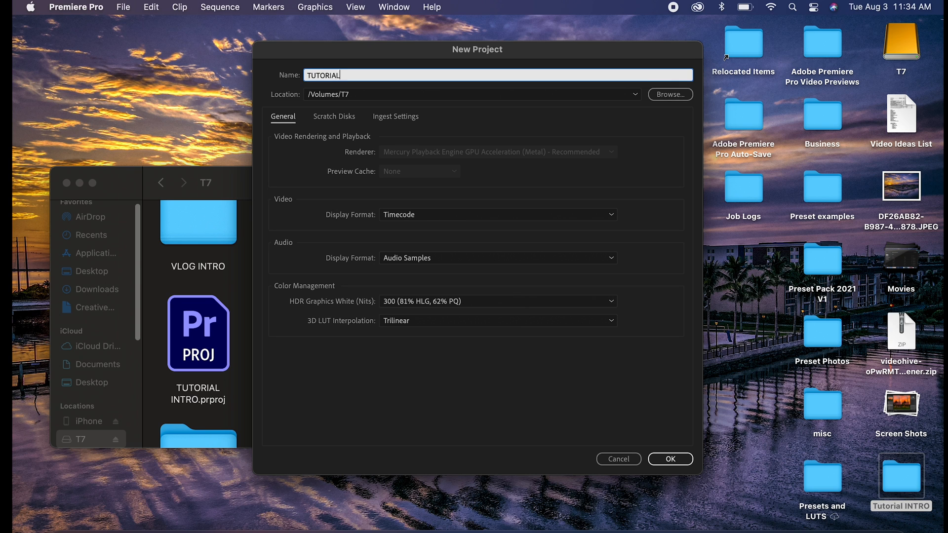
pyautogui.write('INTRO')
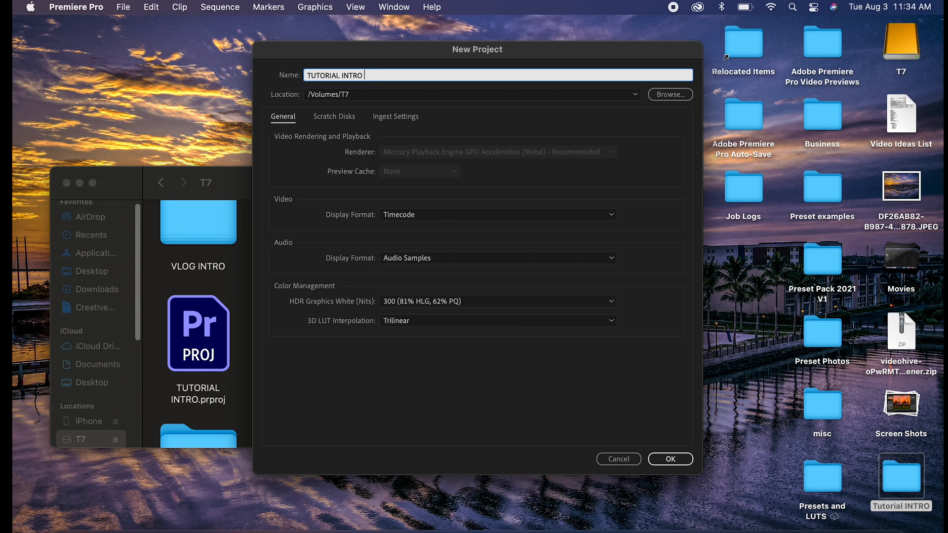
pyautogui.write('FINAL')
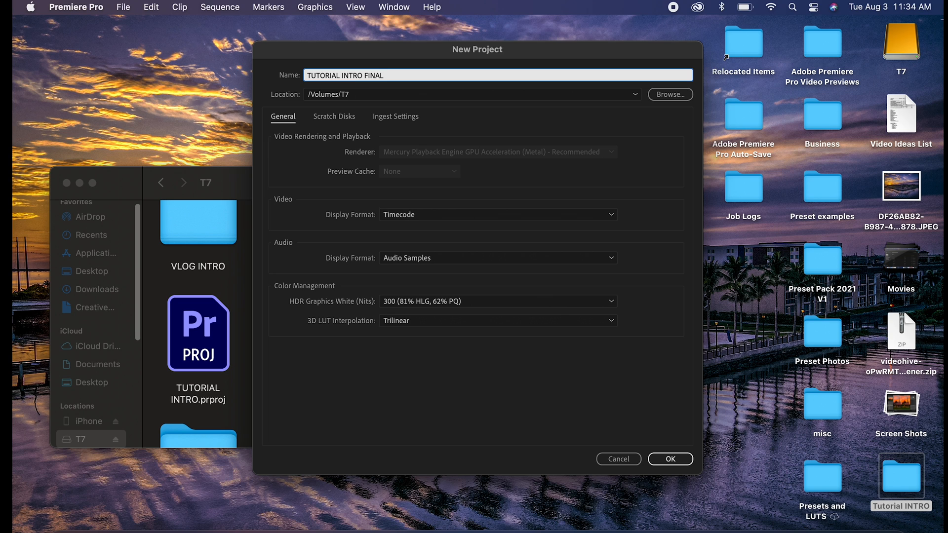
pyautogui.moveTo(361, 128)
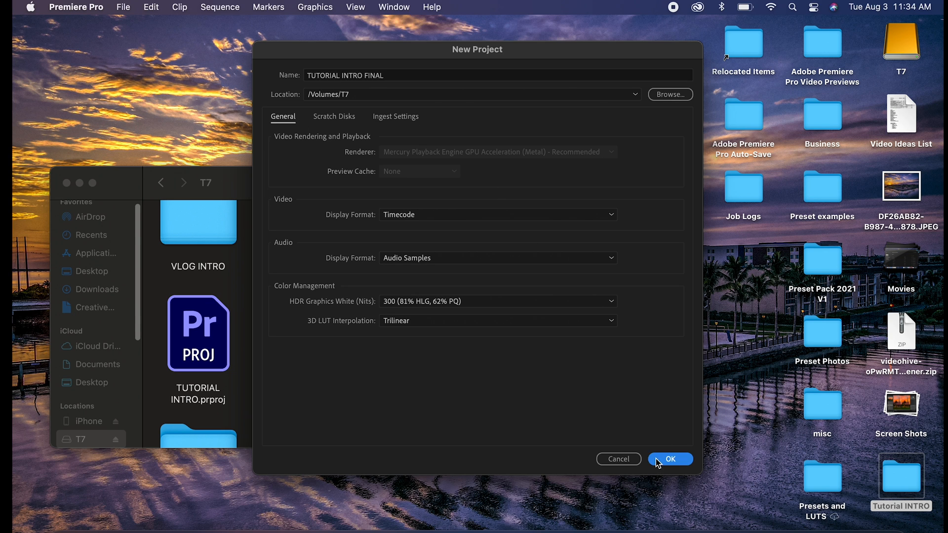
pyautogui.click(669, 459)
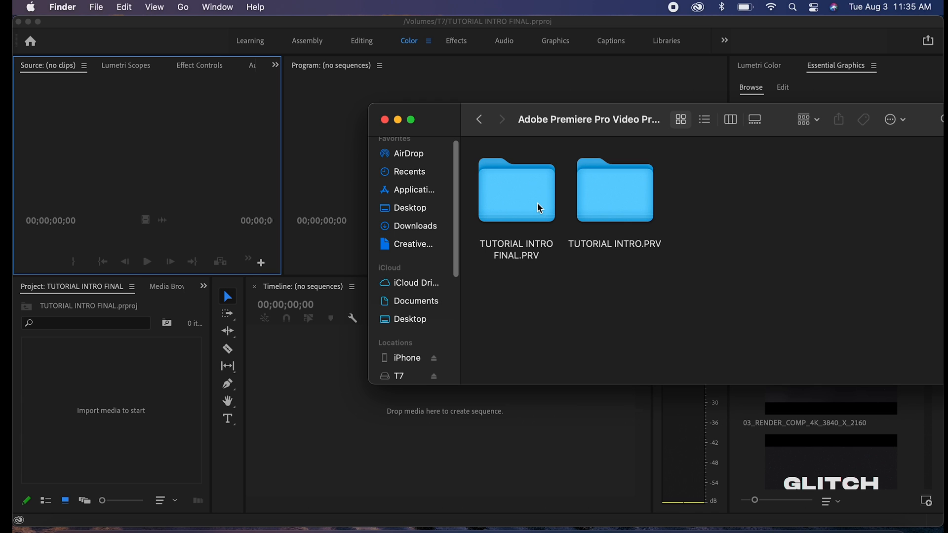
# Open the TUTORIAL INTRO.PRV folder and bring its Rendered .mpeg clip into the new project
pyautogui.click(614, 191)
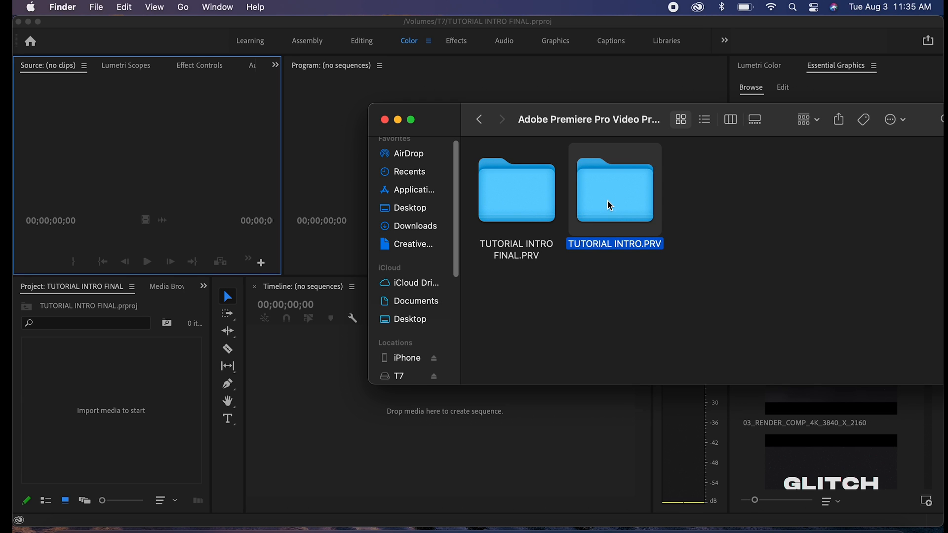
pyautogui.click(609, 207)
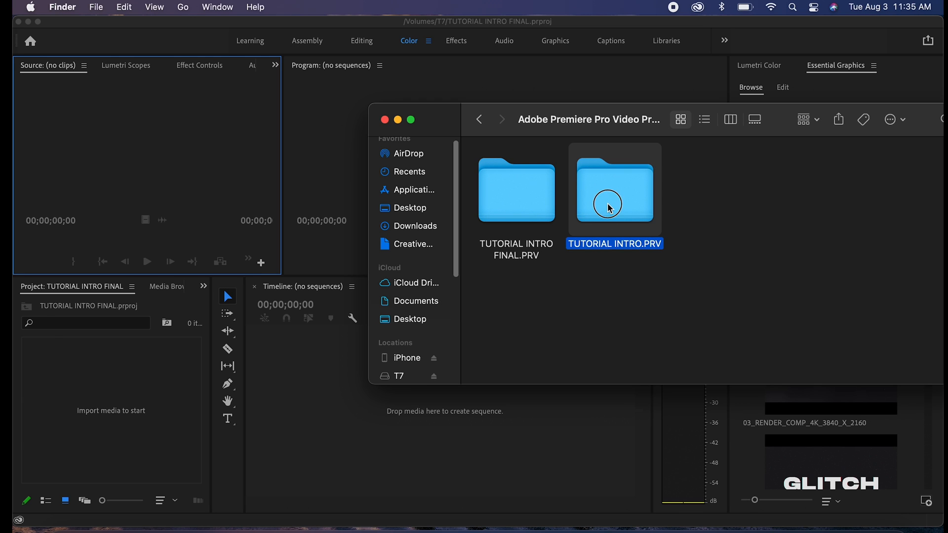
pyautogui.doubleClick(614, 191)
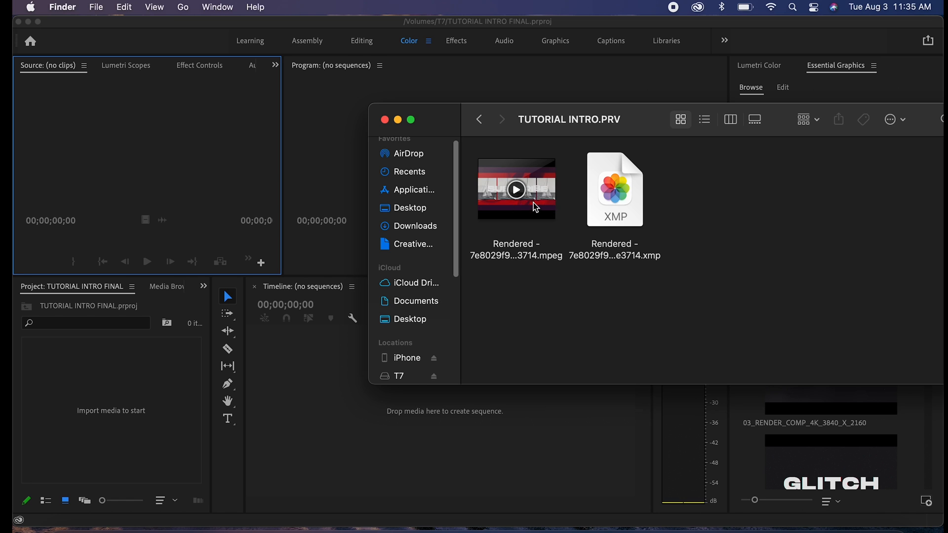
pyautogui.doubleClick(515, 189)
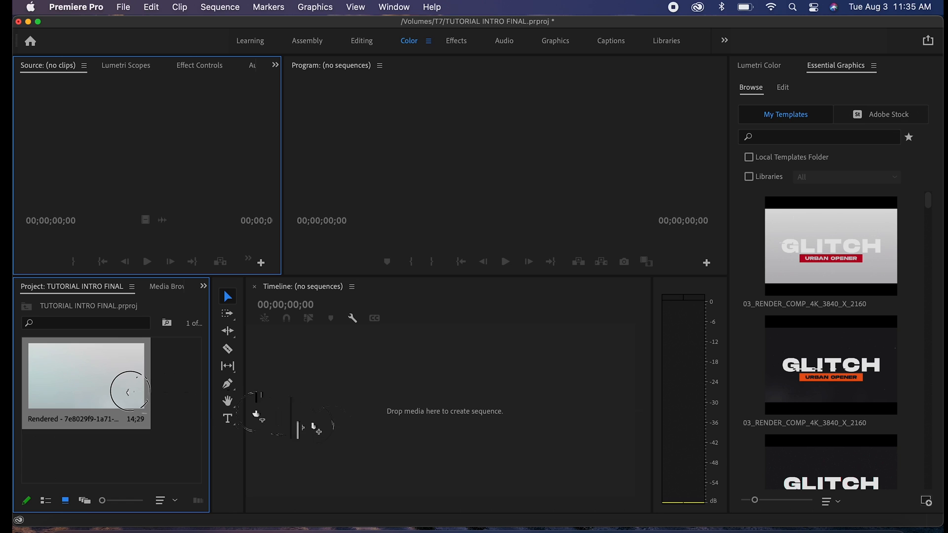
pyautogui.moveTo(86, 383); pyautogui.dragTo(456, 400)
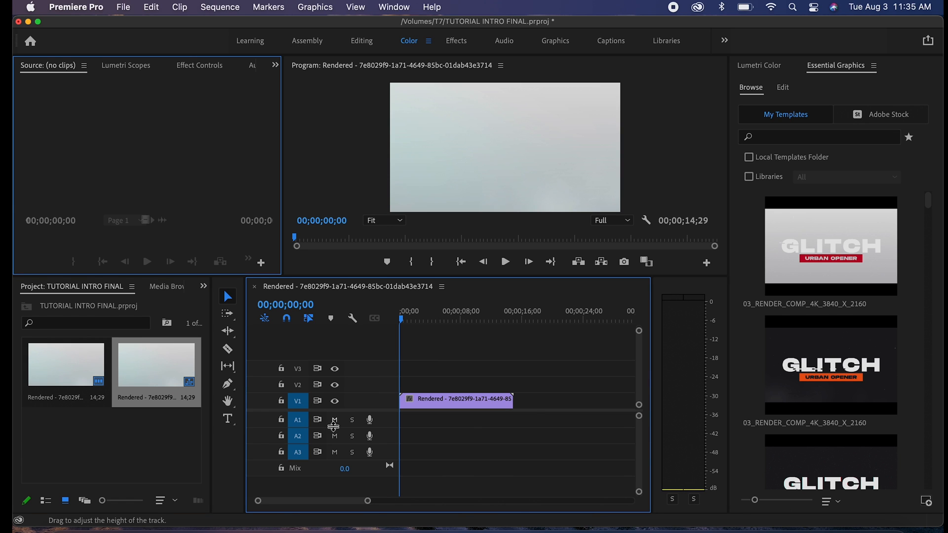
pyautogui.moveTo(505, 261)
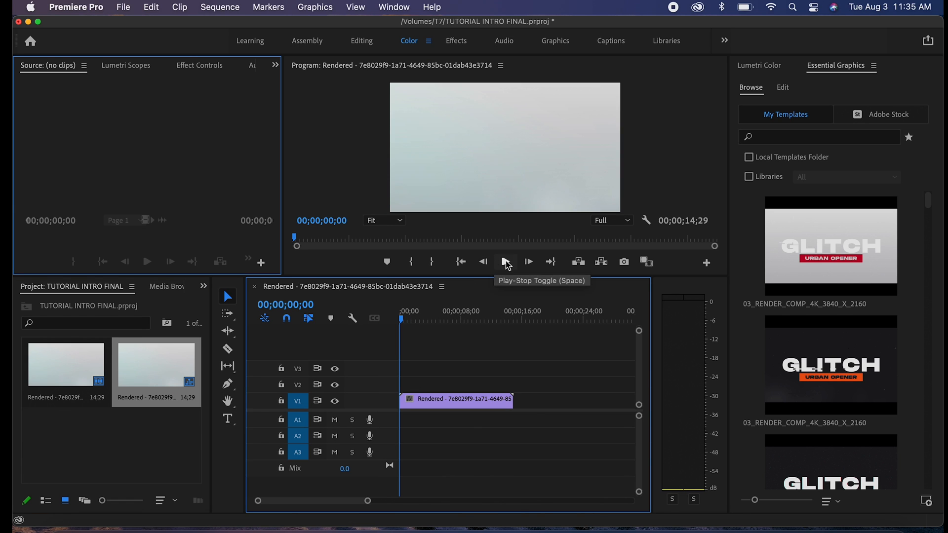
pyautogui.click(504, 261)
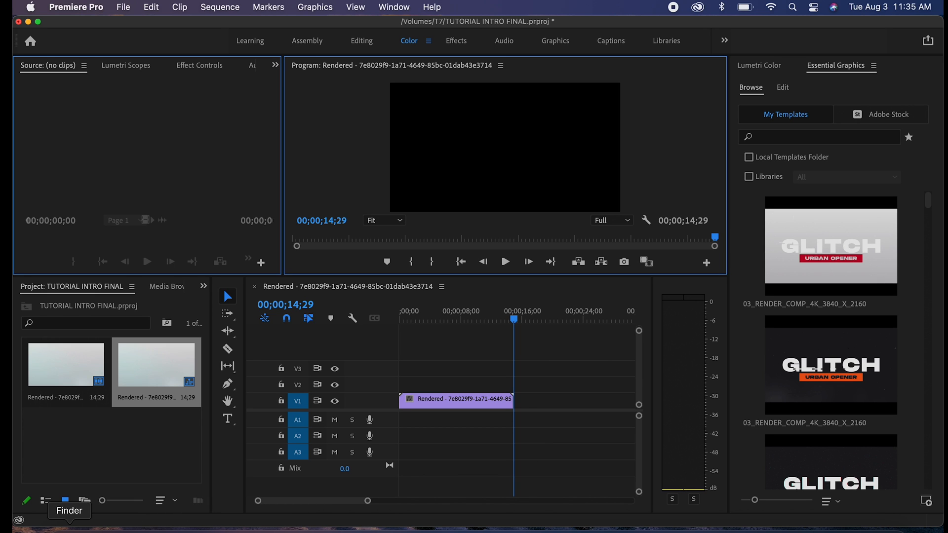
# In Finder, browse the T7 drive to the Epidemic Sound Music Tracks folder
pyautogui.click(69, 510)
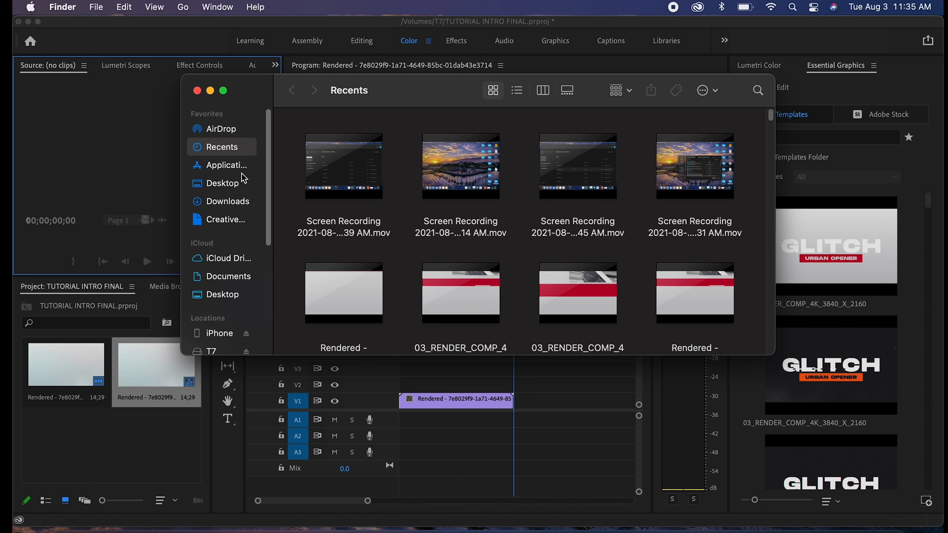
pyautogui.click(212, 347)
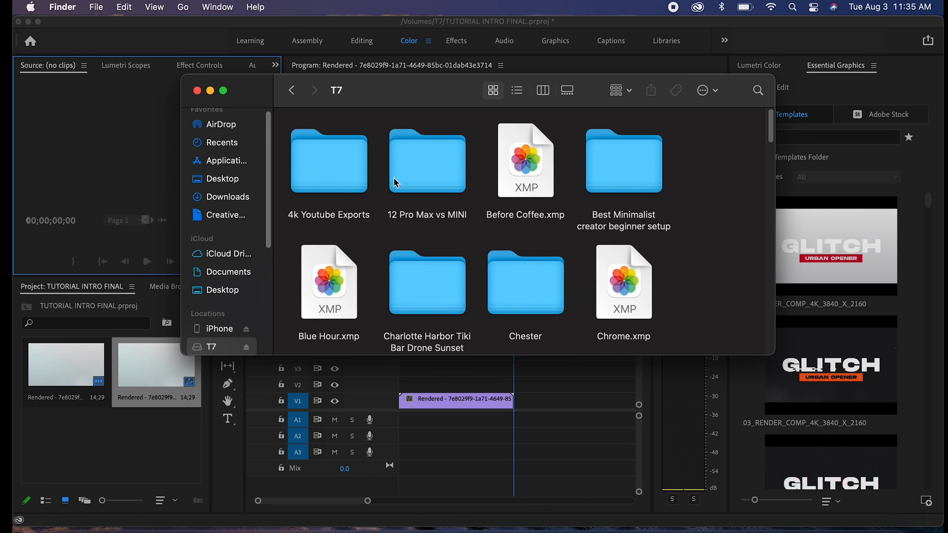
pyautogui.scroll(-3)
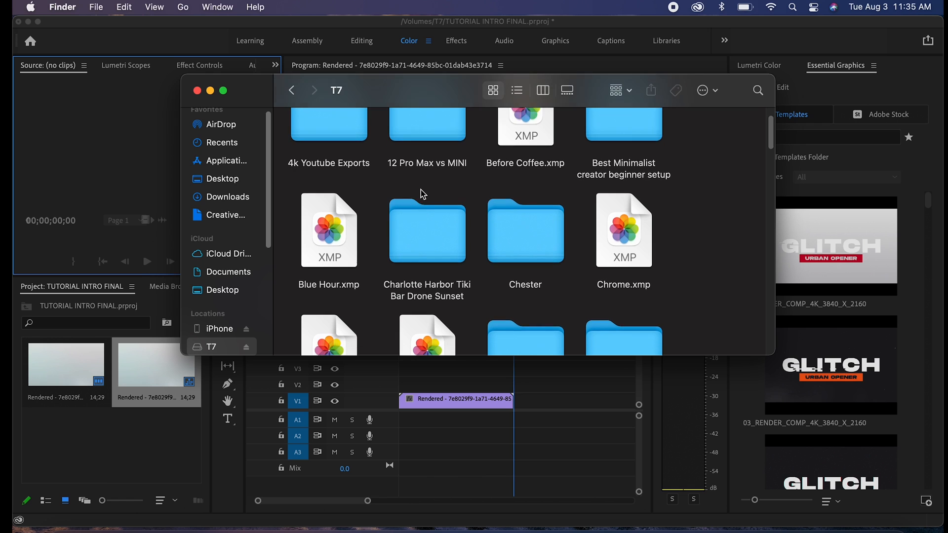
pyautogui.scroll(-3)
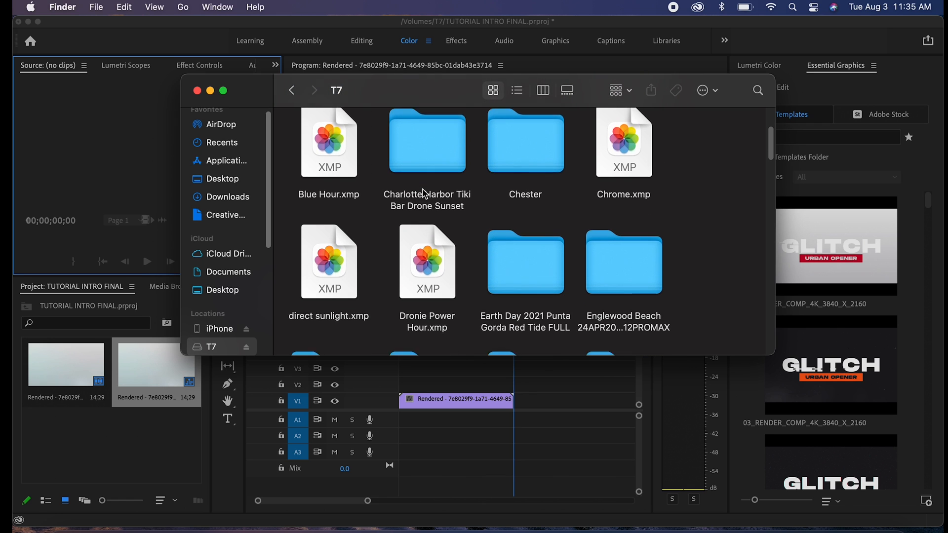
pyautogui.scroll(-3)
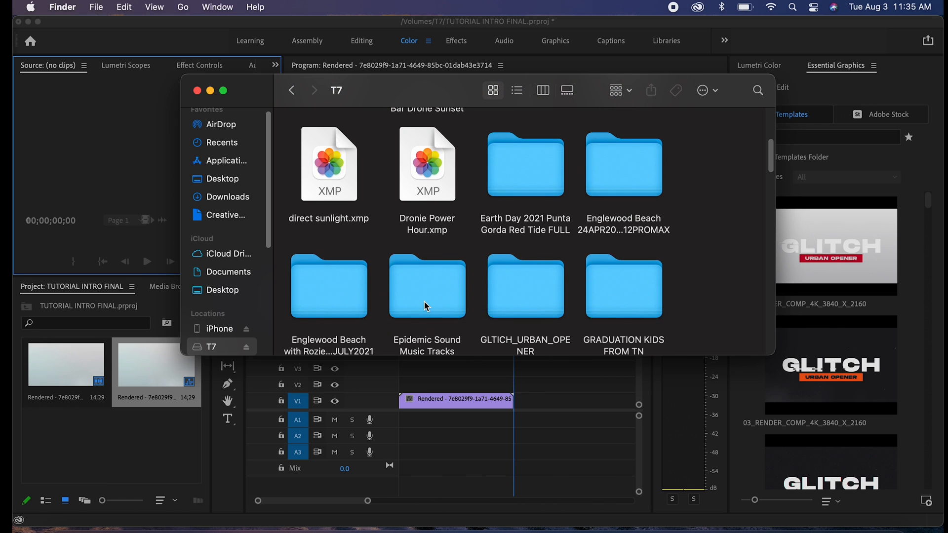
pyautogui.doubleClick(426, 286)
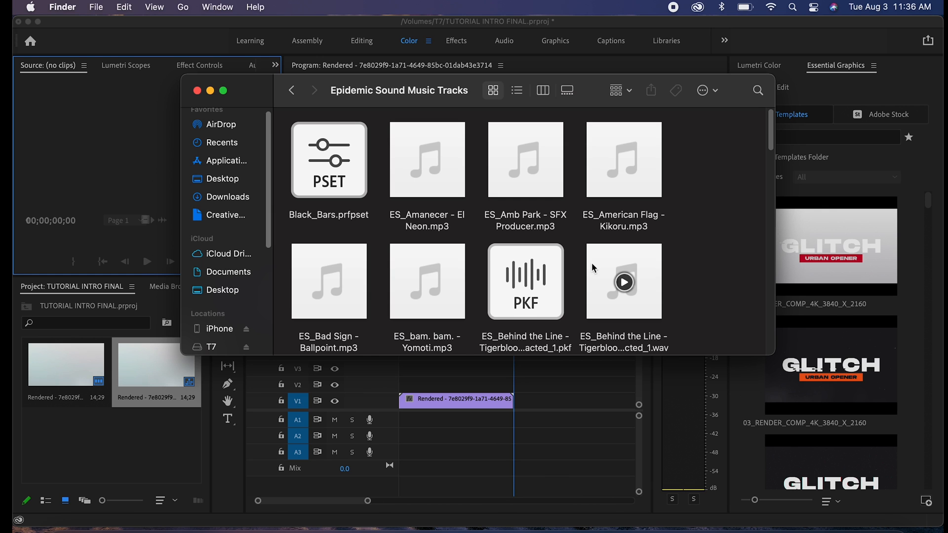
# Pick the Behind the Line .wav and lay it on audio track A1 under the intro
pyautogui.scroll(-3)
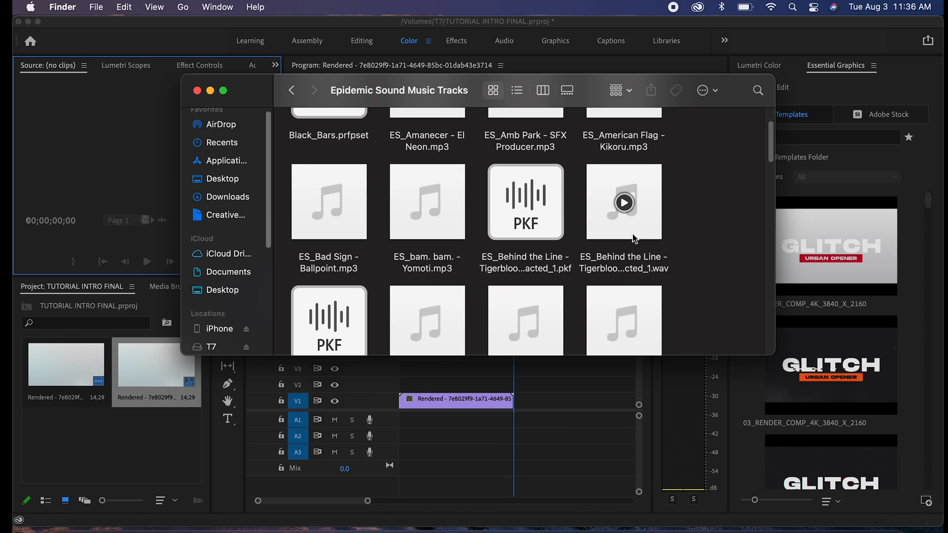
pyautogui.click(623, 202)
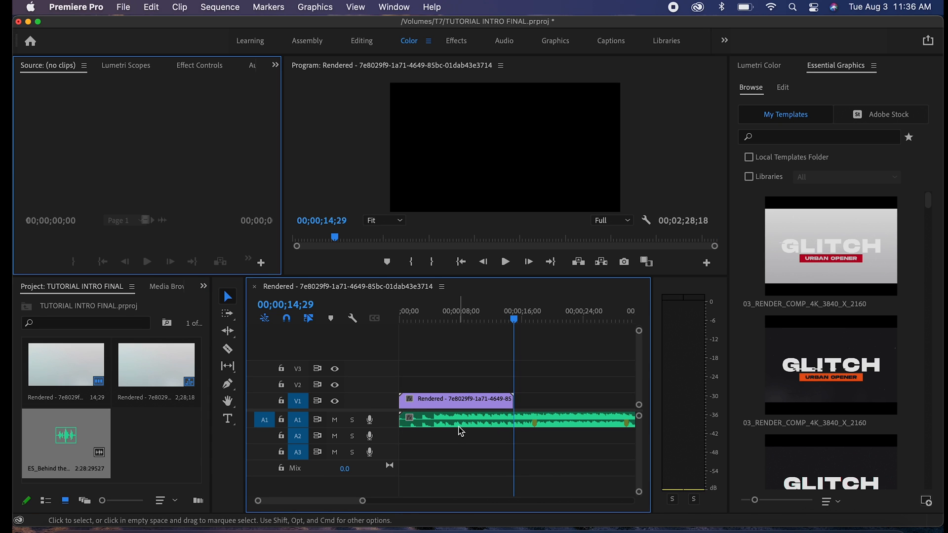
# Razor the music partway in and Ripple Delete the opening piece so the song starts later
pyautogui.click(227, 348)
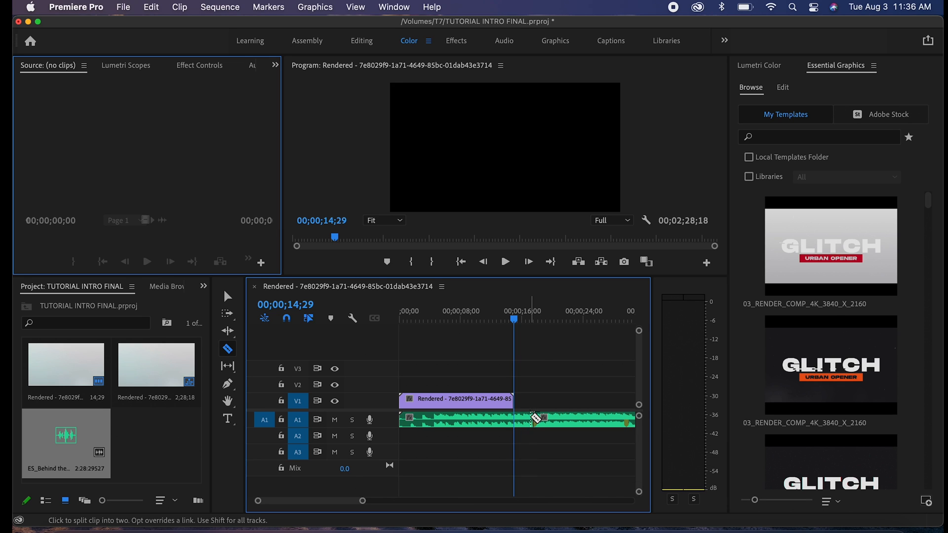
pyautogui.click(227, 296)
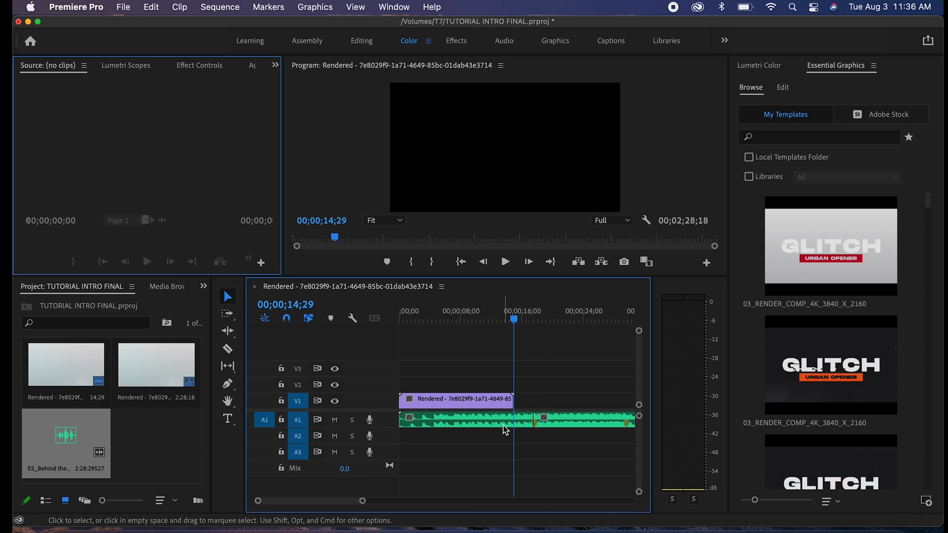
pyautogui.rightClick(506, 429)
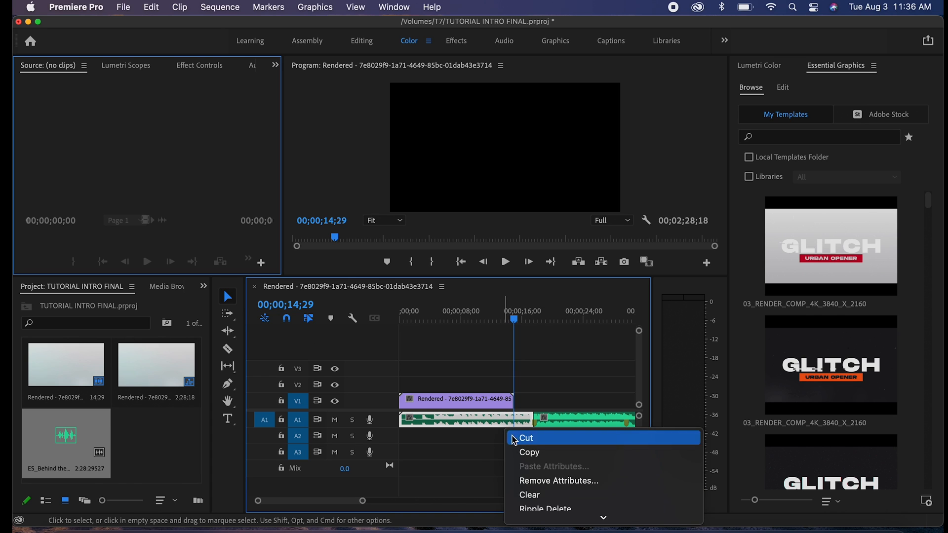
pyautogui.click(524, 437)
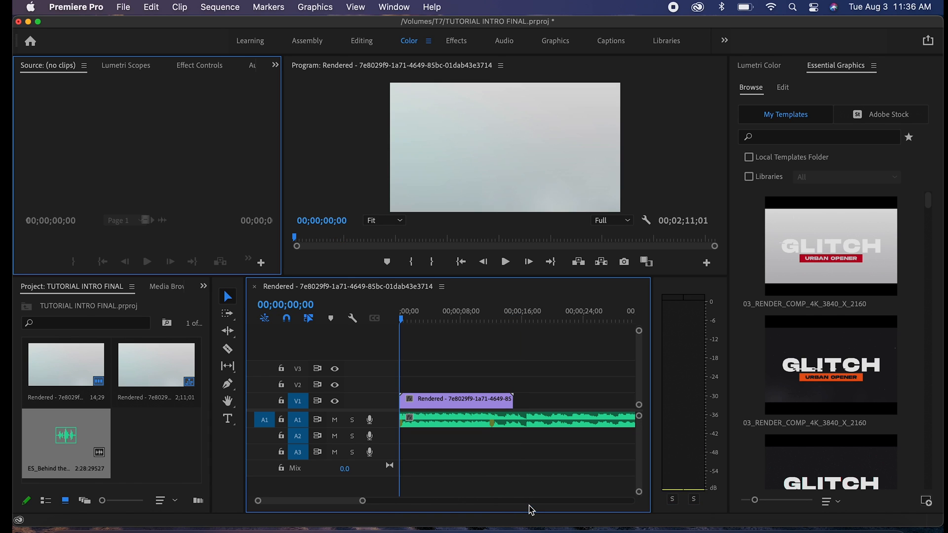
# Razor the music at the intro clip's end at 14;29 and Clear the trailing remainder
pyautogui.click(227, 348)
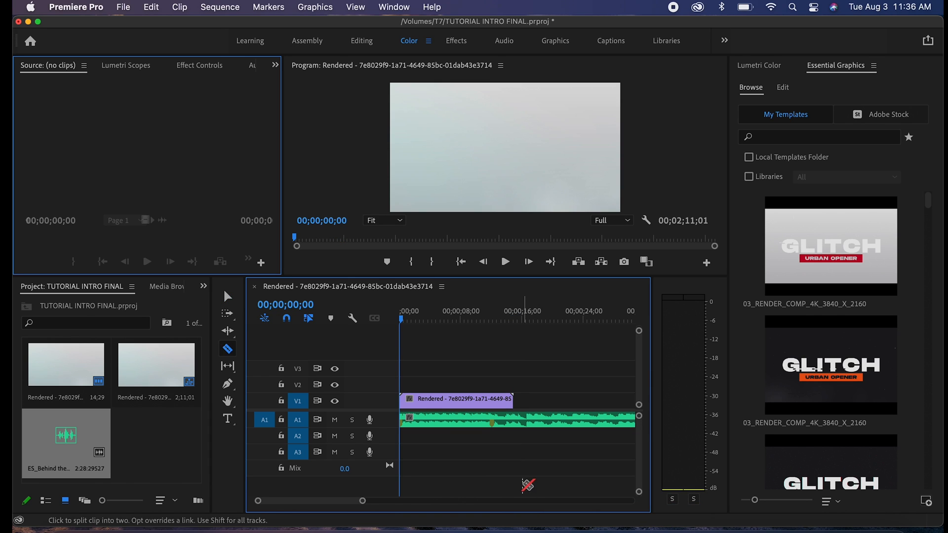
pyautogui.click(515, 419)
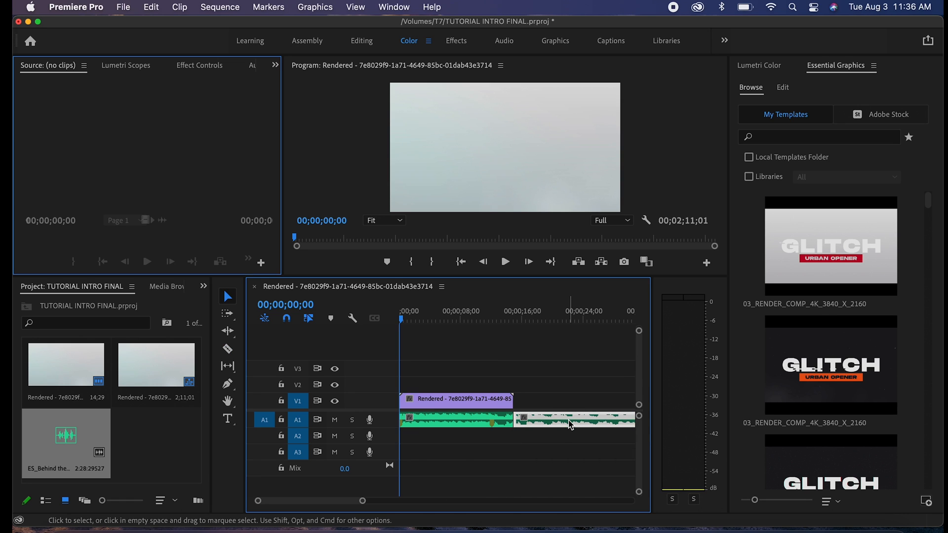
pyautogui.rightClick(569, 424)
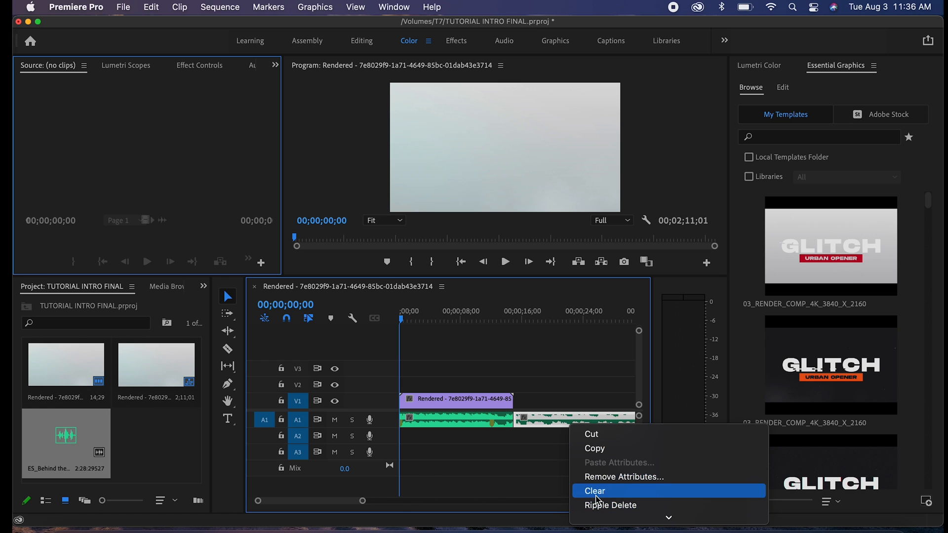
pyautogui.click(595, 491)
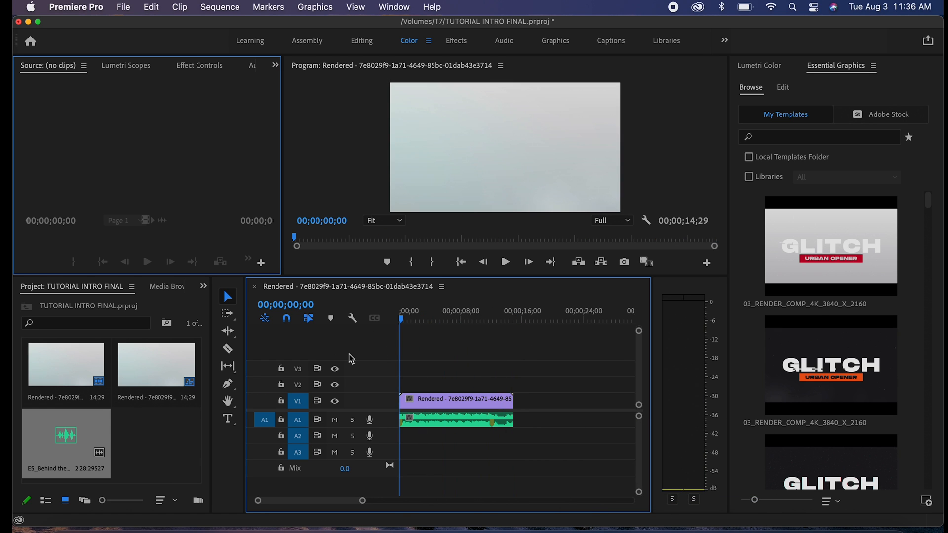
pyautogui.click(505, 262)
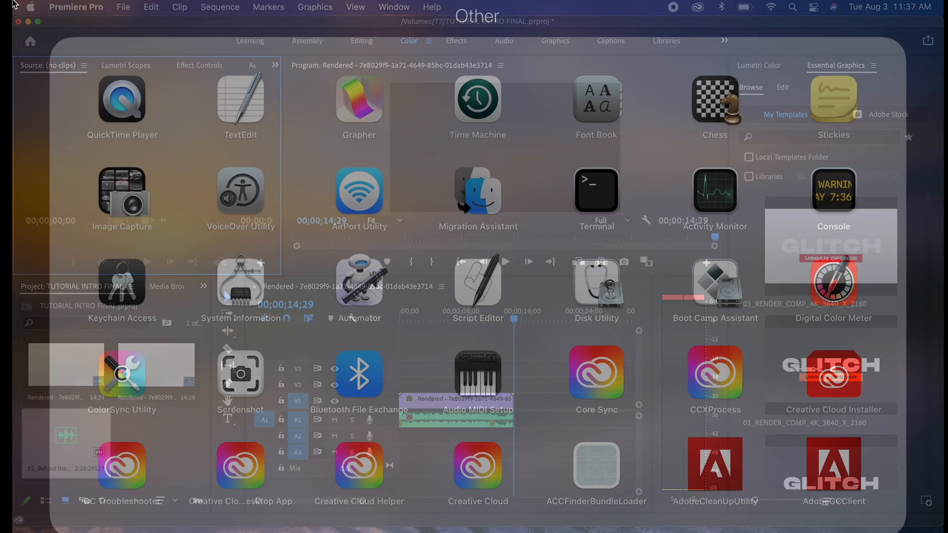
# Set the media export to H.264 with the YouTube 2160p 4K Ultra HD preset
pyautogui.click(123, 7)
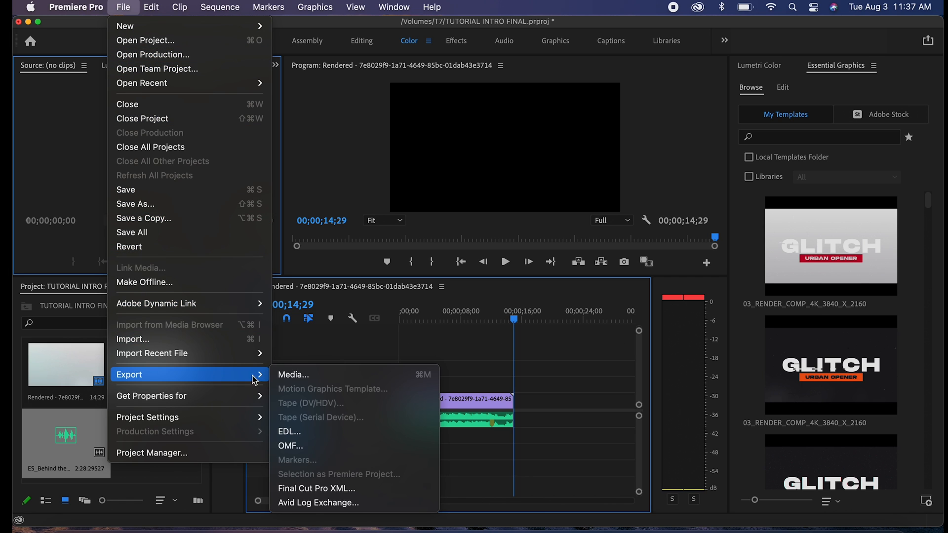
pyautogui.click(292, 374)
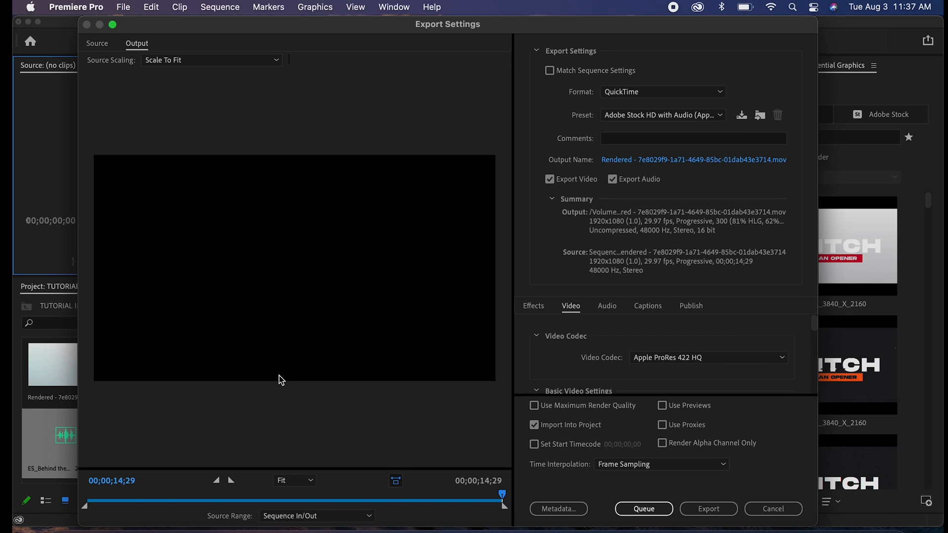
pyautogui.moveTo(639, 110)
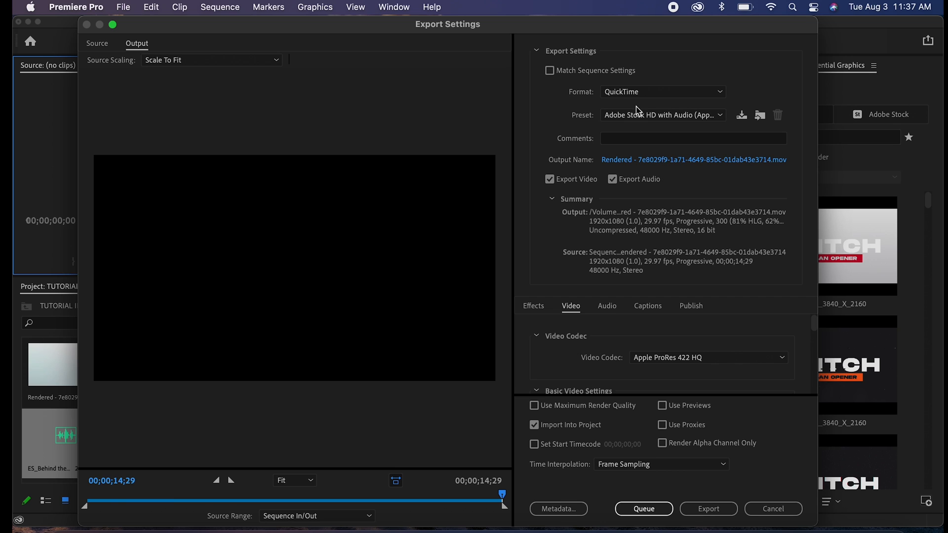
pyautogui.click(662, 91)
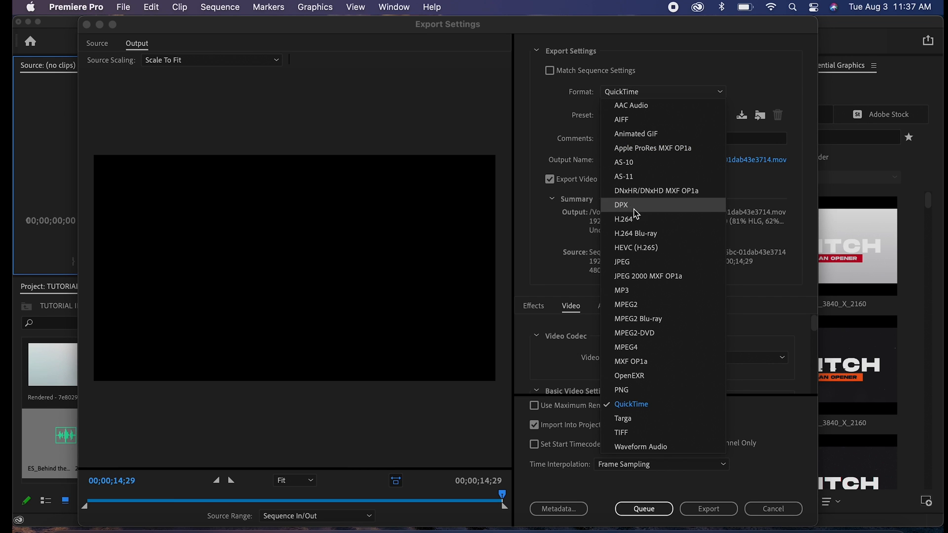
pyautogui.click(624, 220)
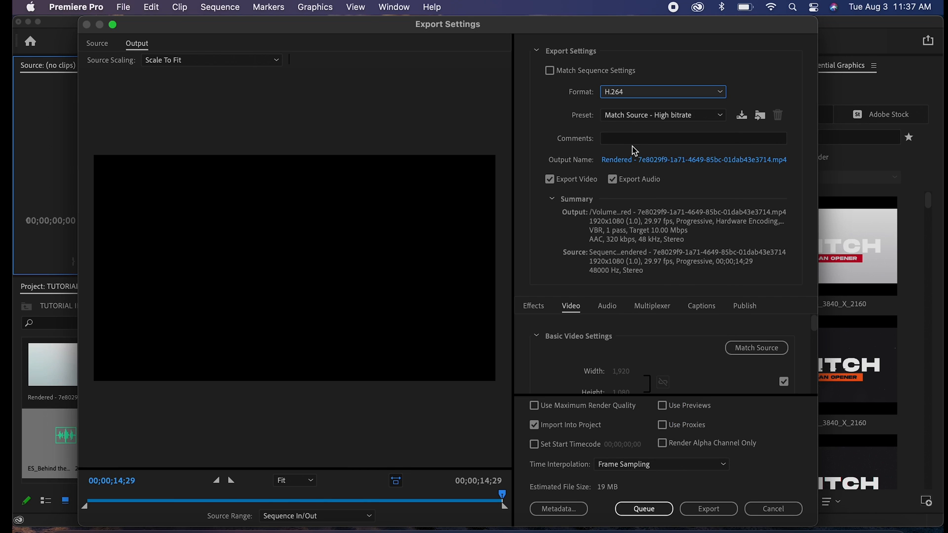
pyautogui.click(661, 114)
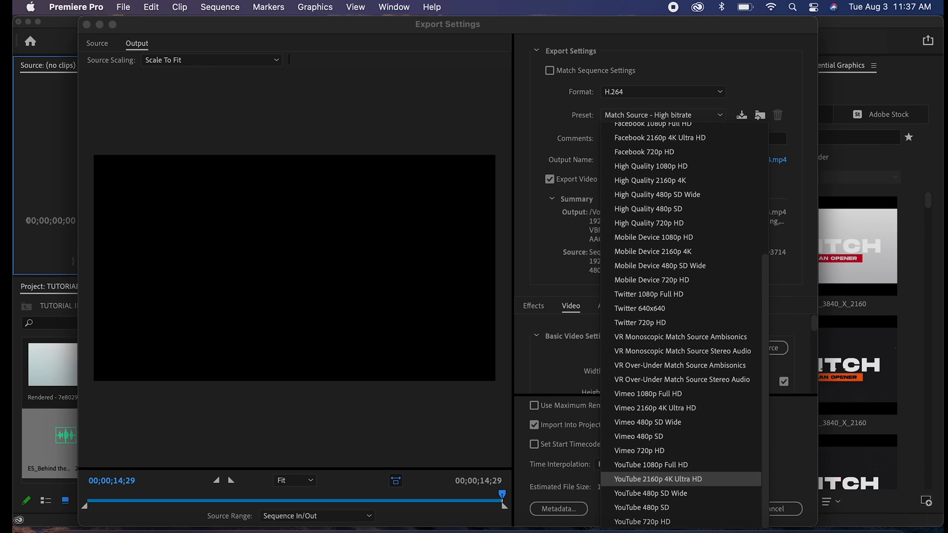
pyautogui.click(657, 479)
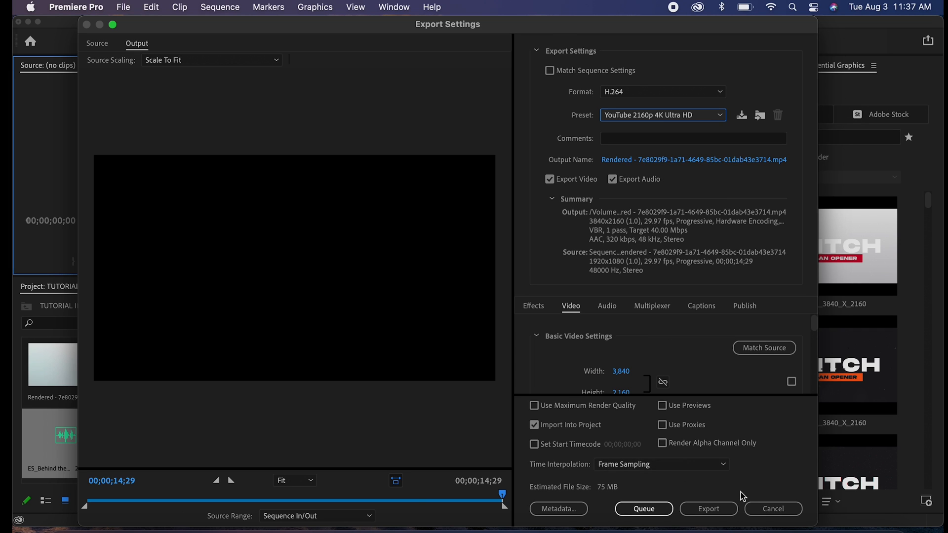
pyautogui.moveTo(709, 508)
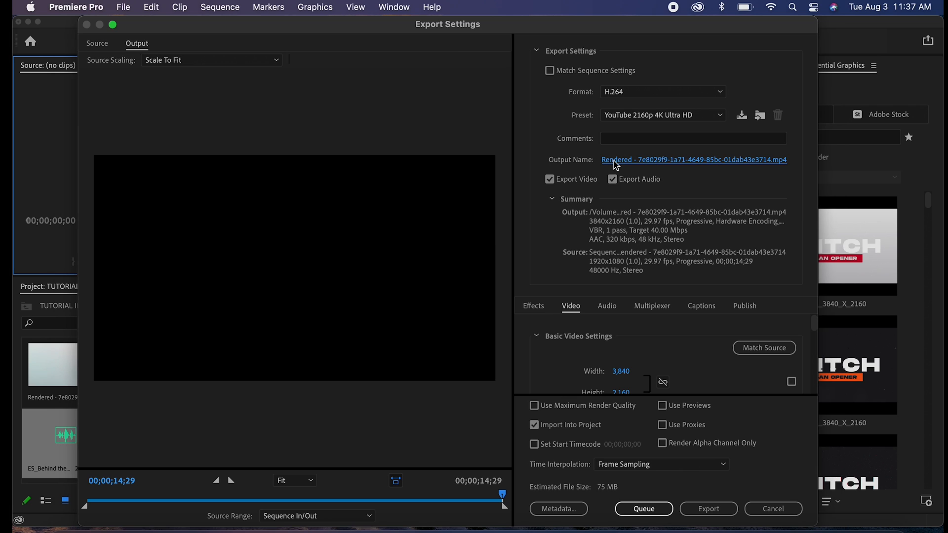
# Name the output INTRO TUTORIAL FINAL EDIT.mp4 on T7 and enable Use Maximum Render Quality
pyautogui.click(693, 160)
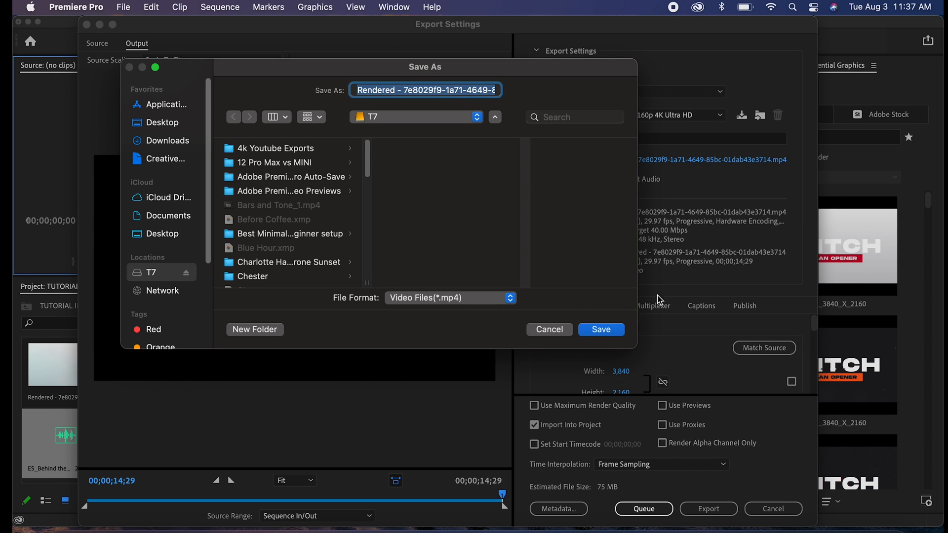
pyautogui.write('INTRO TU')
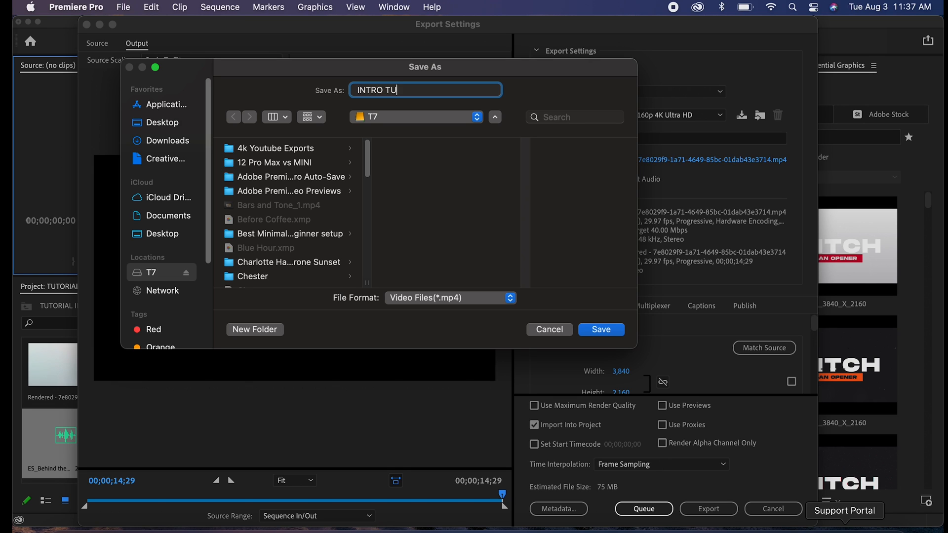
pyautogui.write('TOR')
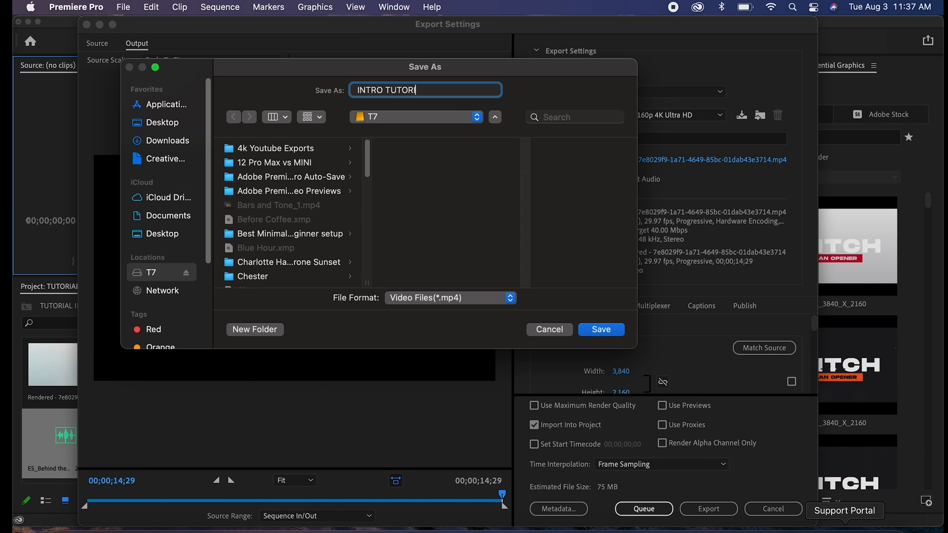
pyautogui.write('IAL FINAL ED')
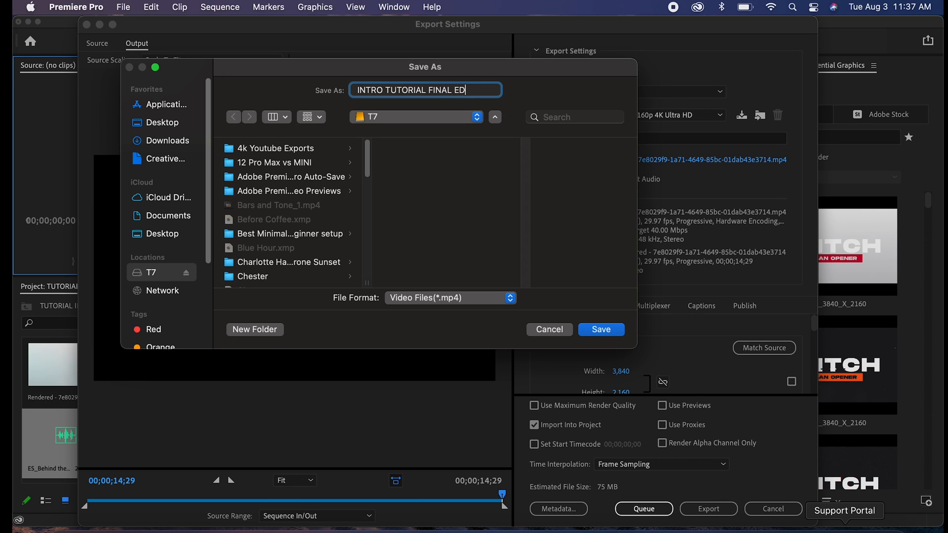
pyautogui.write('IT')
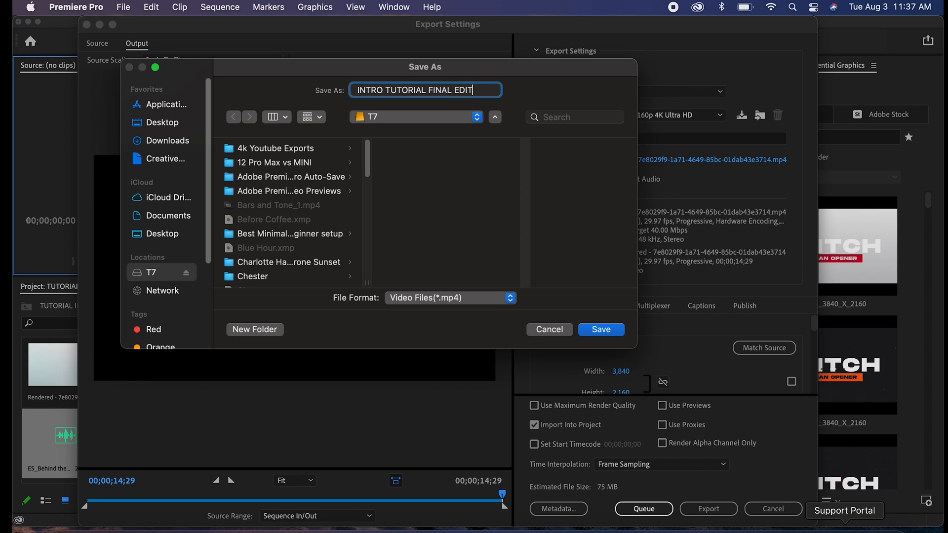
pyautogui.moveTo(601, 330)
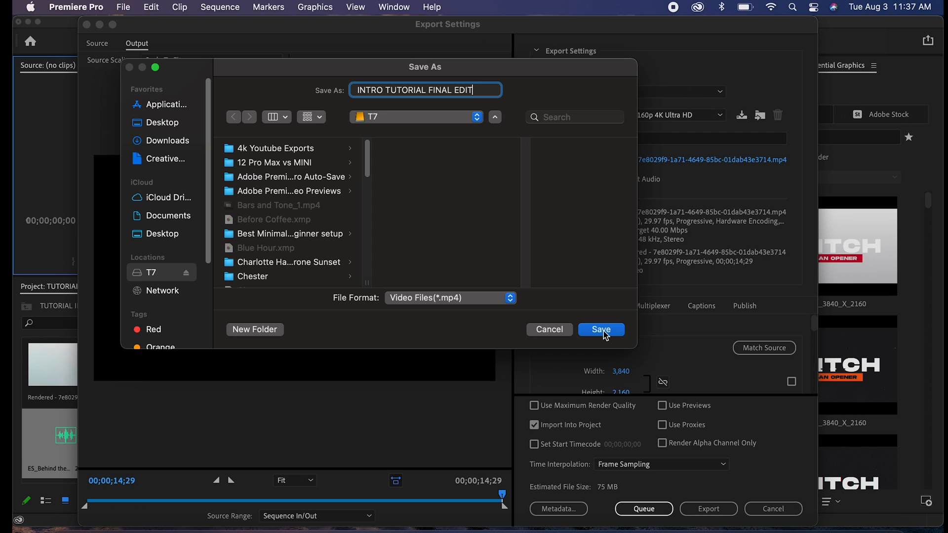
pyautogui.click(600, 330)
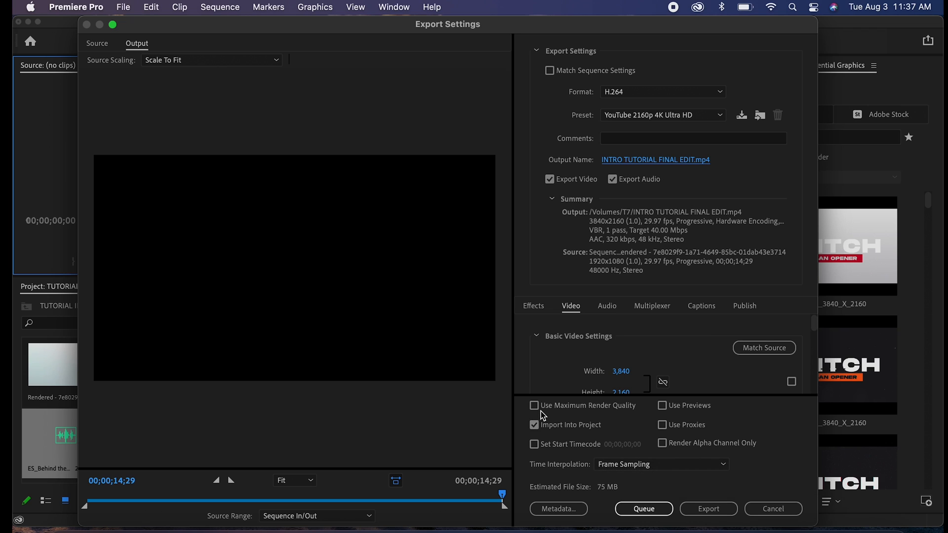
pyautogui.click(534, 405)
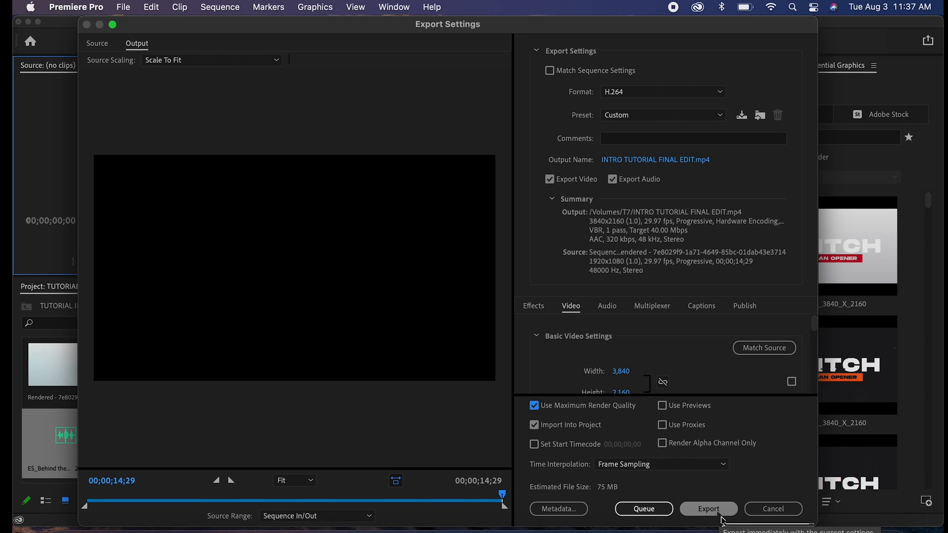
# Start encoding INTRO TUTORIAL FINAL EDIT.mp4 from the Export Settings dialog
pyautogui.click(708, 509)
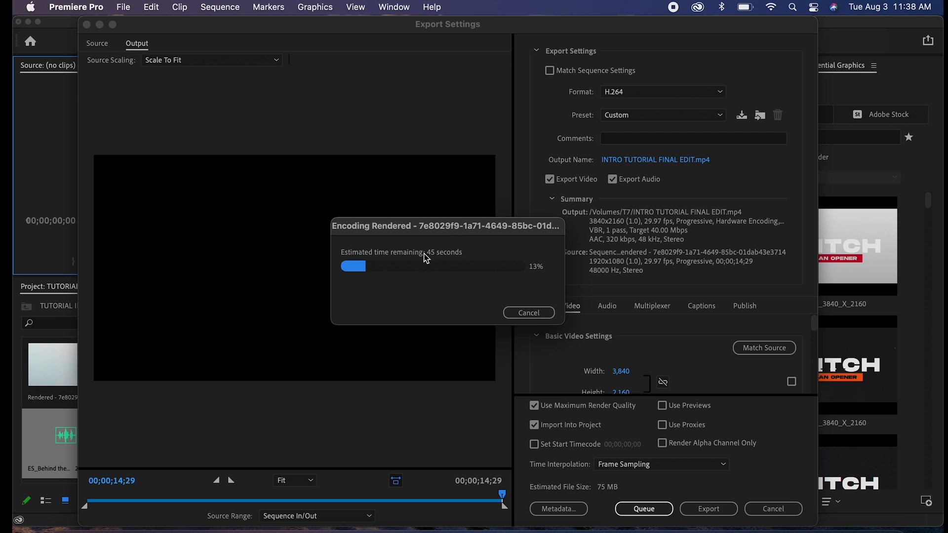
pyautogui.moveTo(458, 269)
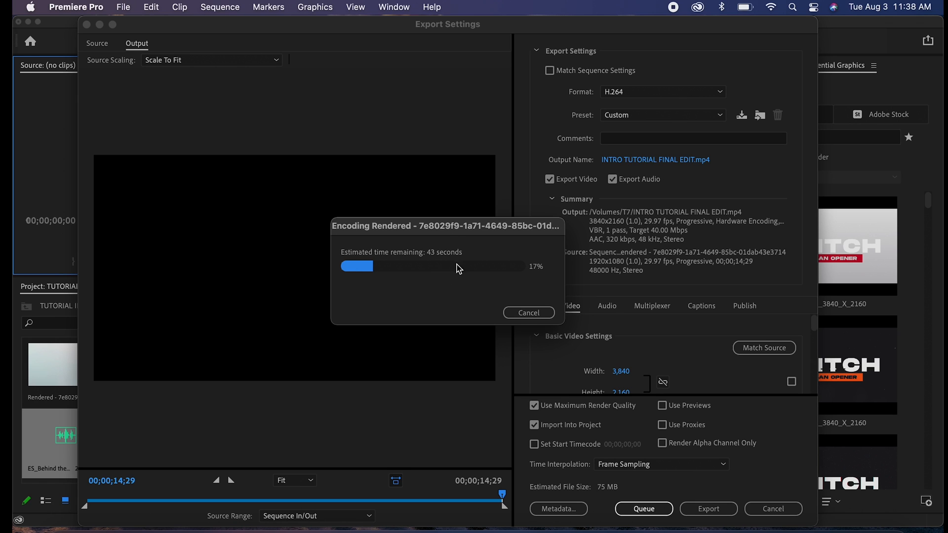
pyautogui.moveTo(573, 332)
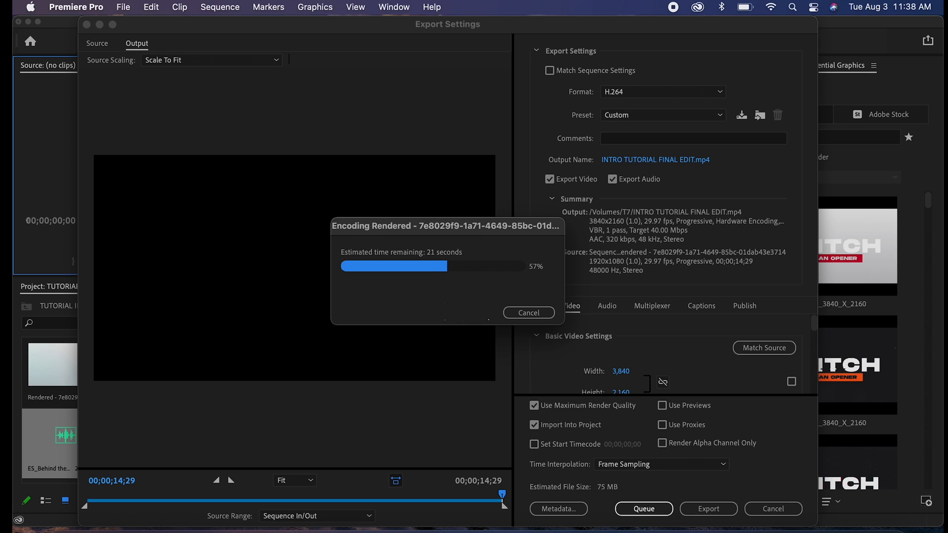
pyautogui.moveTo(457, 326)
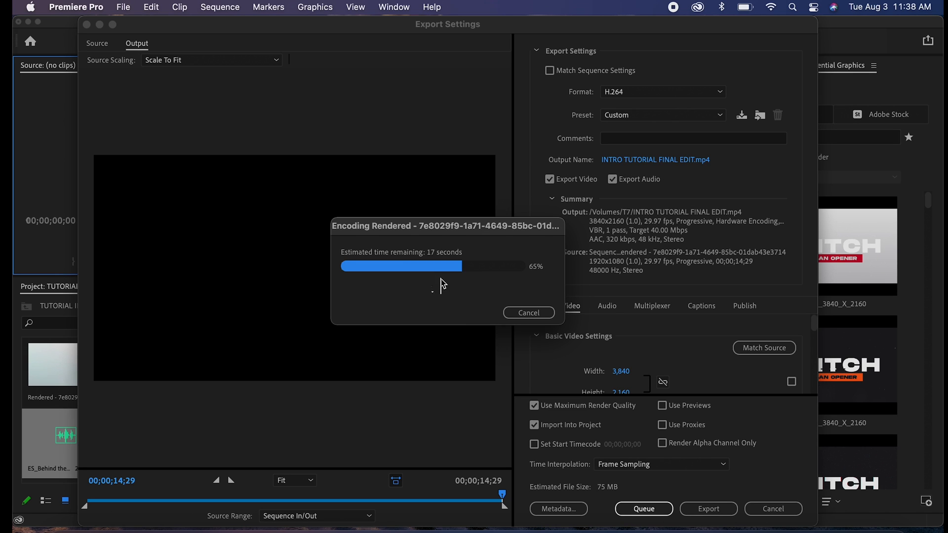
pyautogui.moveTo(392, 302)
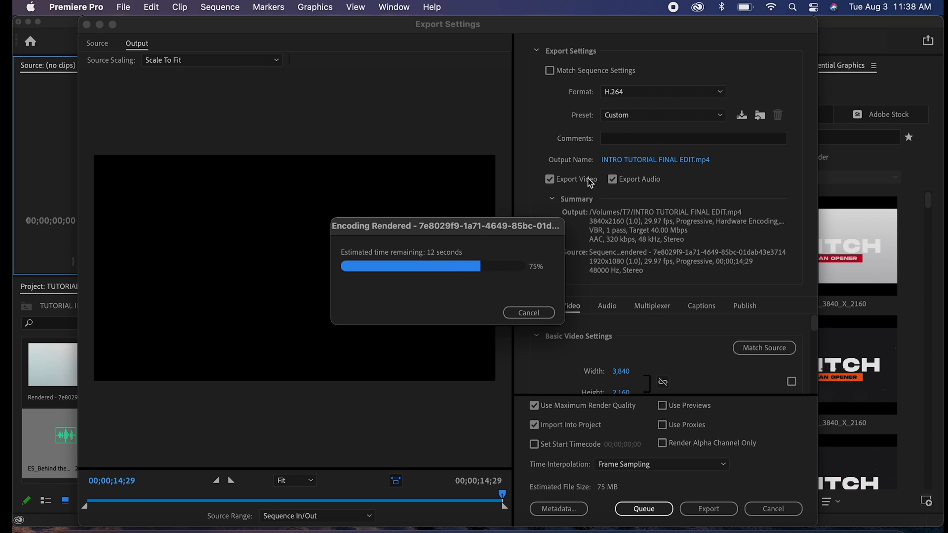
pyautogui.moveTo(468, 243)
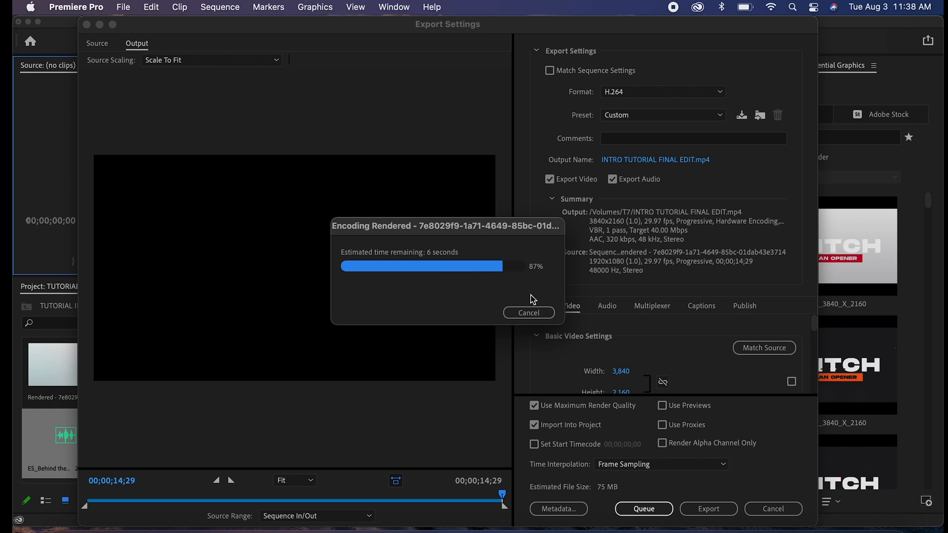
pyautogui.moveTo(426, 285)
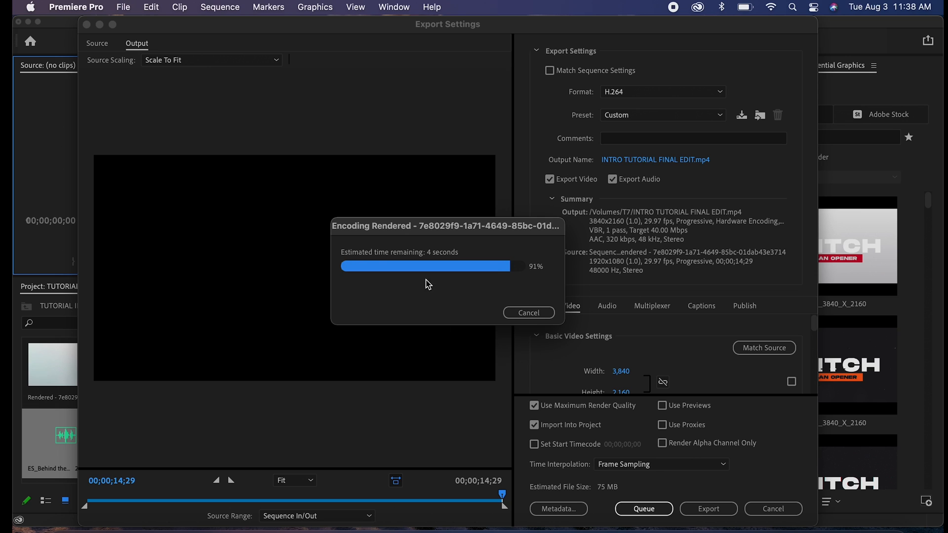
pyautogui.moveTo(512, 373)
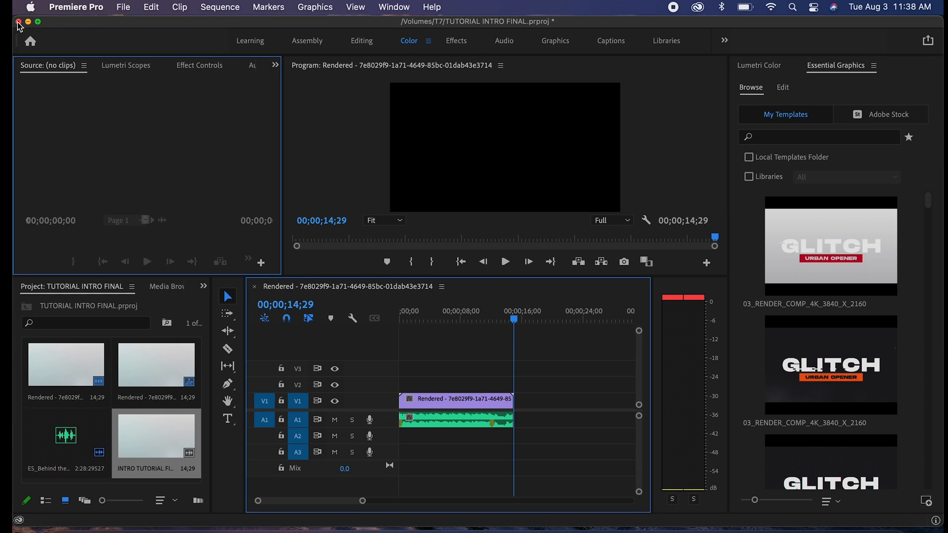
# Find INTRO TUTORIAL FINAL EDIT.mp4 on the T7 drive in Finder and open it in QuickTime Player
pyautogui.click(18, 21)
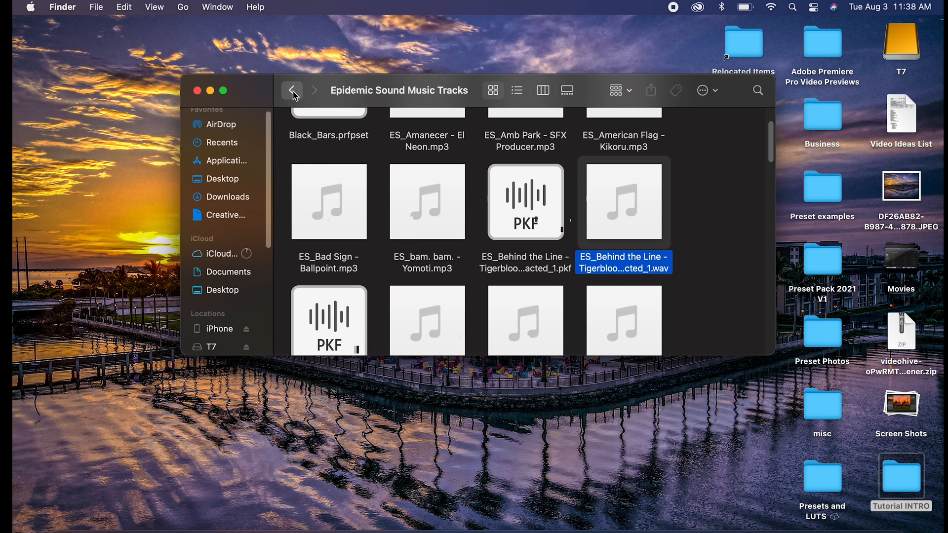
pyautogui.click(292, 89)
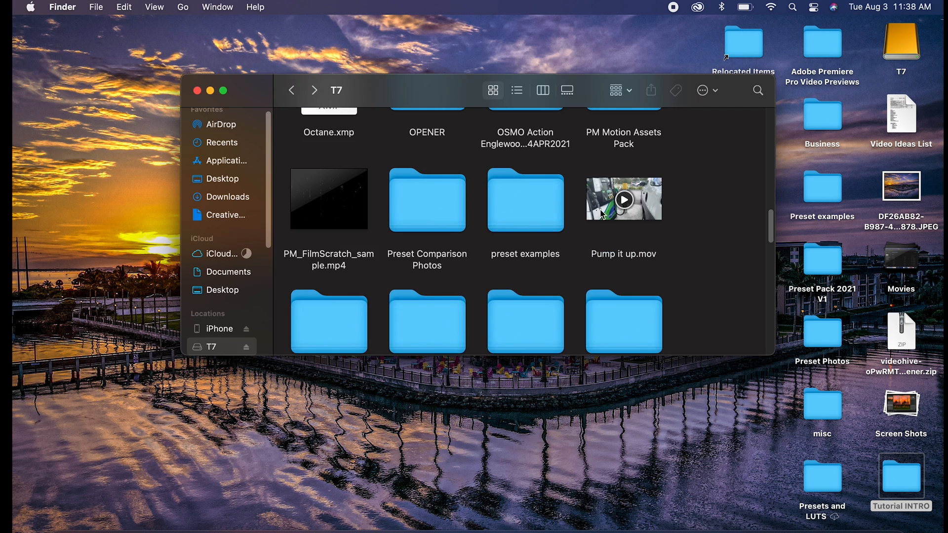
pyautogui.scroll(-3)
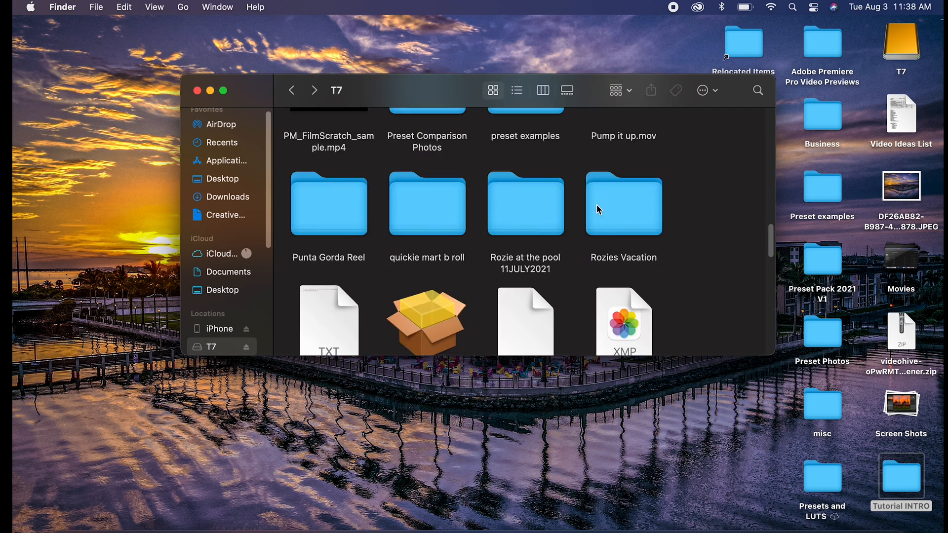
pyautogui.scroll(-3)
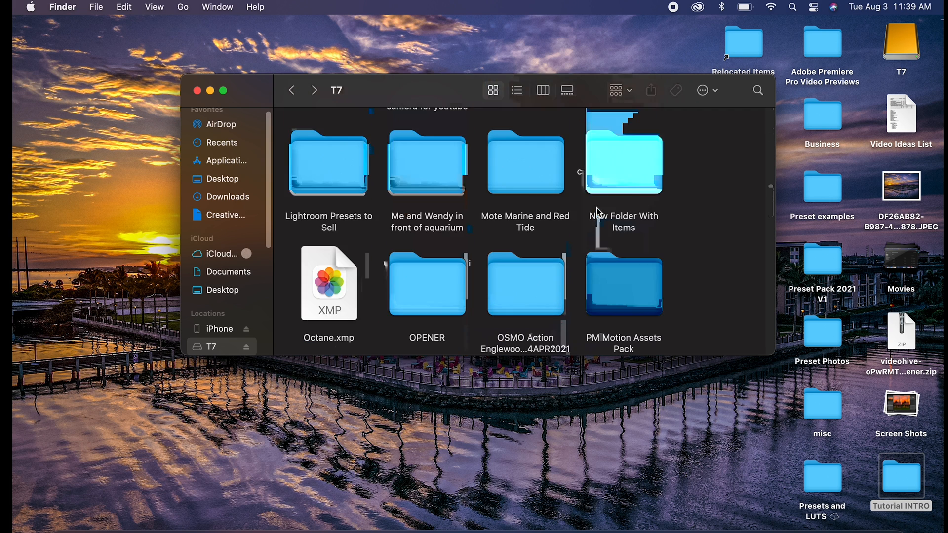
pyautogui.scroll(-3)
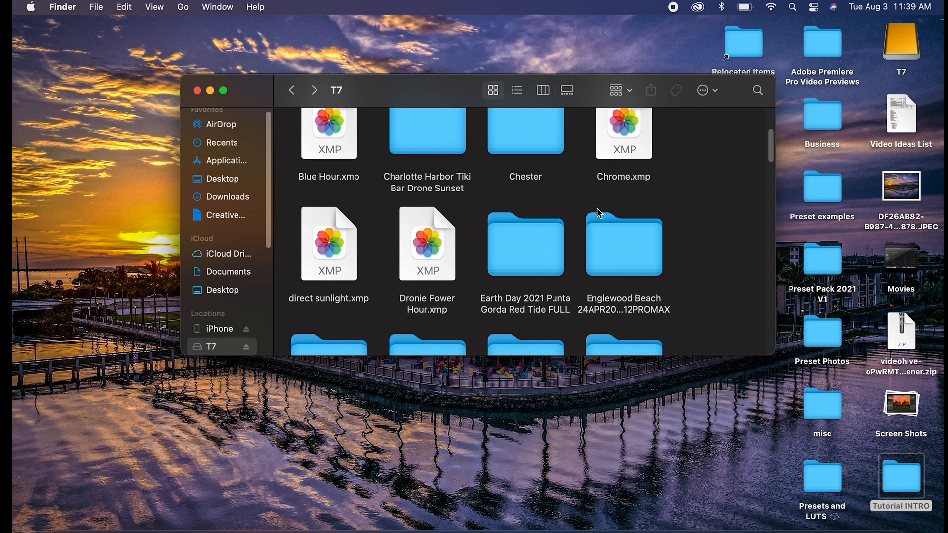
pyautogui.scroll(-3)
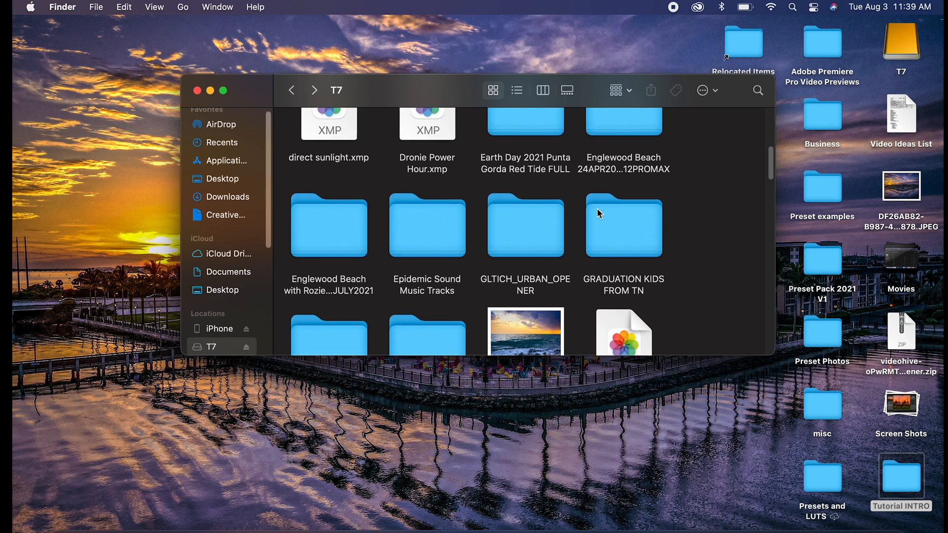
pyautogui.scroll(-3)
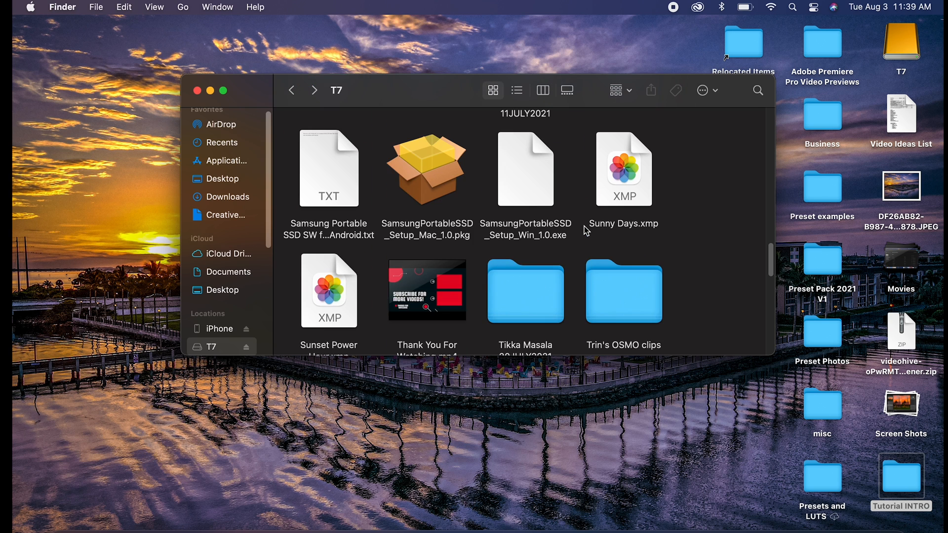
pyautogui.scroll(-3)
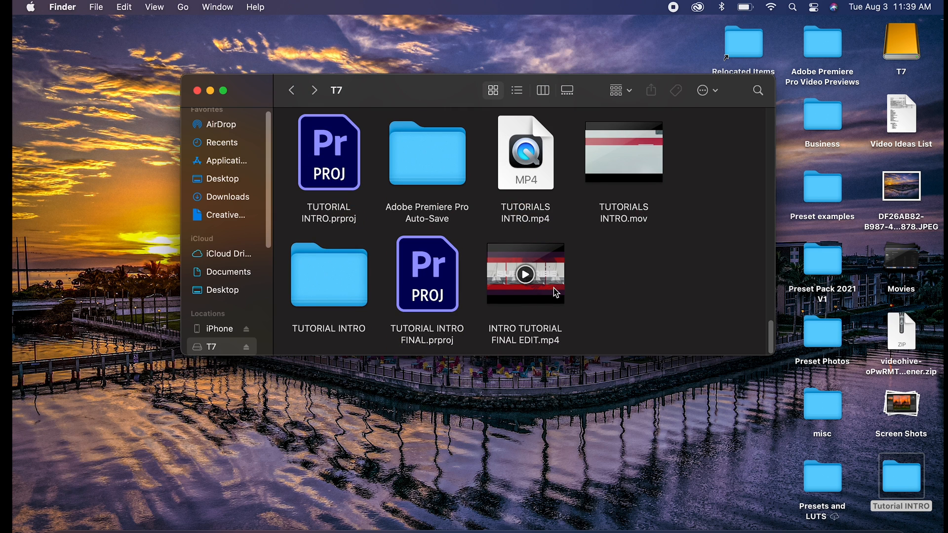
pyautogui.doubleClick(524, 273)
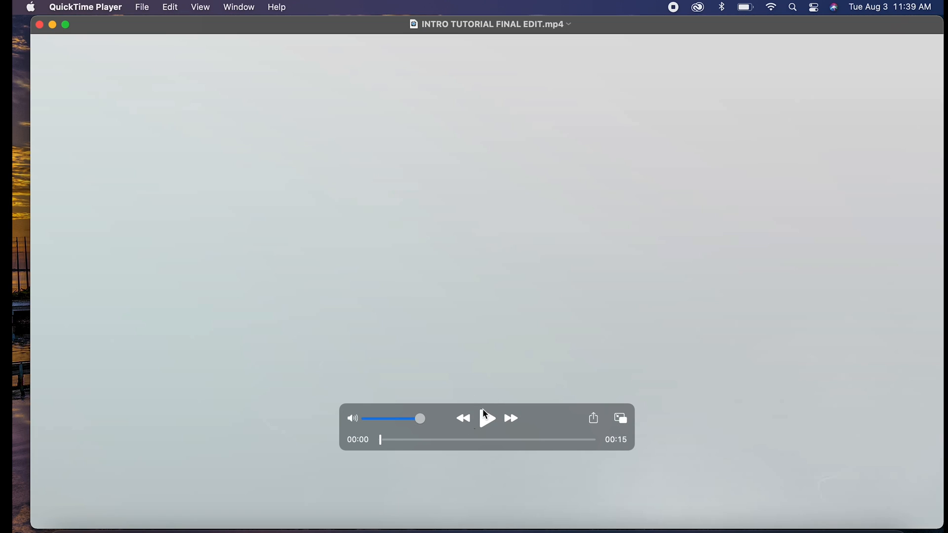
# Play the exported intro video in QuickTime Player
pyautogui.click(486, 417)
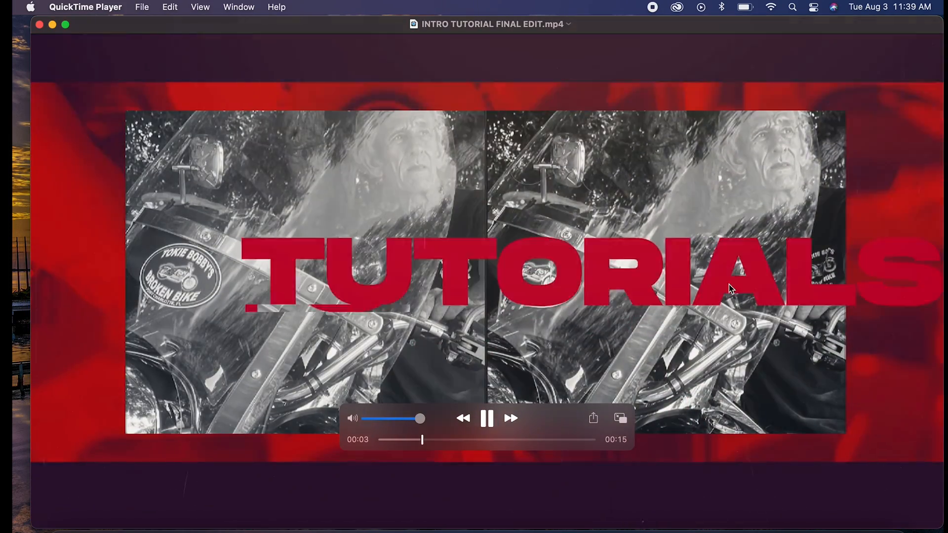